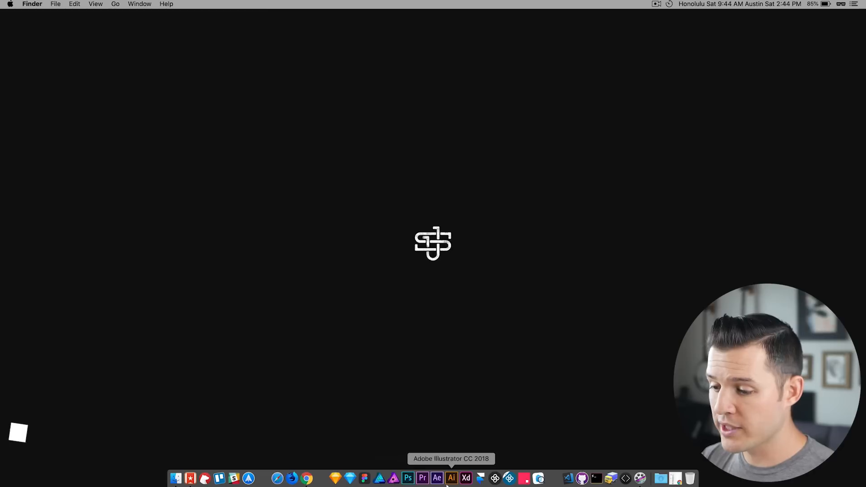
Step: Launch Adobe XD from the Dock and land on the welcome screen with new-design presets
{"action": "left_click", "coordinate": [466, 478]}
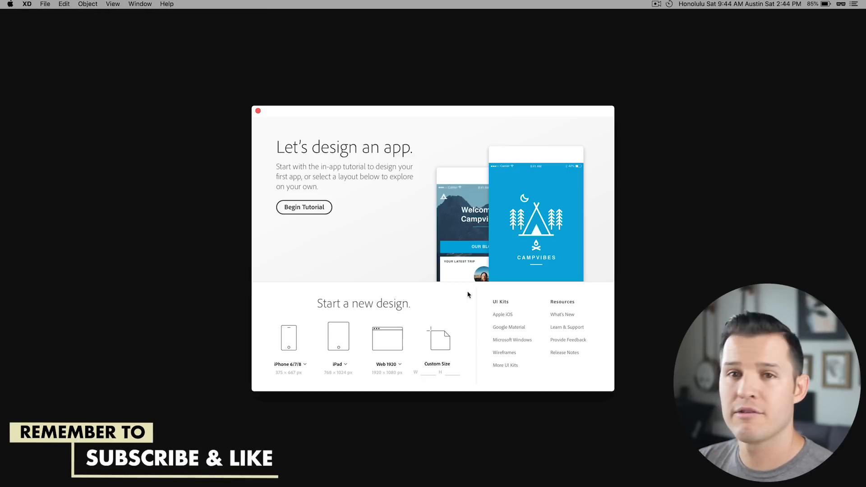
{"action": "mouse_move", "coordinate": [391, 116]}
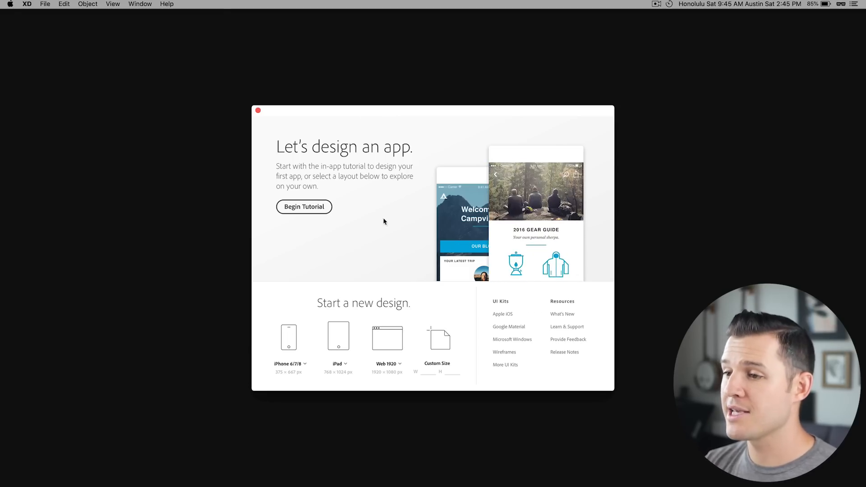
{"action": "mouse_move", "coordinate": [336, 233]}
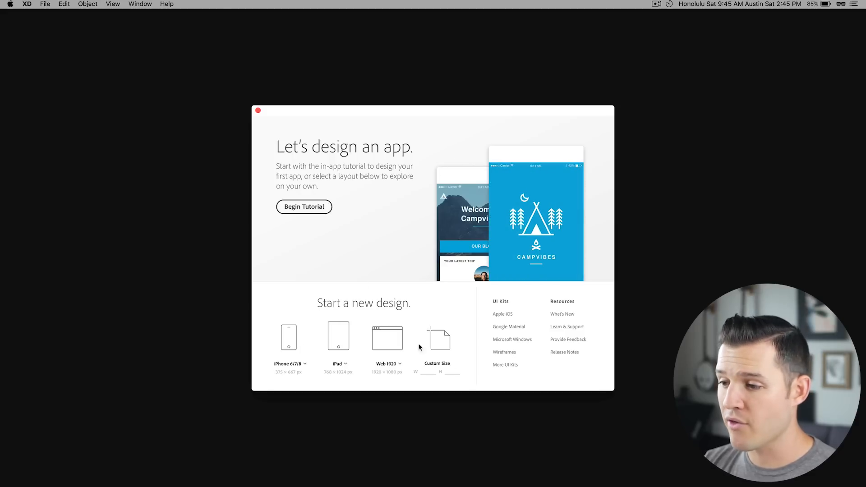
{"action": "left_click", "coordinate": [290, 364]}
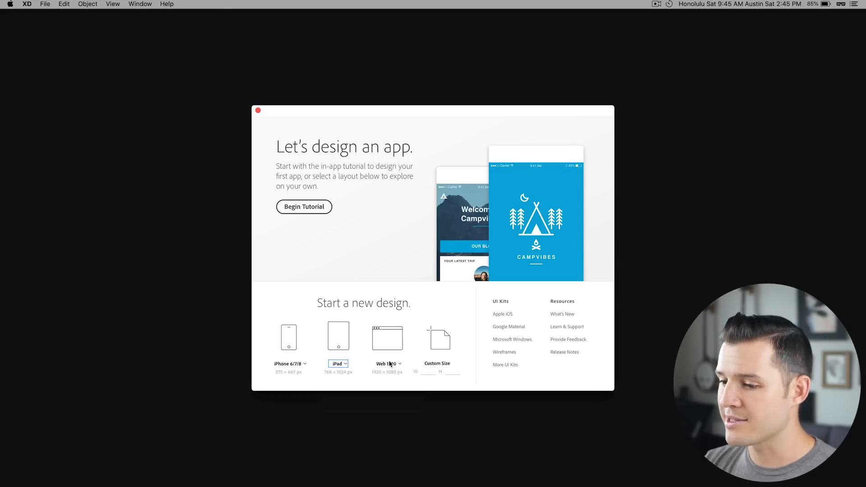
{"action": "left_click", "coordinate": [388, 363]}
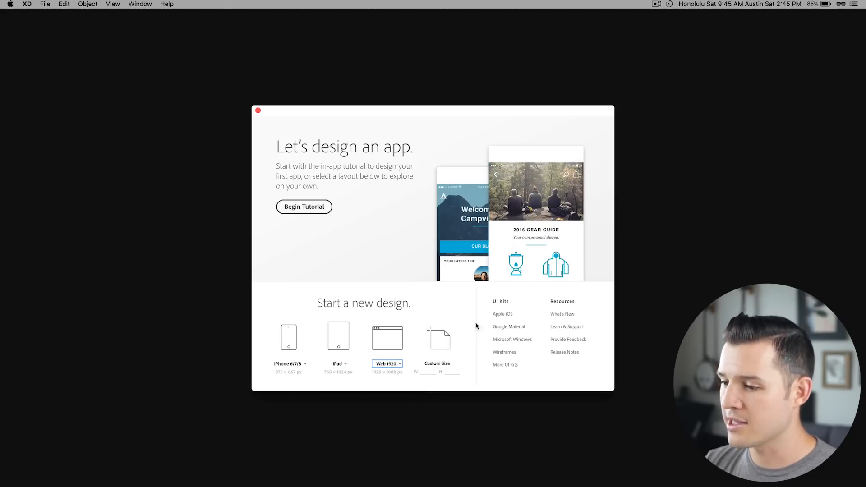
Step: Start a new iPhone X design and add an Android Mobile artboard beside it
{"action": "left_click", "coordinate": [289, 364]}
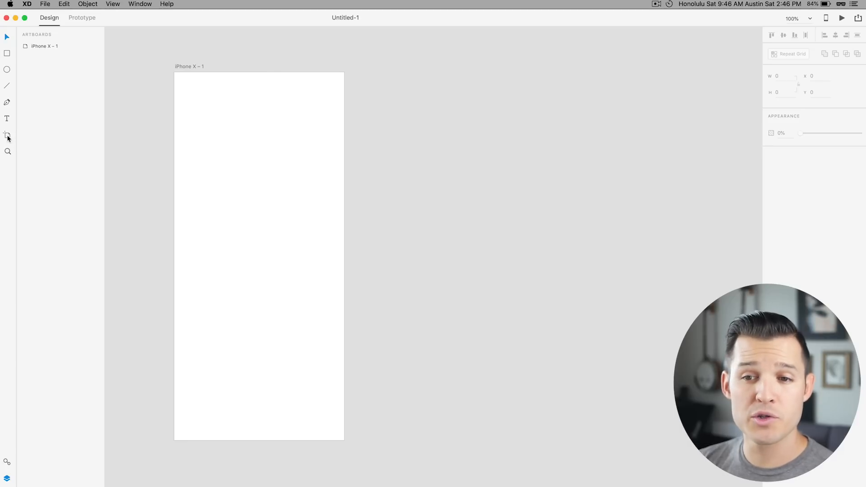
{"action": "mouse_move", "coordinate": [7, 136]}
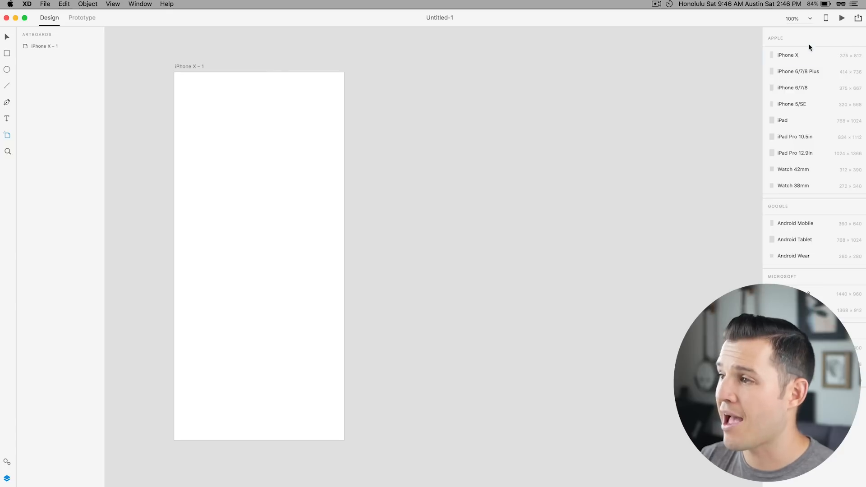
{"action": "mouse_move", "coordinate": [795, 223]}
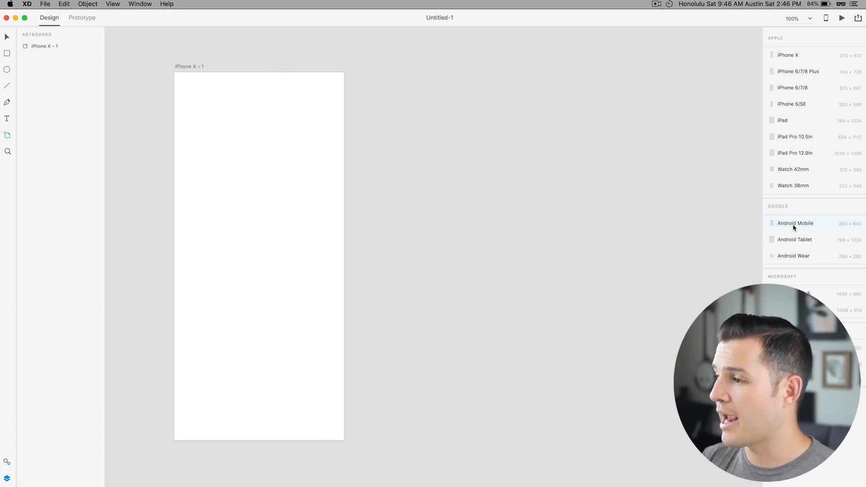
{"action": "left_click", "coordinate": [796, 223]}
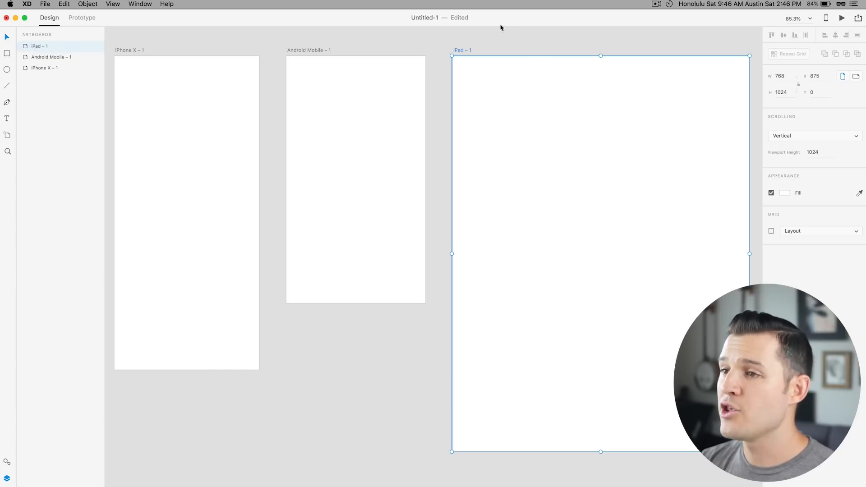
Step: Pan and scroll the canvas across the iPhone X, iPad and Watch 42mm artboards
{"action": "left_click_drag", "start_coordinate": [602, 254], "coordinate": [604, 254]}
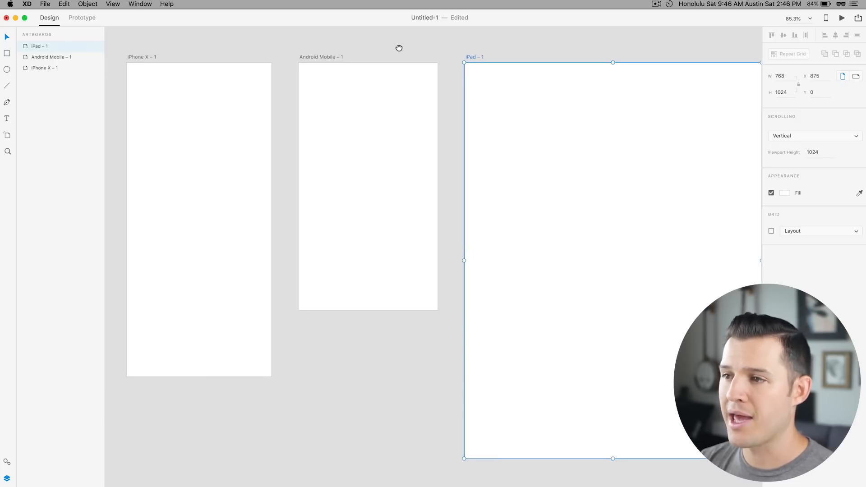
{"action": "scroll", "scroll_direction": "down", "scroll_amount": 3}
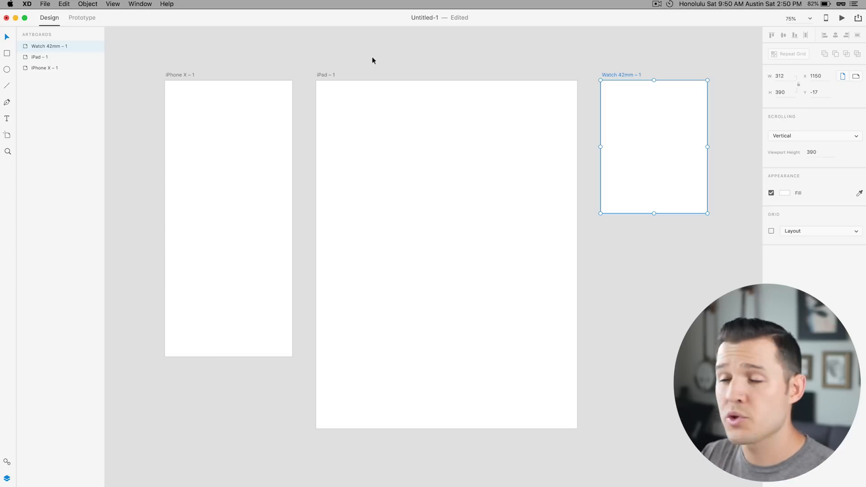
{"action": "mouse_move", "coordinate": [188, 65]}
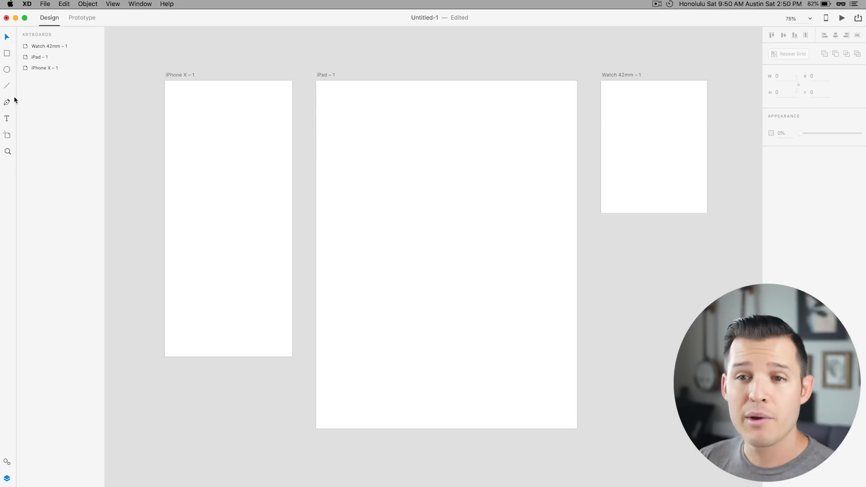
{"action": "mouse_move", "coordinate": [4, 76]}
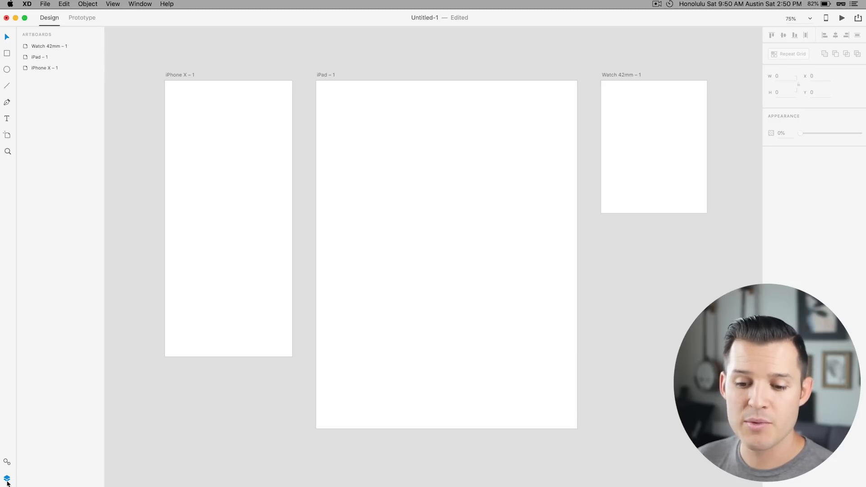
{"action": "mouse_move", "coordinate": [7, 479]}
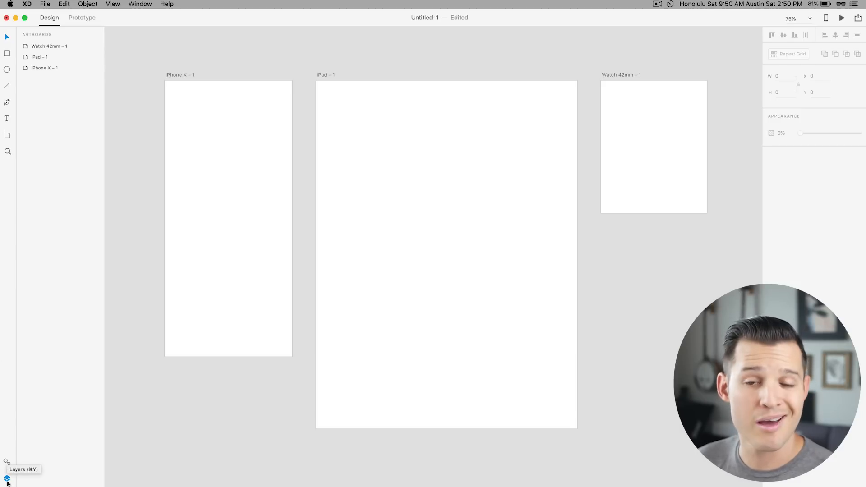
{"action": "mouse_move", "coordinate": [9, 461]}
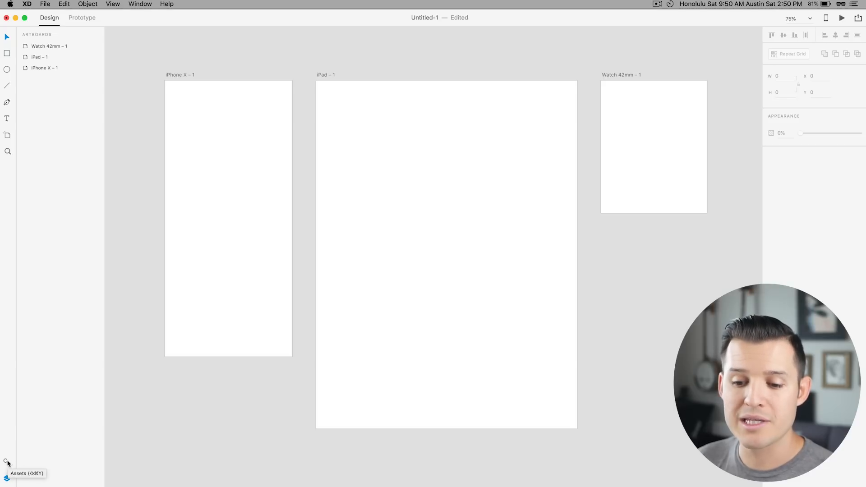
{"action": "left_click", "coordinate": [7, 461]}
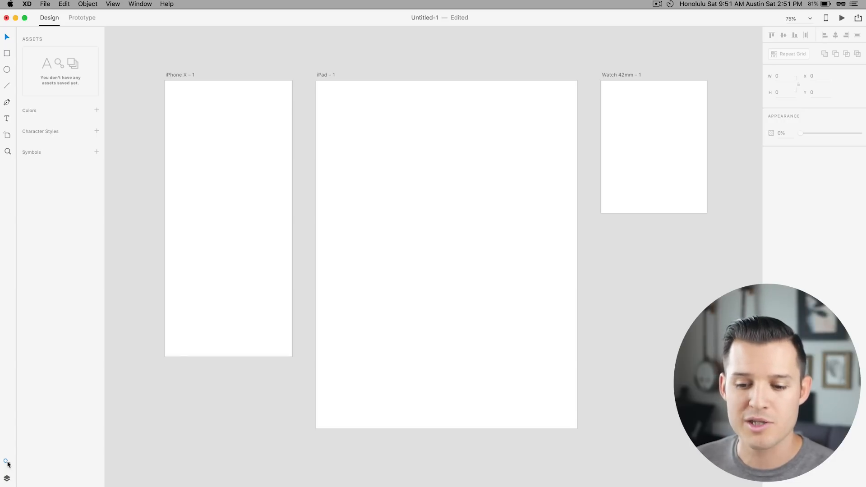
{"action": "left_click", "coordinate": [7, 478]}
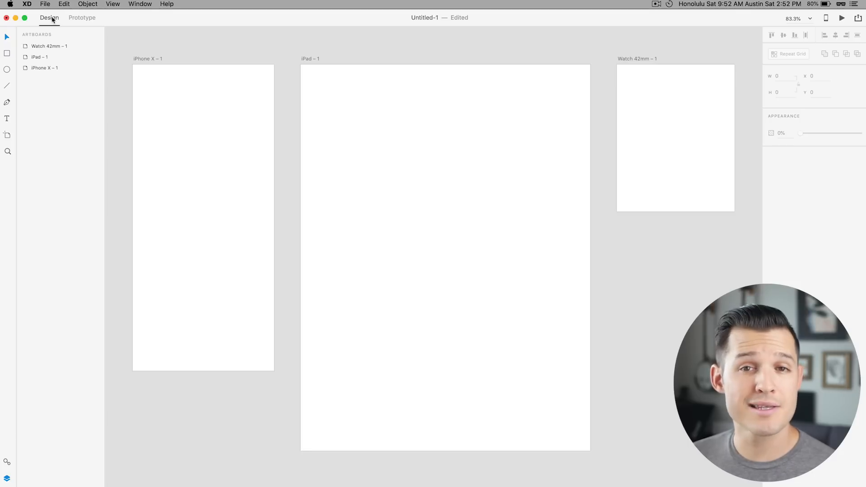
{"action": "mouse_move", "coordinate": [77, 18]}
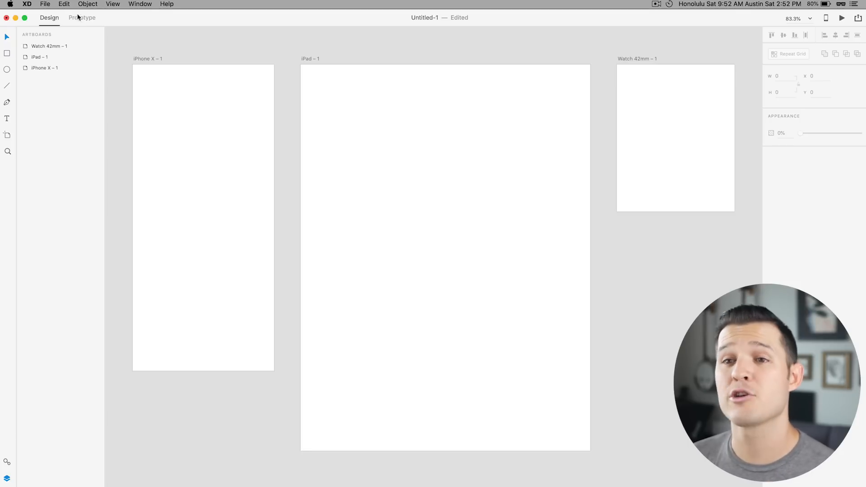
Step: Check Prototype mode, return to Design, and start a desktop preview of the iPhone X artboard
{"action": "left_click", "coordinate": [82, 17]}
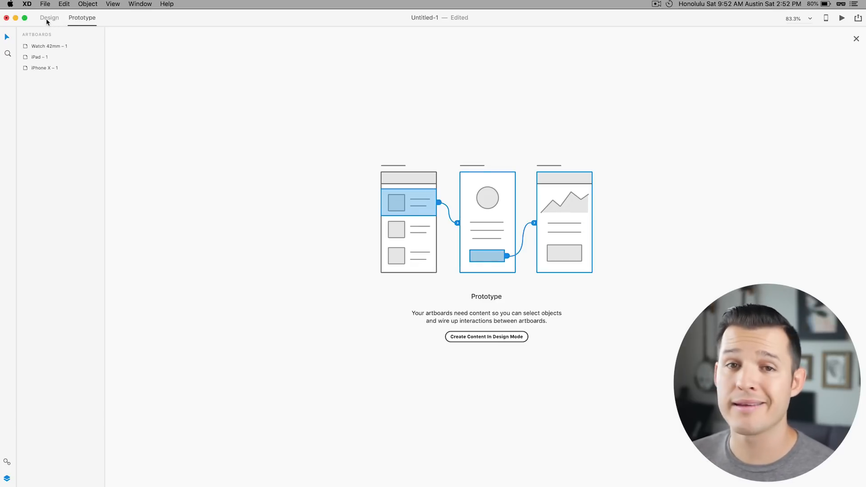
{"action": "left_click", "coordinate": [49, 19]}
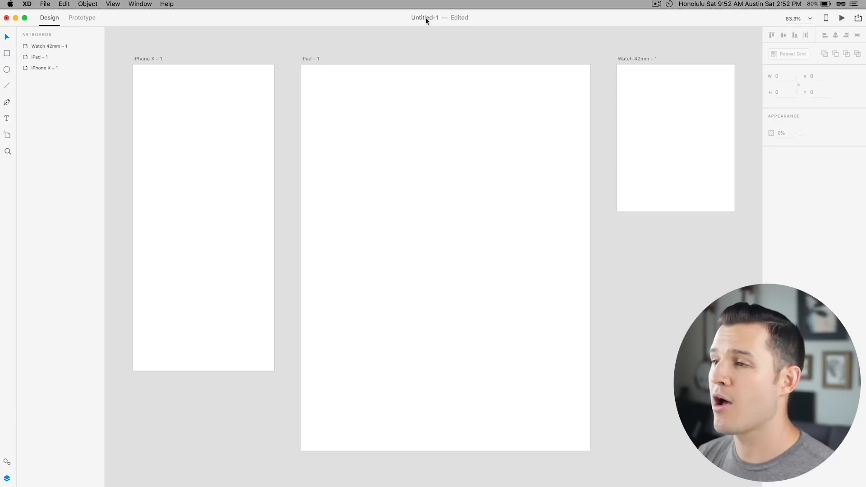
{"action": "mouse_move", "coordinate": [827, 29]}
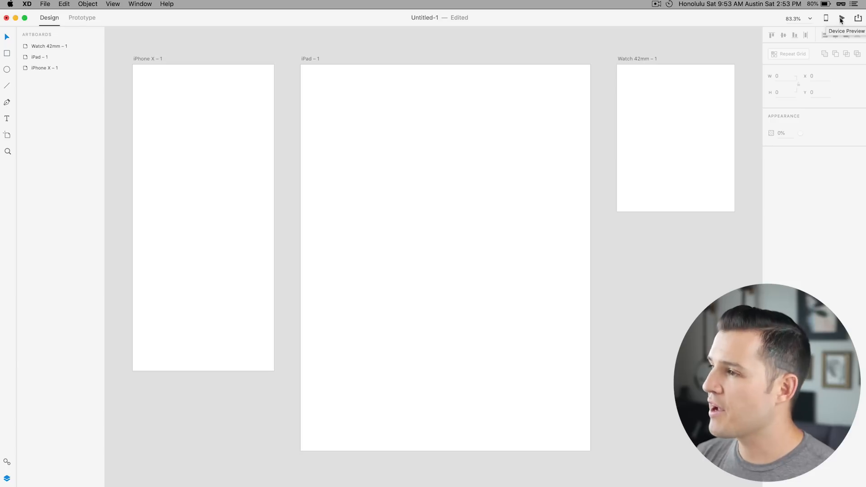
{"action": "left_click", "coordinate": [842, 18]}
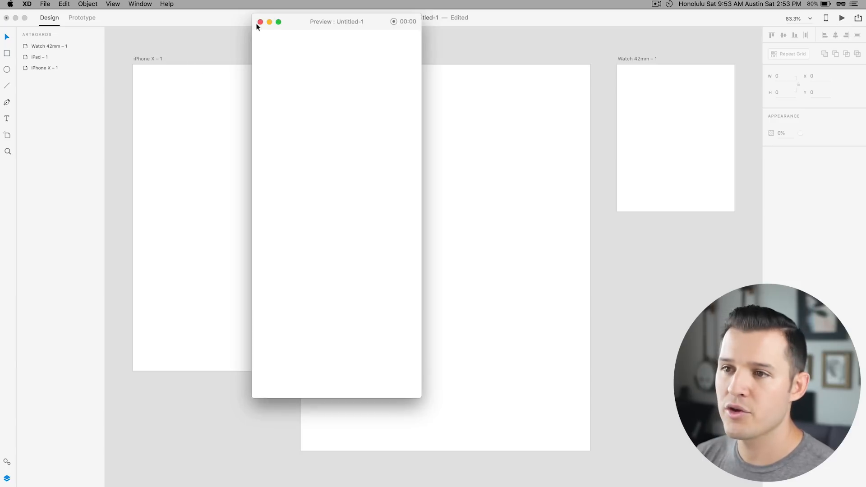
Step: Close the preview and set the new rectangle to stay fixed when the artboard scrolls
{"action": "left_click", "coordinate": [260, 21]}
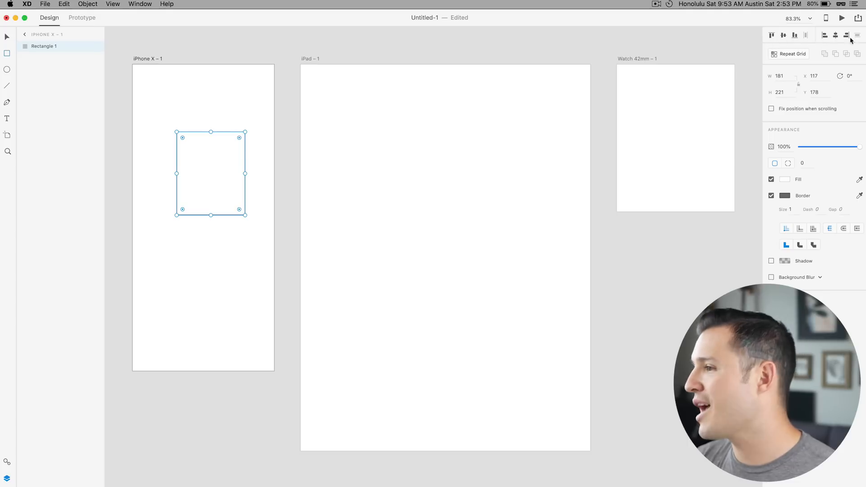
{"action": "mouse_move", "coordinate": [794, 53]}
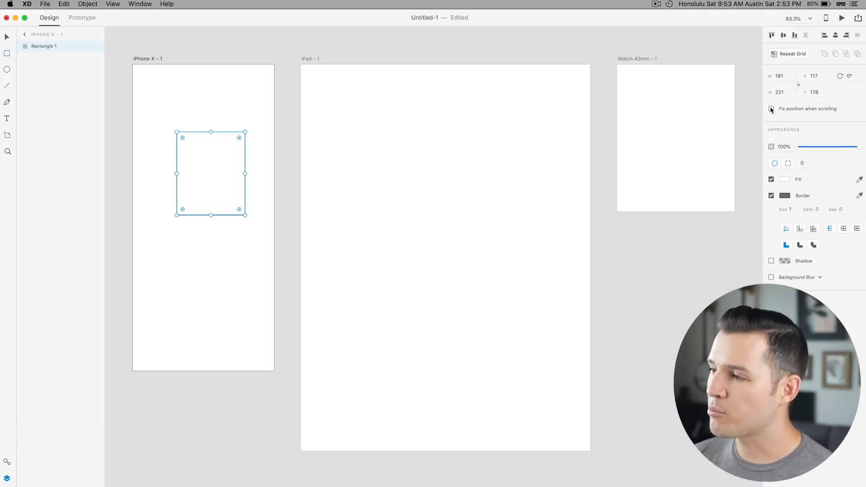
{"action": "left_click", "coordinate": [772, 108]}
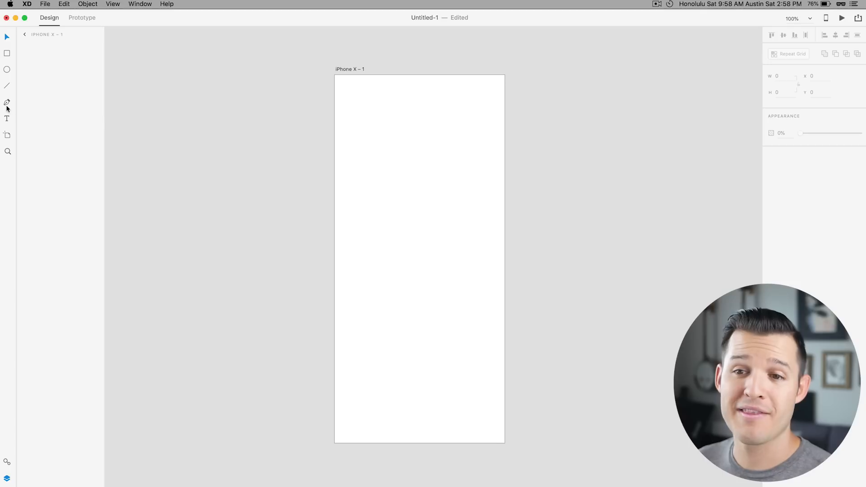
{"action": "mouse_move", "coordinate": [8, 102]}
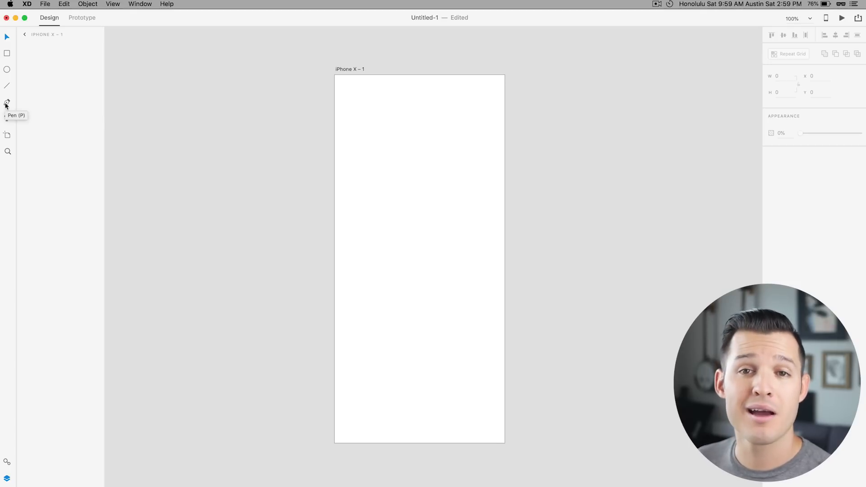
Step: Give the hand-drawn red polygon a fill and drag one corner to reshape its outline
{"action": "left_click", "coordinate": [7, 103]}
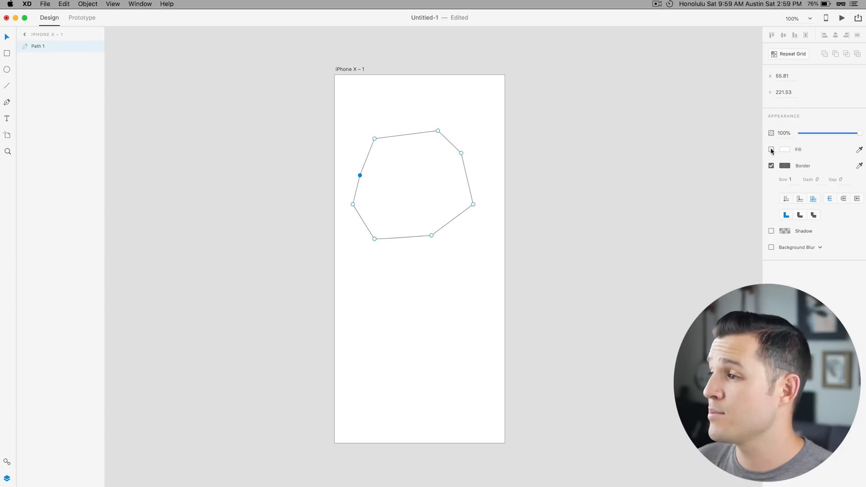
{"action": "left_click", "coordinate": [784, 150]}
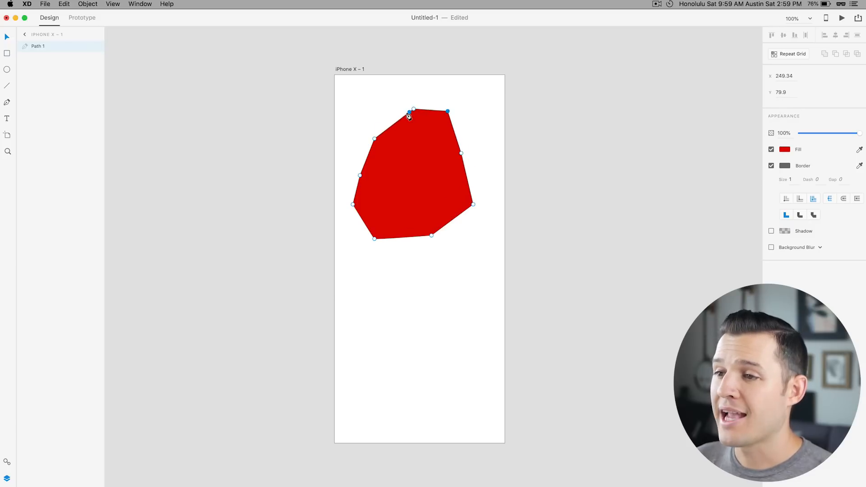
{"action": "left_click_drag", "start_coordinate": [413, 111], "coordinate": [397, 123]}
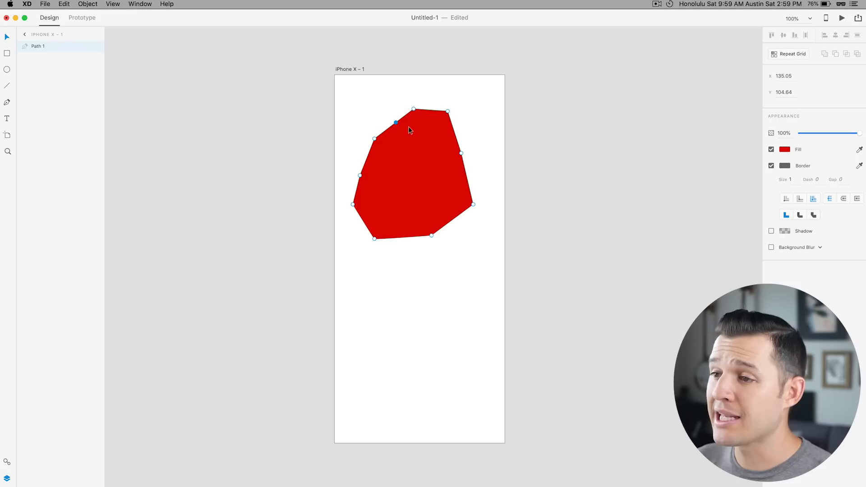
{"action": "mouse_move", "coordinate": [383, 156]}
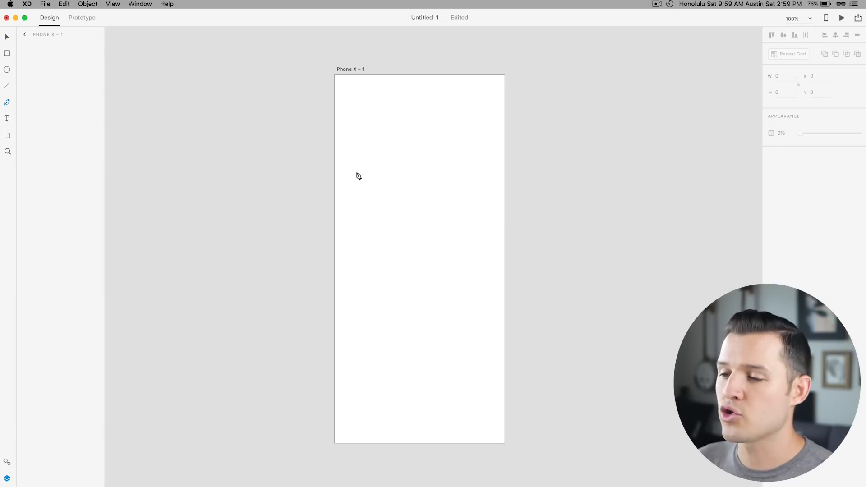
Step: Draw a closed curvy blob path with the Pen tool, bending its segments with curve handles
{"action": "left_click_drag", "start_coordinate": [356, 172], "coordinate": [447, 153]}
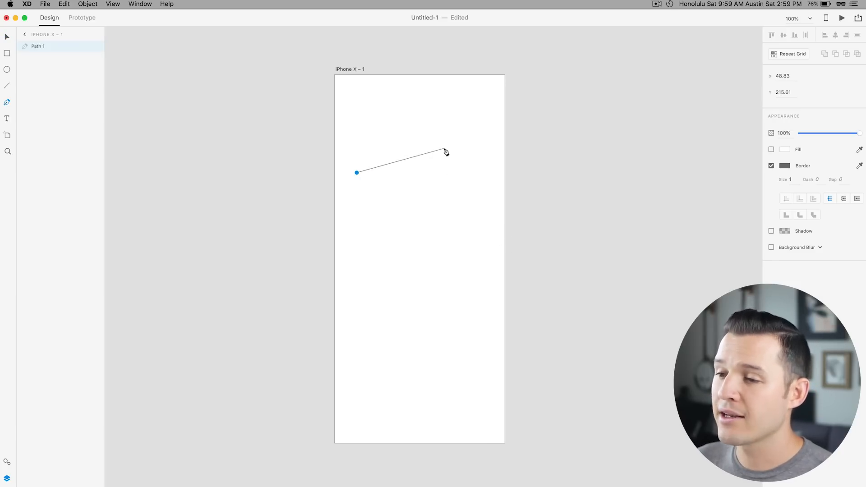
{"action": "left_click", "coordinate": [445, 151]}
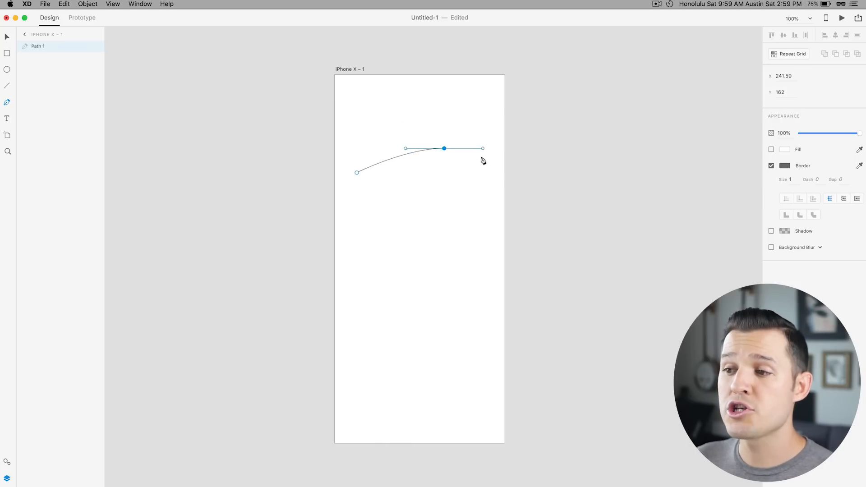
{"action": "left_click_drag", "start_coordinate": [482, 148], "coordinate": [463, 113]}
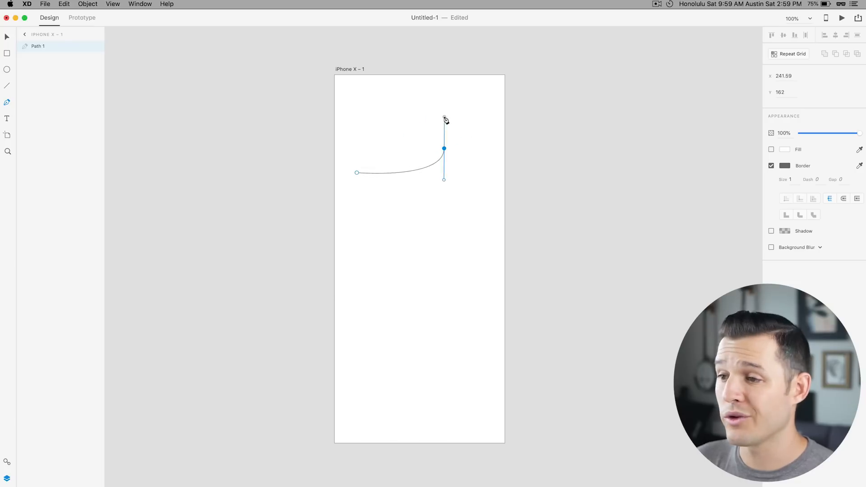
{"action": "left_click_drag", "start_coordinate": [447, 120], "coordinate": [471, 177]}
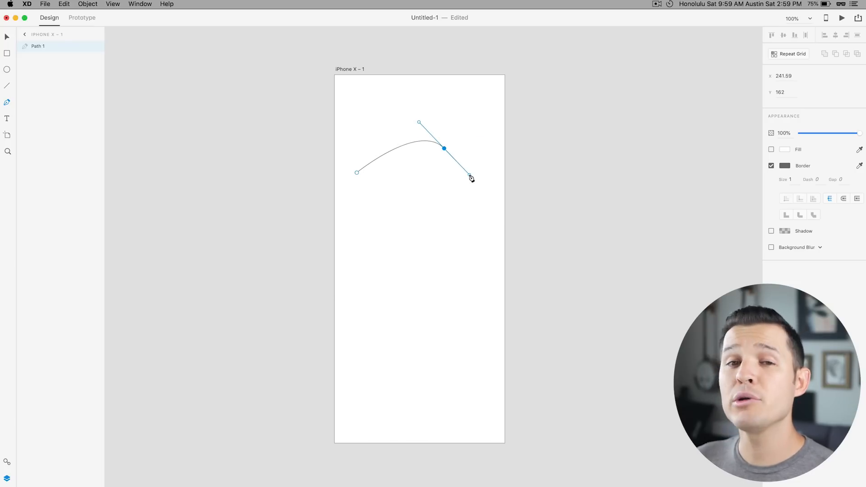
{"action": "left_click_drag", "start_coordinate": [471, 178], "coordinate": [482, 182]}
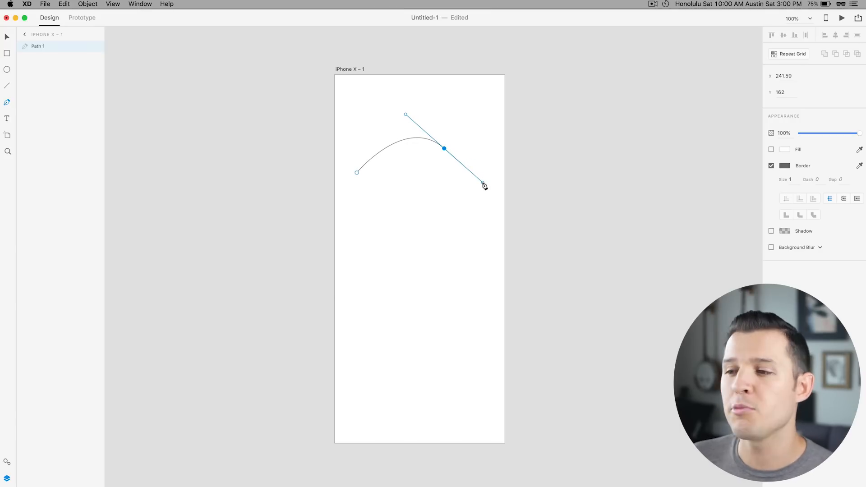
{"action": "left_click_drag", "start_coordinate": [485, 186], "coordinate": [451, 221]}
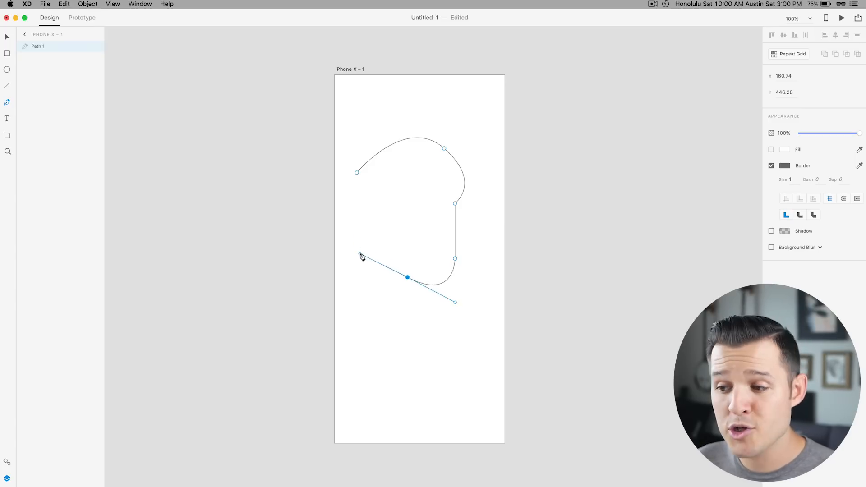
{"action": "left_click_drag", "start_coordinate": [356, 257], "coordinate": [378, 301]}
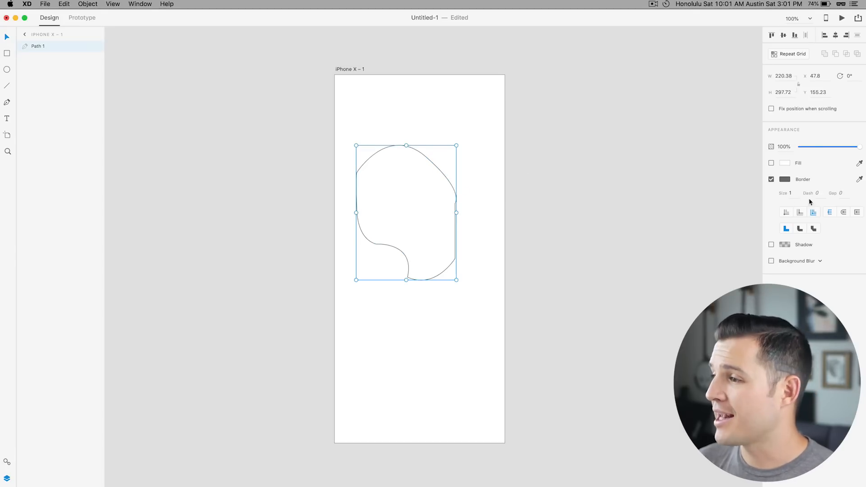
Step: Fill the blob purple and drag it onto the artboard's centre using the smart guides
{"action": "left_click", "coordinate": [772, 162]}
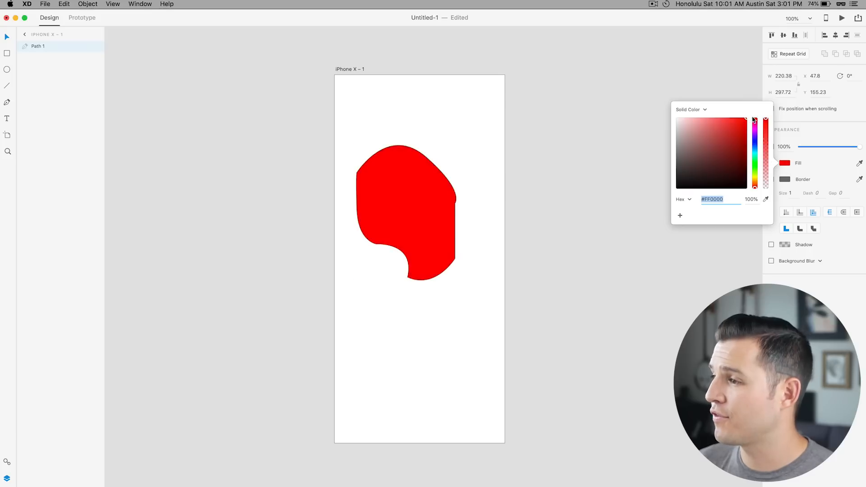
{"action": "left_click_drag", "start_coordinate": [755, 122], "coordinate": [754, 138]}
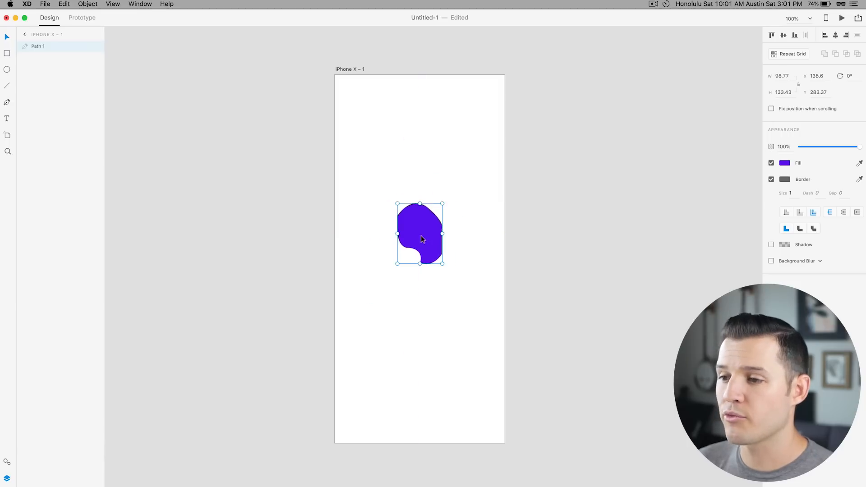
{"action": "left_click_drag", "start_coordinate": [420, 232], "coordinate": [420, 208]}
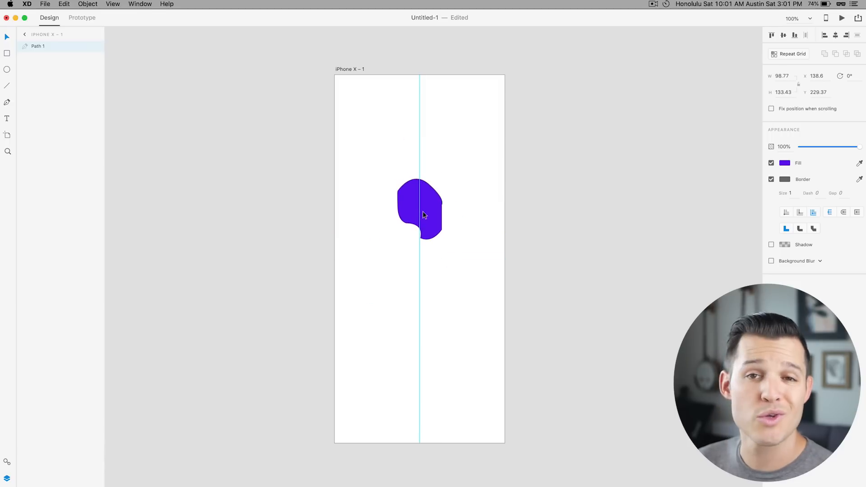
{"action": "left_click_drag", "start_coordinate": [422, 214], "coordinate": [417, 226]}
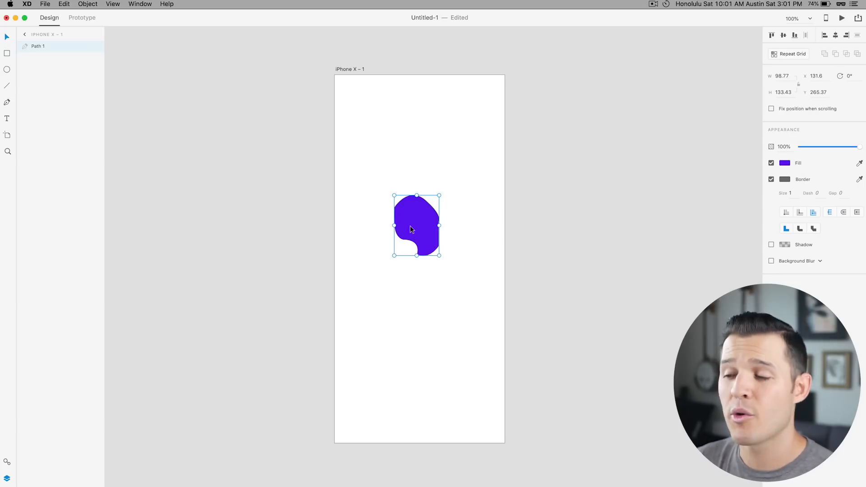
{"action": "left_click_drag", "start_coordinate": [416, 225], "coordinate": [420, 260]}
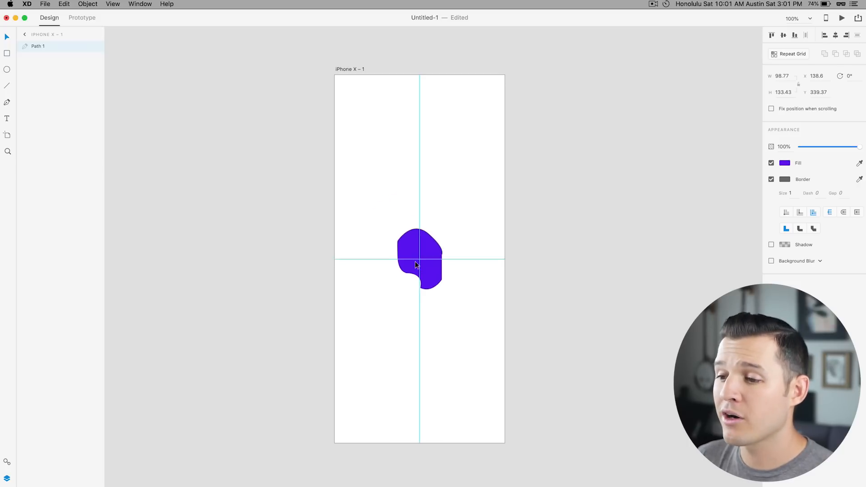
{"action": "left_click", "coordinate": [419, 260]}
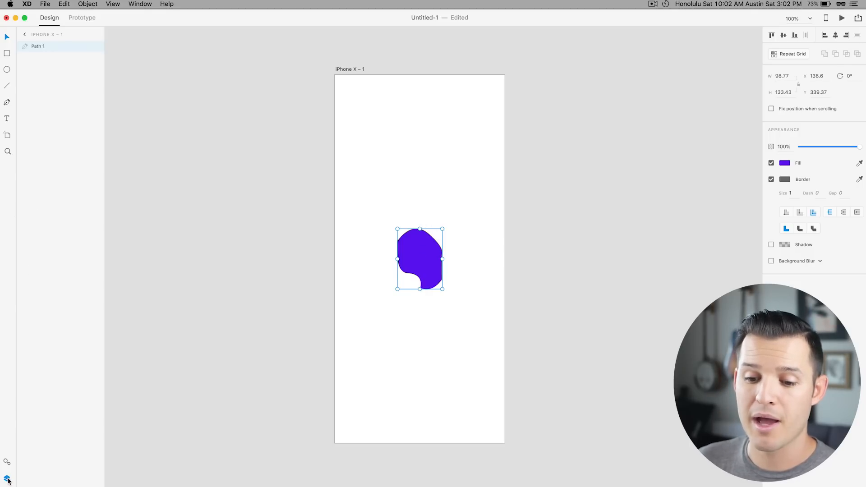
Step: Show the Assets library and move the purple blob into the artboard's upper part
{"action": "left_click", "coordinate": [8, 463]}
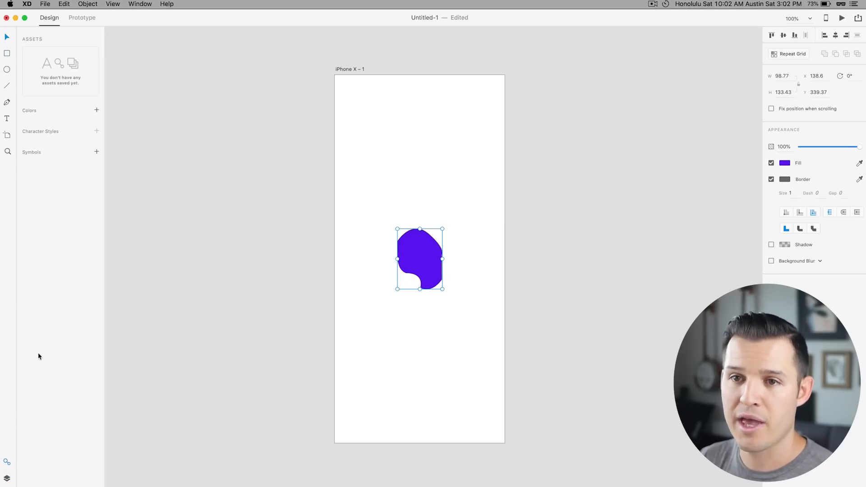
{"action": "left_click_drag", "start_coordinate": [420, 259], "coordinate": [419, 218]}
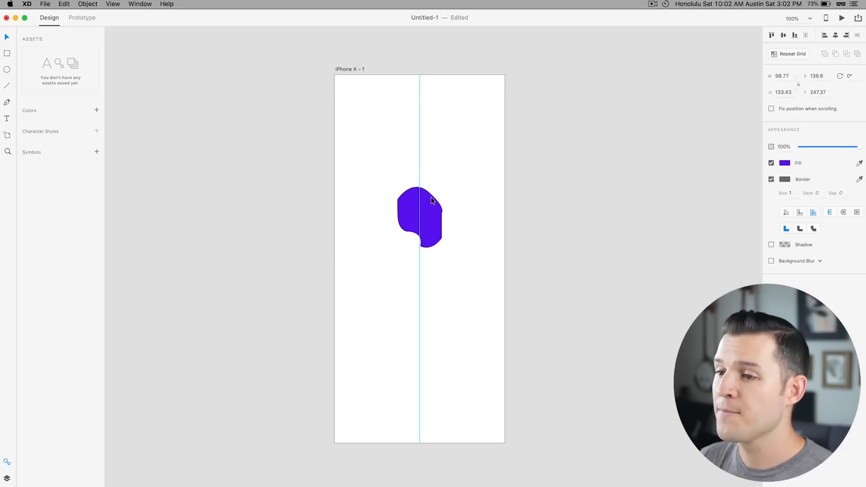
{"action": "left_click_drag", "start_coordinate": [419, 217], "coordinate": [420, 175]}
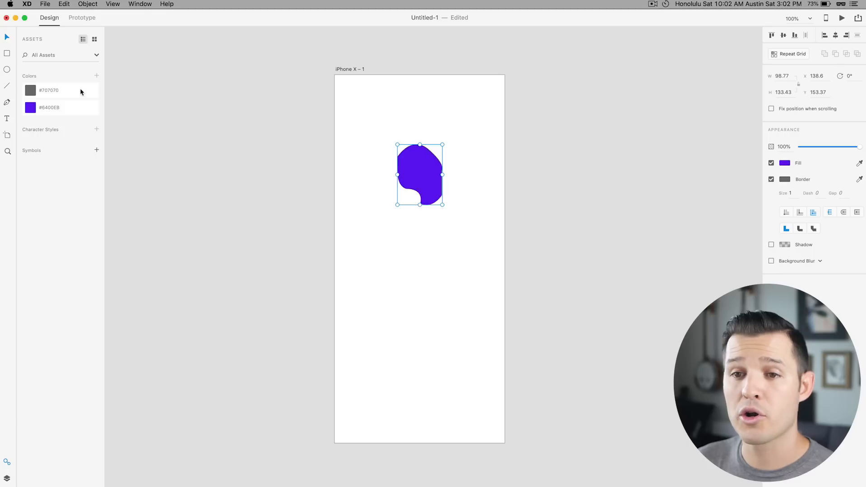
{"action": "mouse_move", "coordinate": [81, 91]}
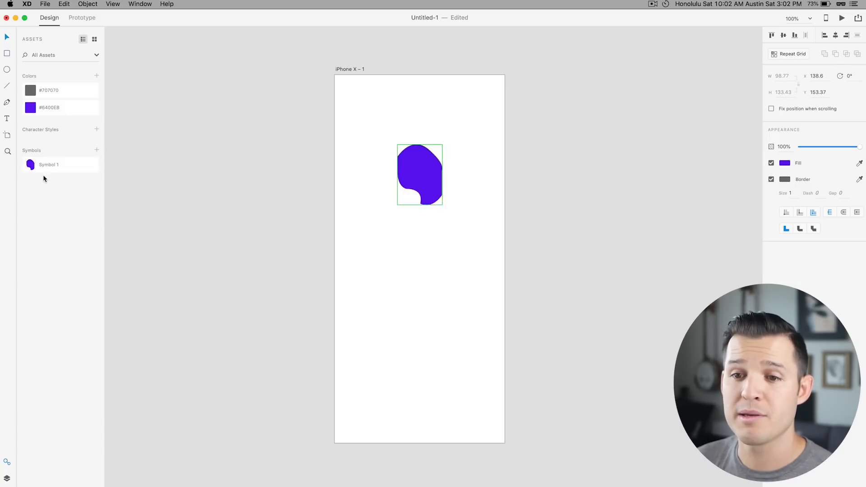
Step: Rename Symbol 1 to 'blah' in the Assets panel
{"action": "double_click", "coordinate": [49, 164]}
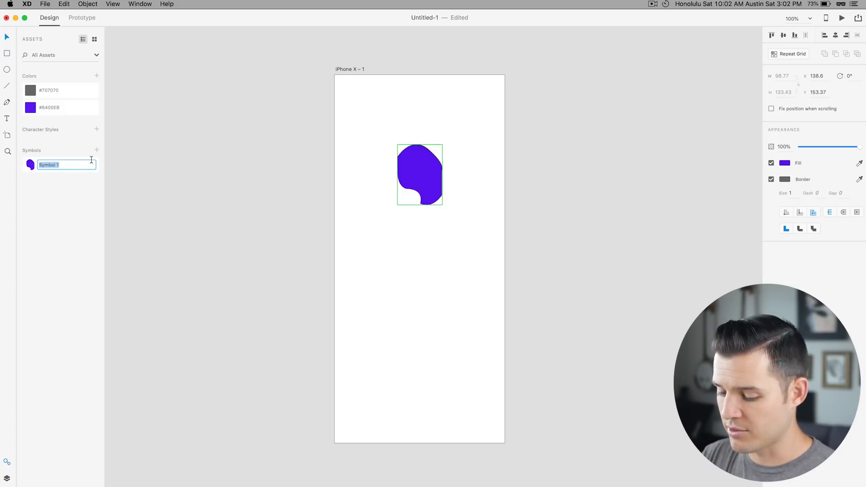
{"action": "type", "text": "blah"}
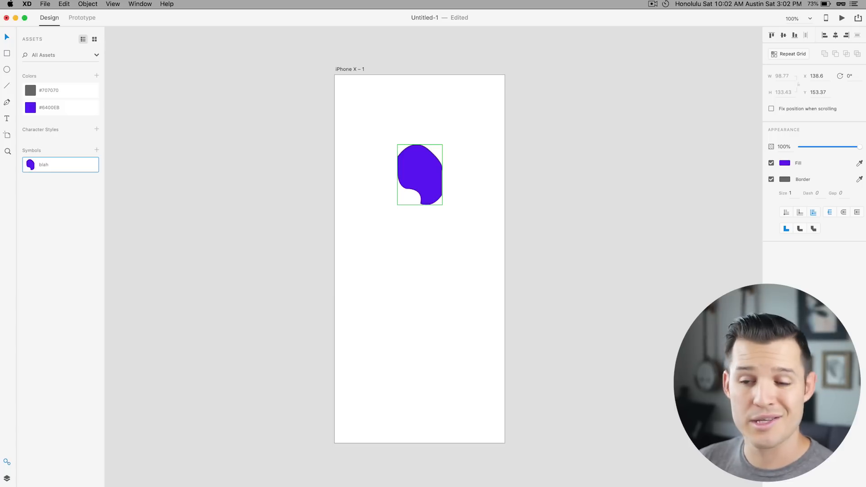
{"action": "mouse_move", "coordinate": [349, 198]}
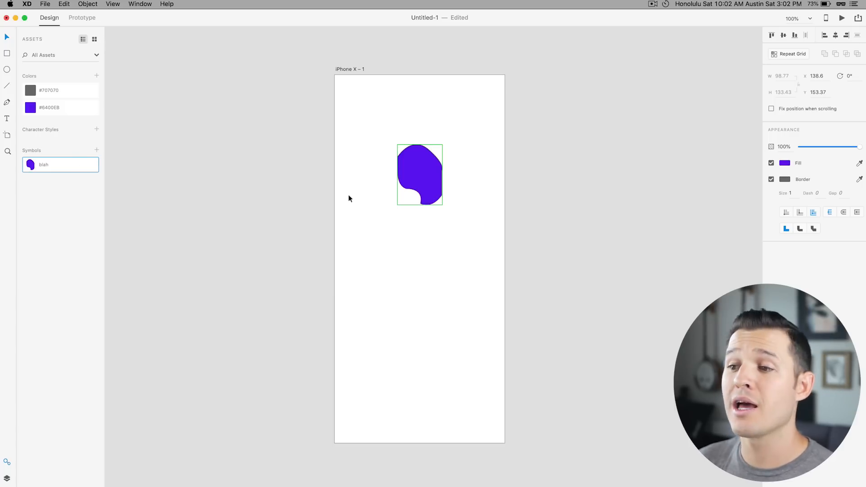
Step: Place two more blah instances, one top right and one lined up under the top-left blob
{"action": "left_click_drag", "start_coordinate": [419, 175], "coordinate": [382, 129]}
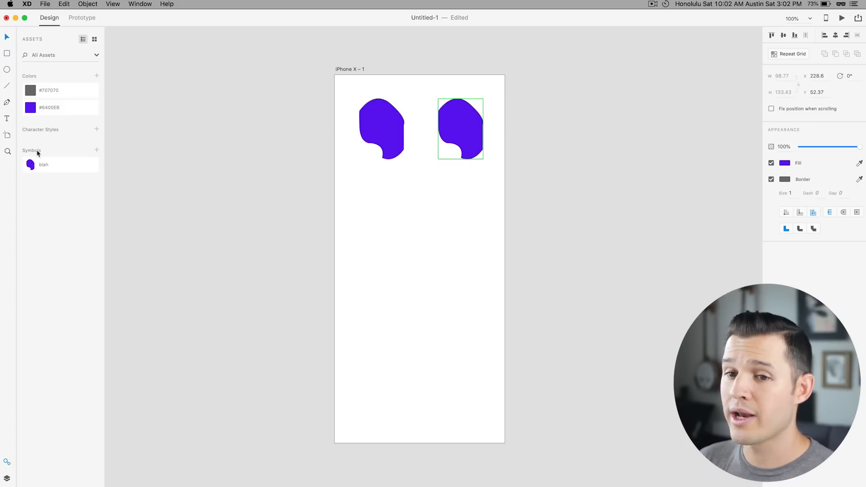
{"action": "left_click_drag", "start_coordinate": [460, 130], "coordinate": [419, 266]}
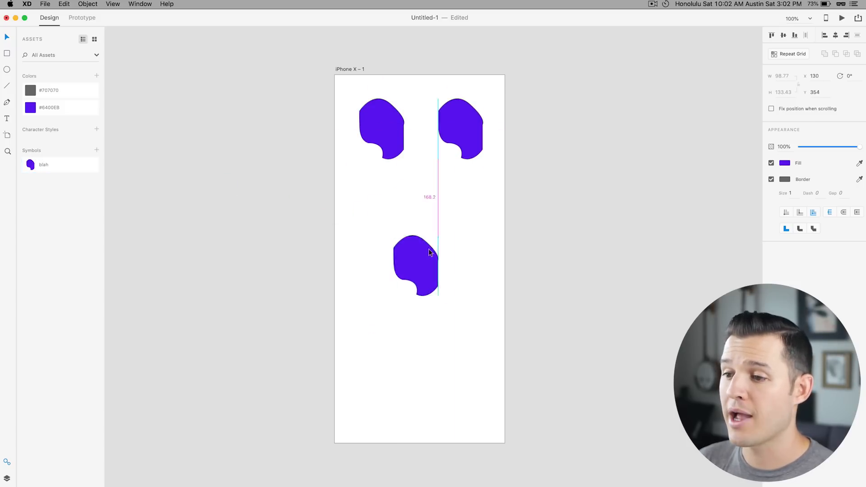
{"action": "left_click_drag", "start_coordinate": [417, 265], "coordinate": [400, 237]}
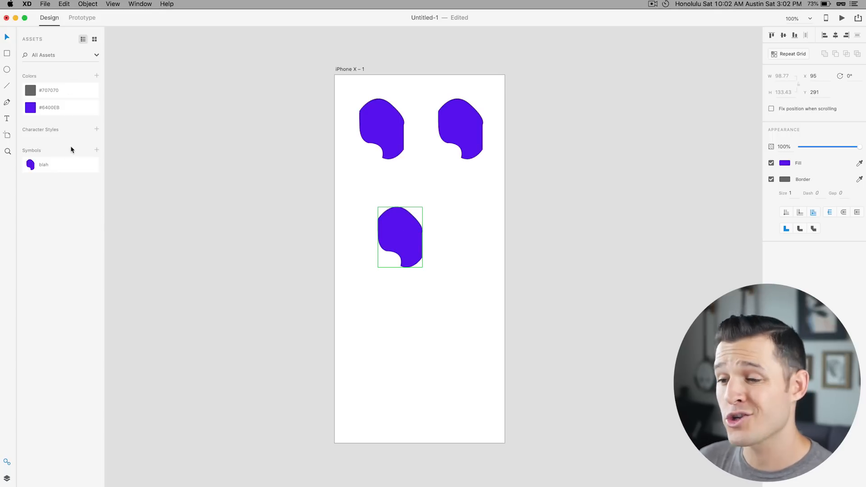
{"action": "left_click_drag", "start_coordinate": [400, 238], "coordinate": [381, 237]}
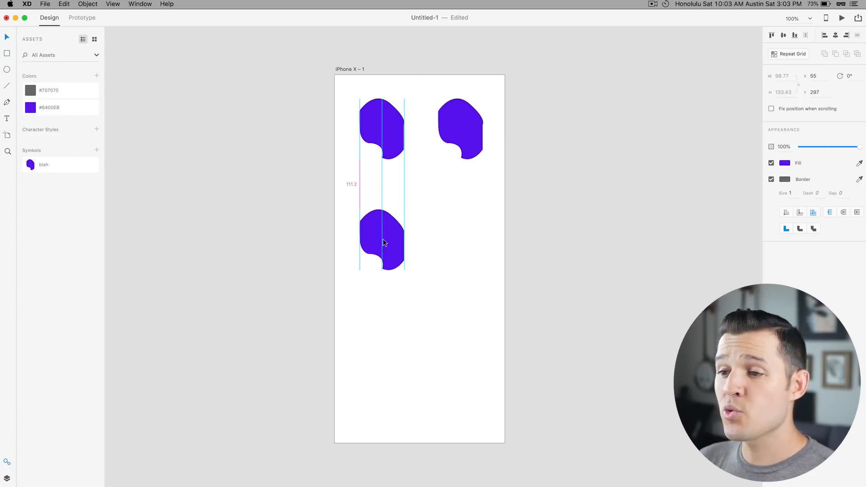
{"action": "left_click_drag", "start_coordinate": [382, 240], "coordinate": [383, 224]}
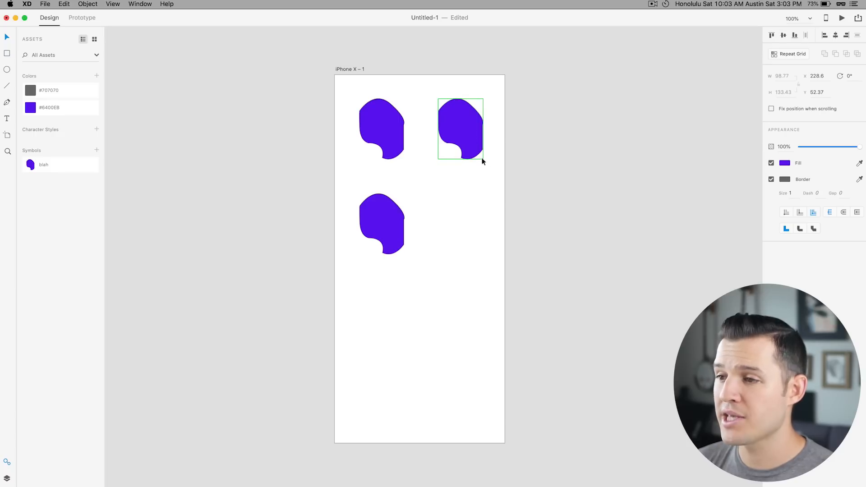
Step: Select the top-right blob instance and shrink it, resizing every symbol instance
{"action": "left_click", "coordinate": [784, 179]}
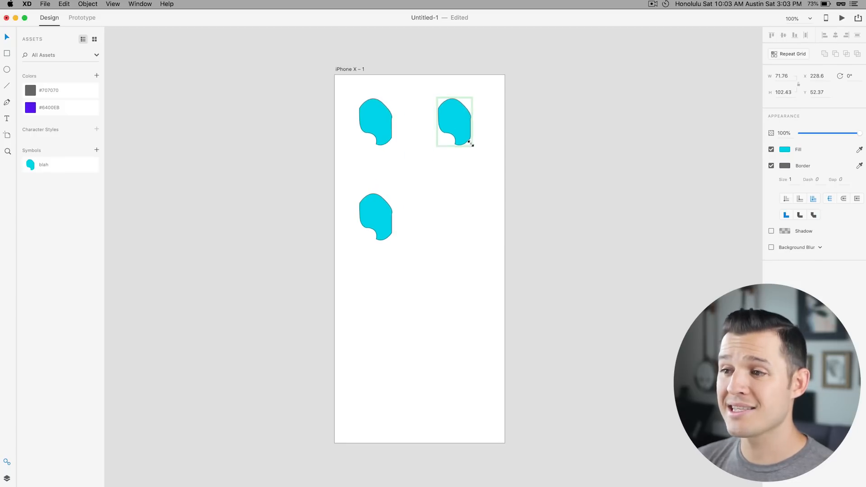
{"action": "left_click_drag", "start_coordinate": [472, 144], "coordinate": [479, 135]}
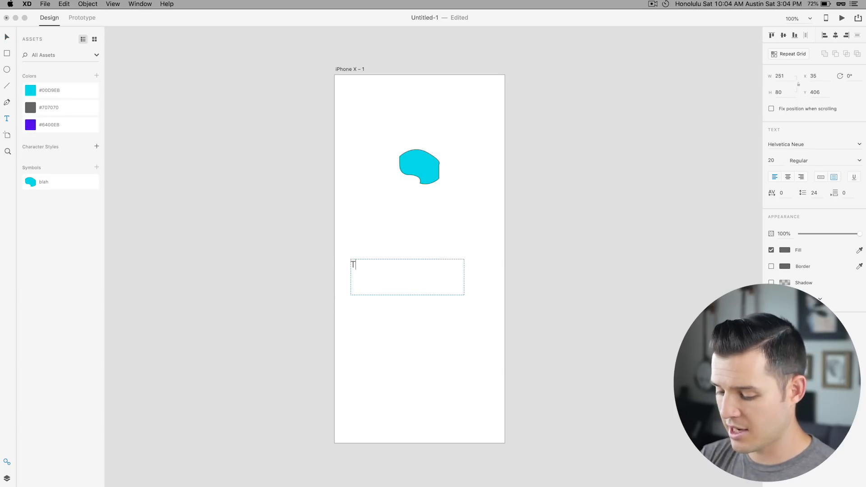
Step: Type the Headline text, set it to Futura Bold with a new font size, and save it as a character style
{"action": "type", "text": "Headline"}
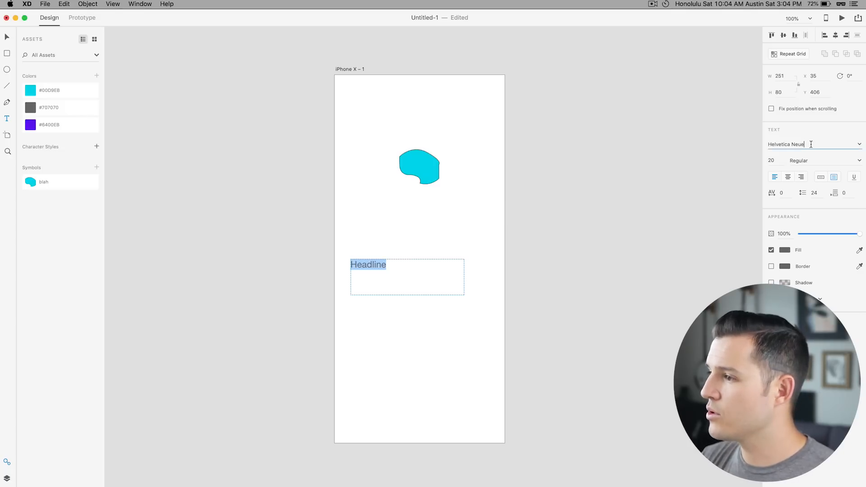
{"action": "left_click", "coordinate": [812, 144]}
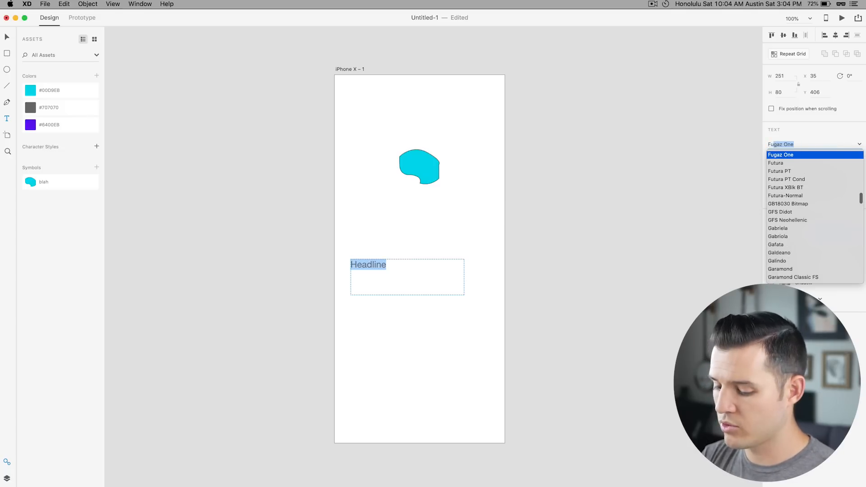
{"action": "left_click", "coordinate": [777, 163]}
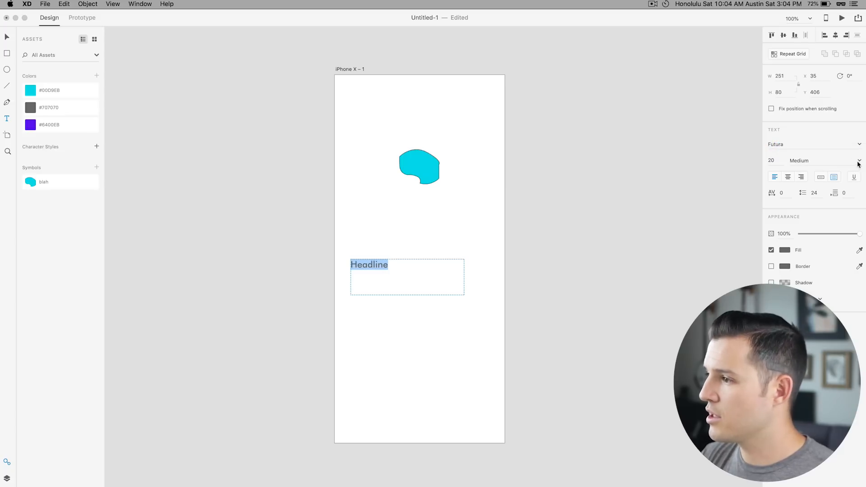
{"action": "left_click", "coordinate": [821, 161]}
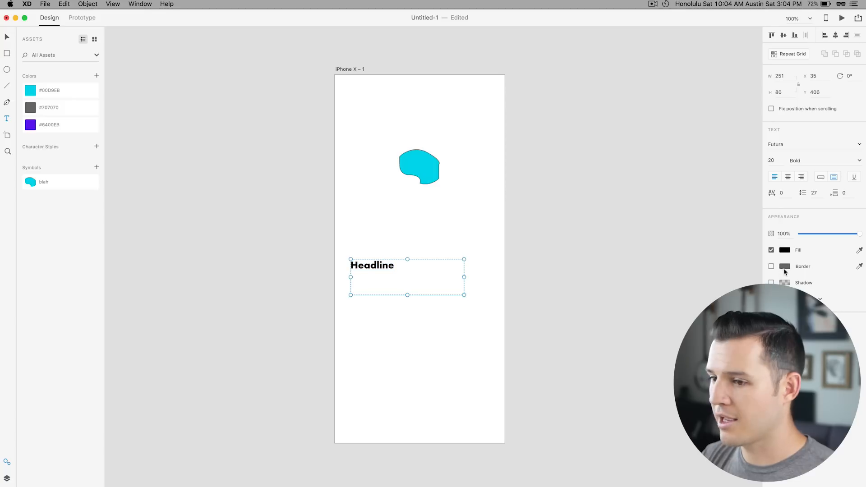
{"action": "left_click", "coordinate": [773, 161]}
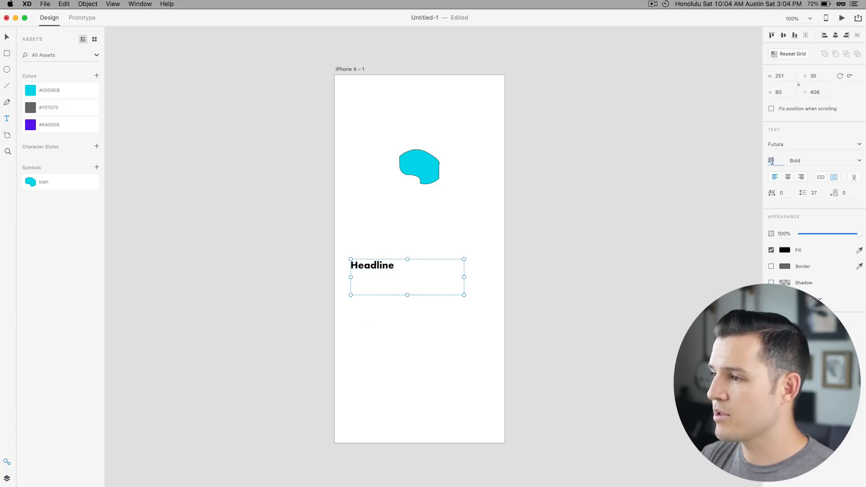
{"action": "type", "text": "33"}
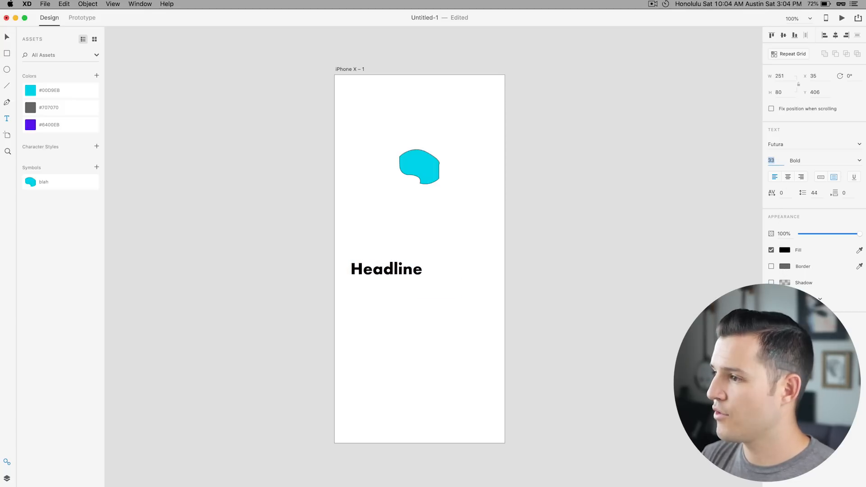
{"action": "left_click", "coordinate": [386, 268]}
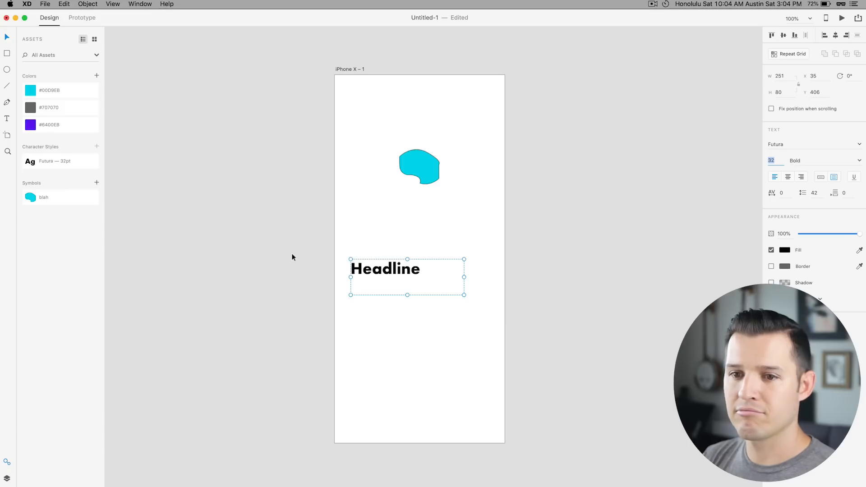
Step: Rename the new character style to H1 and move the headline higher on the artboard
{"action": "left_click", "coordinate": [60, 161]}
{"action": "type", "text": "H"}
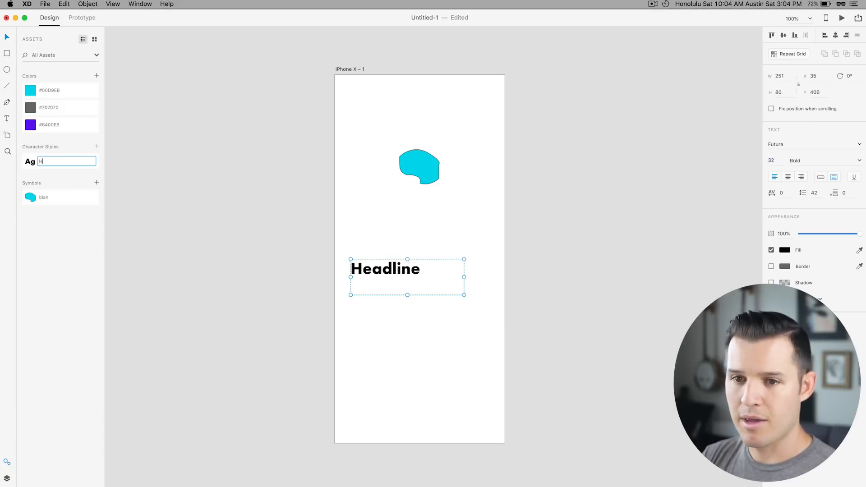
{"action": "type", "text": "1"}
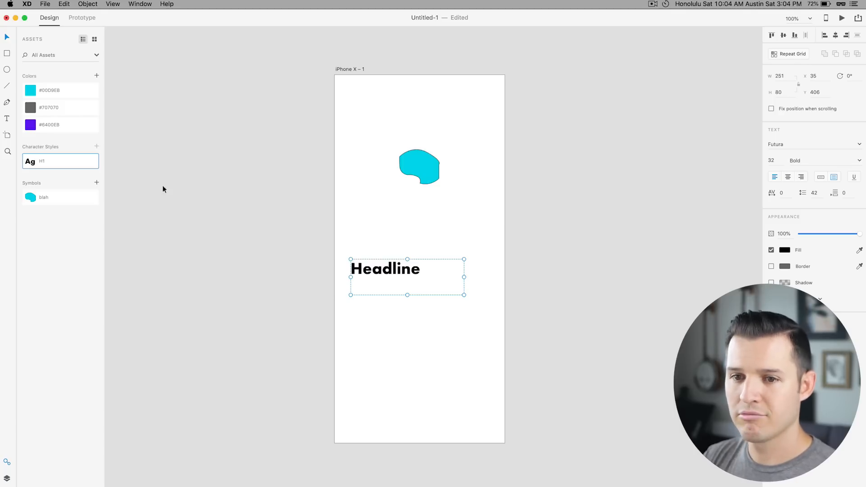
{"action": "left_click_drag", "start_coordinate": [385, 277], "coordinate": [385, 229]}
{"action": "type", "text": "sddfs"}
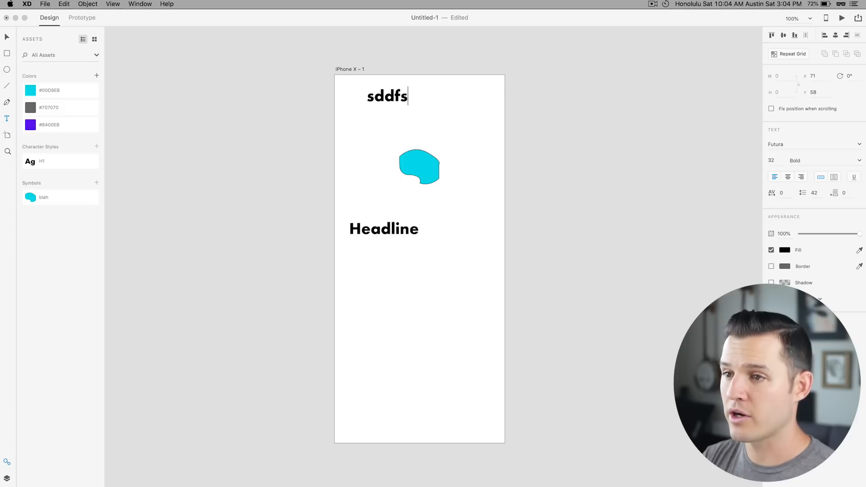
Step: Add a 'djjs' text line near the top and apply the H1 character style to it
{"action": "type", "text": "djjs"}
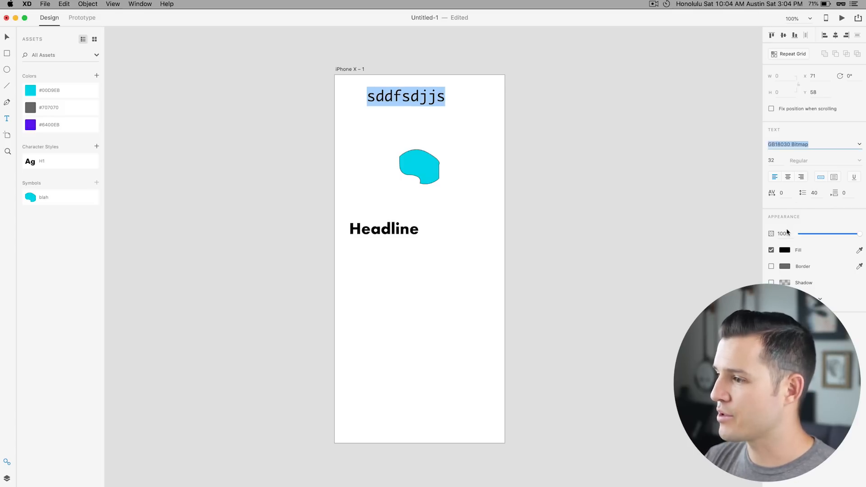
{"action": "left_click", "coordinate": [784, 250]}
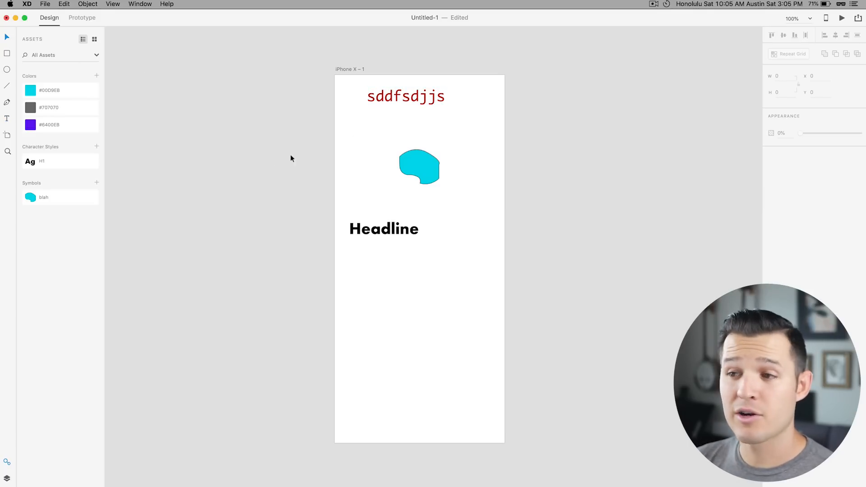
{"action": "left_click", "coordinate": [405, 97]}
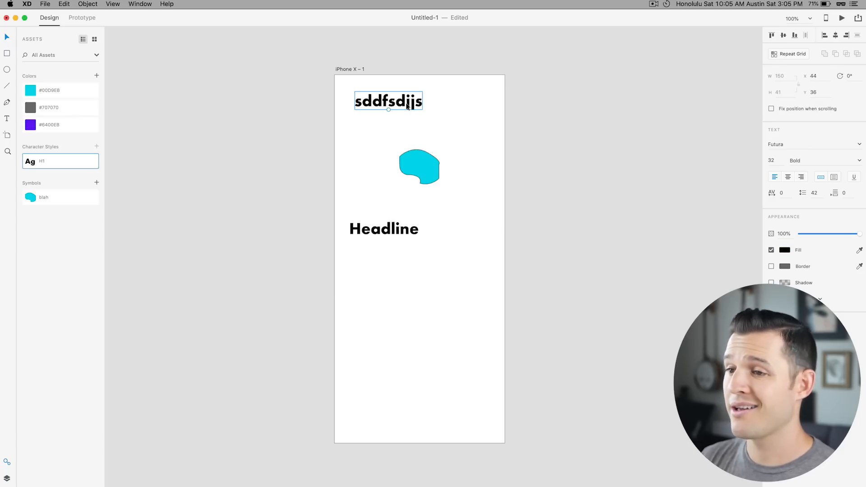
{"action": "left_click_drag", "start_coordinate": [388, 101], "coordinate": [383, 103]}
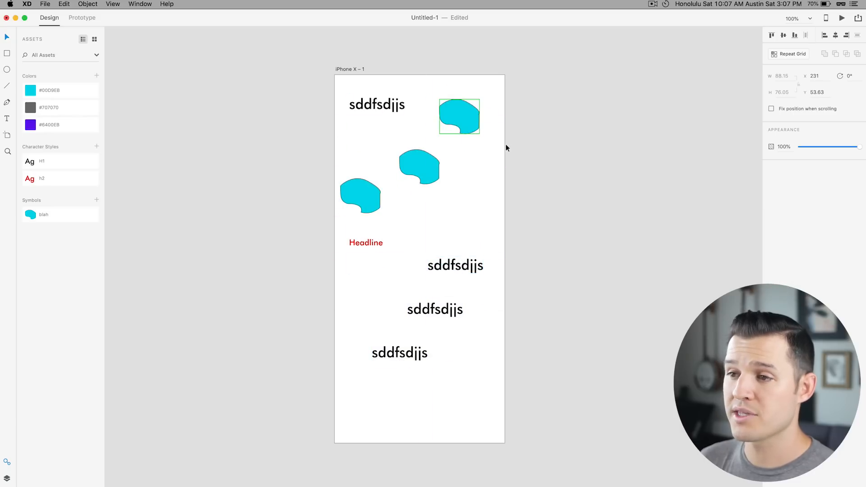
{"action": "mouse_move", "coordinate": [295, 171]}
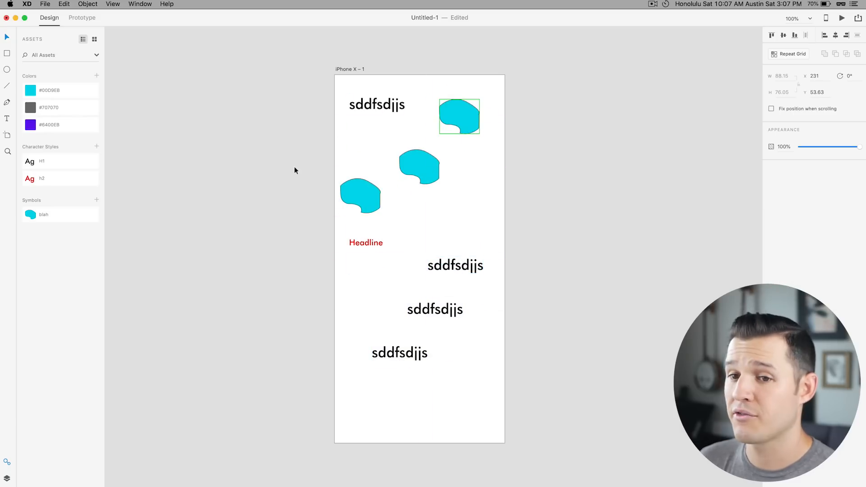
Step: Select the red H2 character style entry in the Assets panel
{"action": "left_click", "coordinate": [60, 215]}
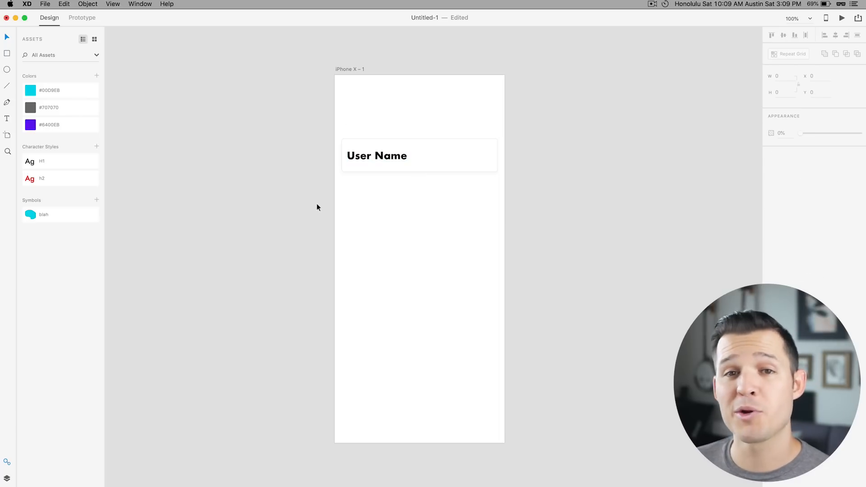
Step: Rename the User Name card's group to 'card' in Layers and deselect it
{"action": "left_click", "coordinate": [420, 156]}
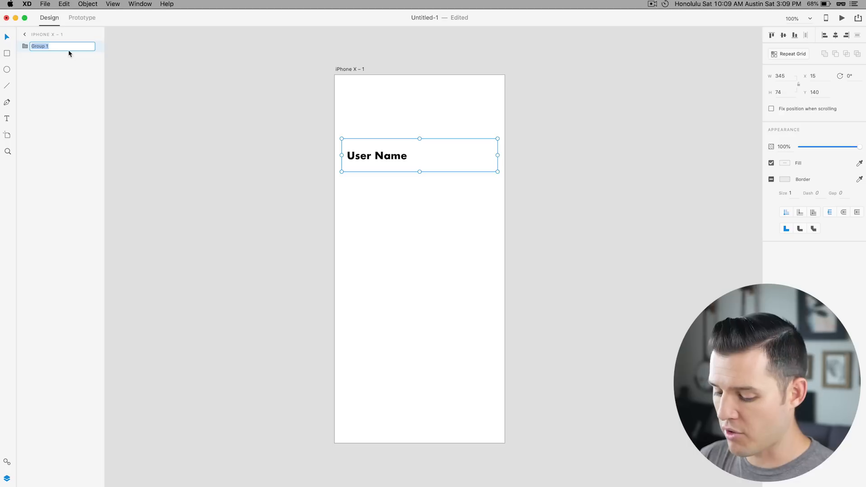
{"action": "type", "text": "card"}
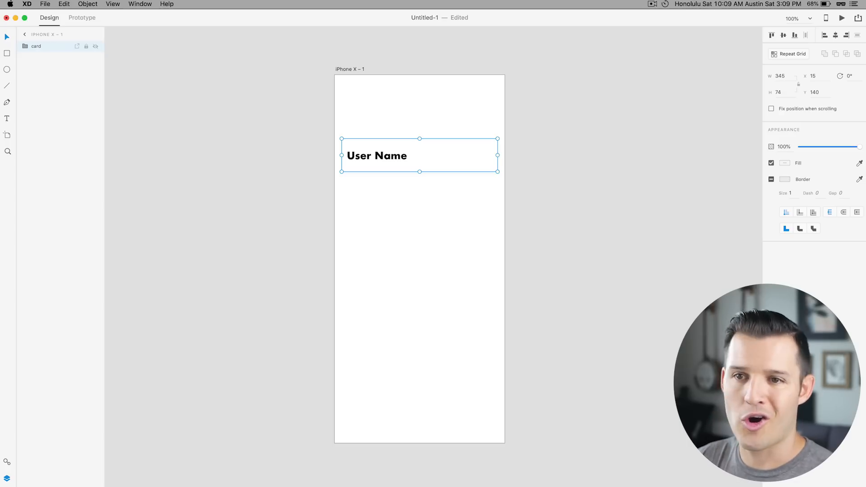
{"action": "mouse_move", "coordinate": [448, 167]}
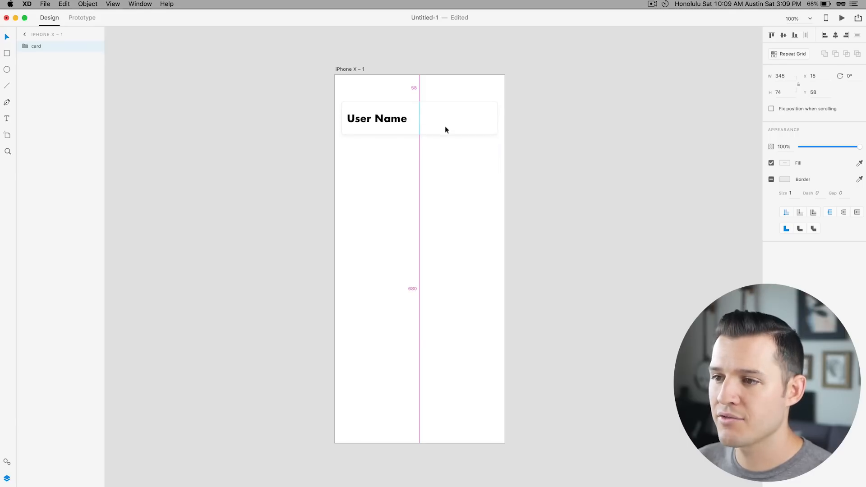
{"action": "left_click", "coordinate": [420, 117]}
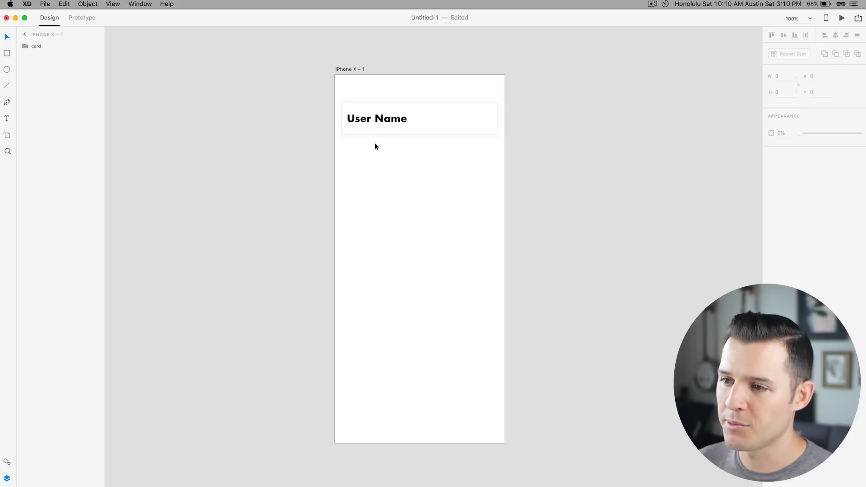
Step: Turn the User Name card into a repeat grid and extend it down to eight cards at the artboard bottom
{"action": "left_click", "coordinate": [377, 119]}
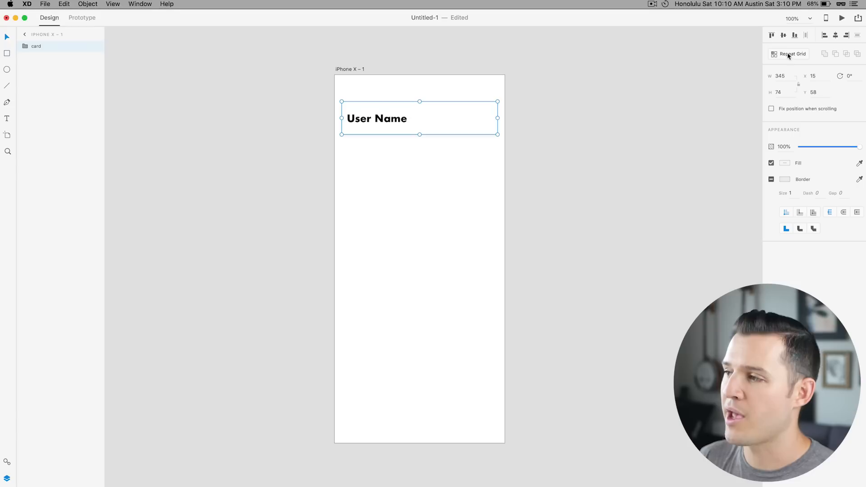
{"action": "left_click", "coordinate": [792, 54]}
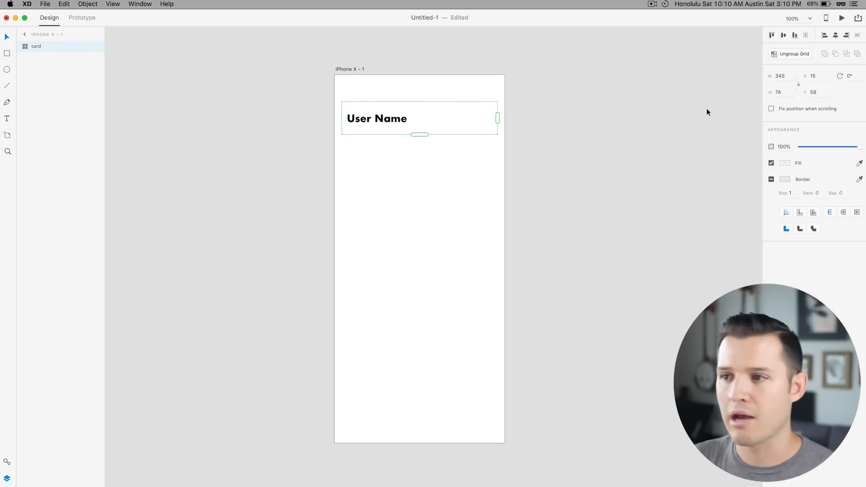
{"action": "mouse_move", "coordinate": [390, 188]}
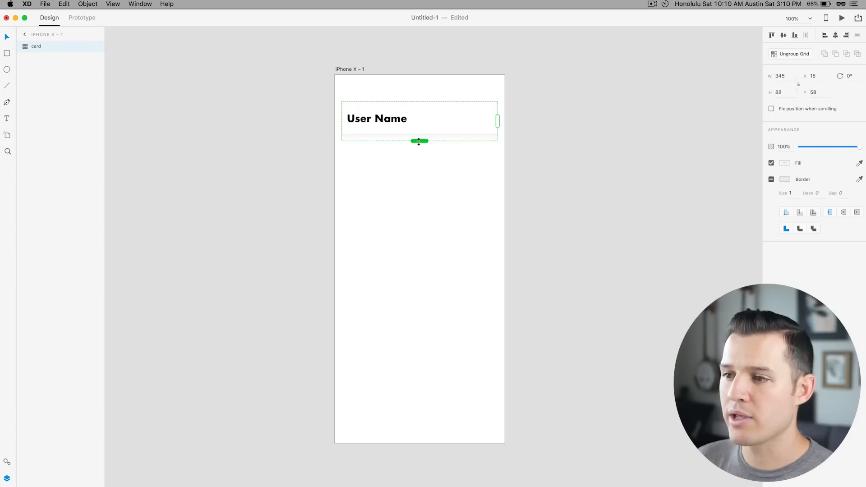
{"action": "left_click_drag", "start_coordinate": [419, 141], "coordinate": [419, 383]}
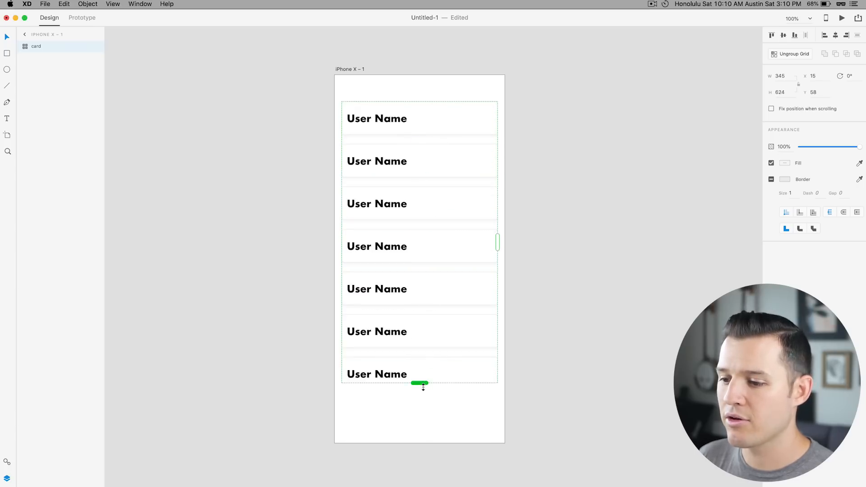
{"action": "left_click_drag", "start_coordinate": [420, 384], "coordinate": [420, 438]}
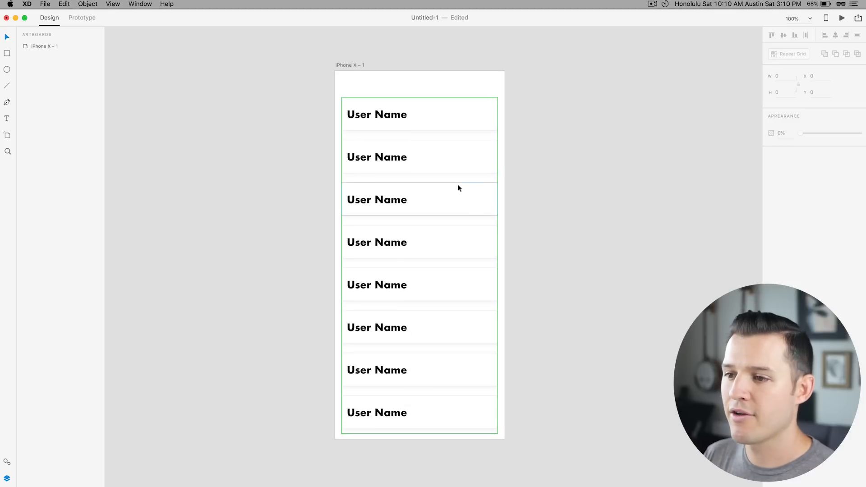
{"action": "left_click", "coordinate": [420, 199]}
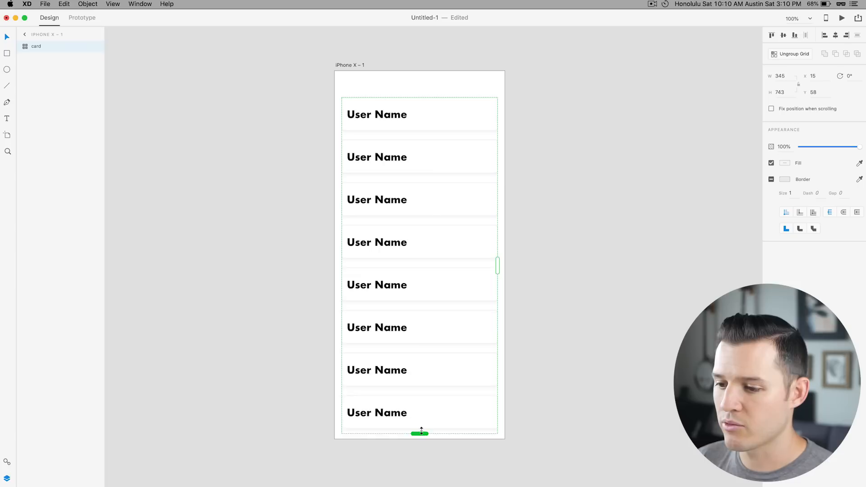
{"action": "left_click_drag", "start_coordinate": [420, 434], "coordinate": [420, 432]}
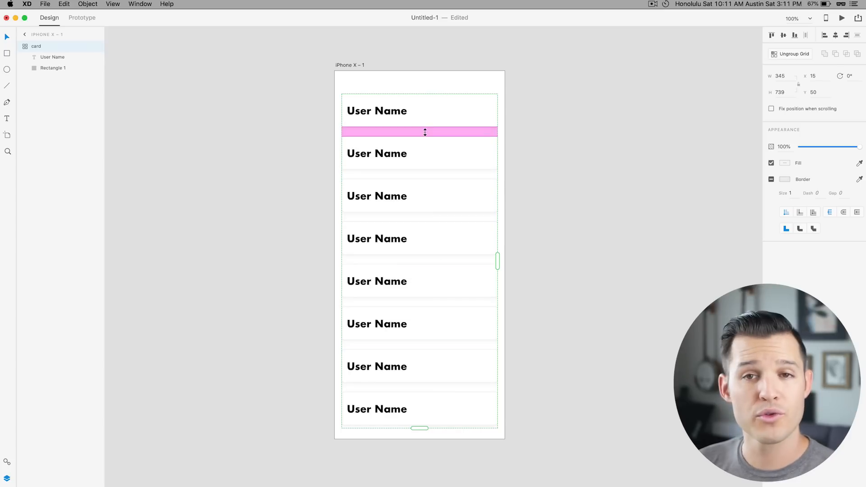
Step: Tighten the row gap between cards and narrow the repeat grid
{"action": "left_click_drag", "start_coordinate": [426, 132], "coordinate": [425, 128]}
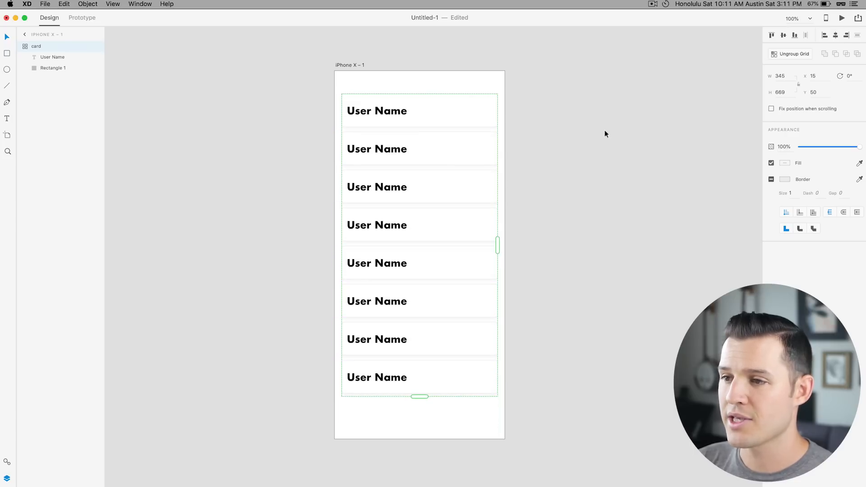
{"action": "left_click_drag", "start_coordinate": [420, 396], "coordinate": [420, 259]}
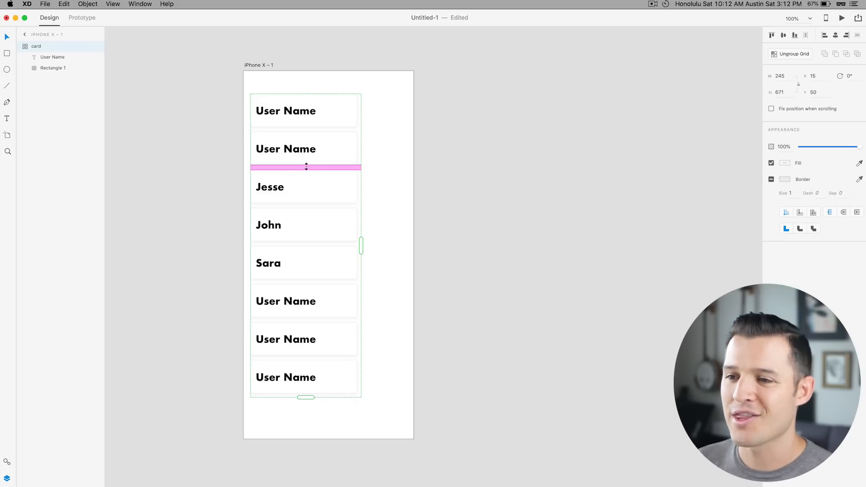
{"action": "left_click_drag", "start_coordinate": [306, 167], "coordinate": [310, 180]}
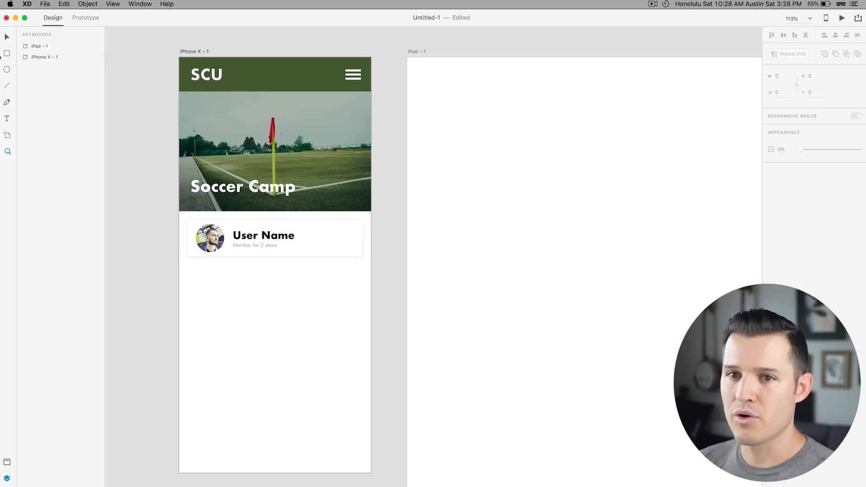
Step: Select the nav bar group to reveal its layers, then deselect it
{"action": "left_click", "coordinate": [35, 46]}
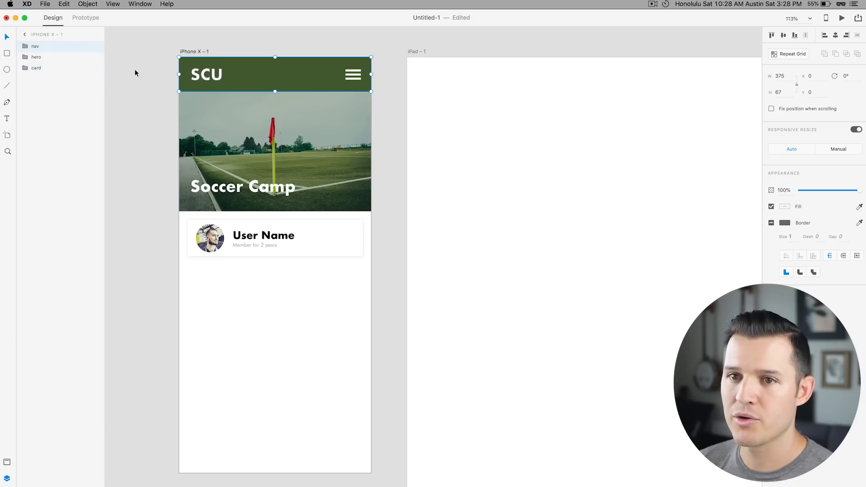
{"action": "left_click", "coordinate": [36, 56]}
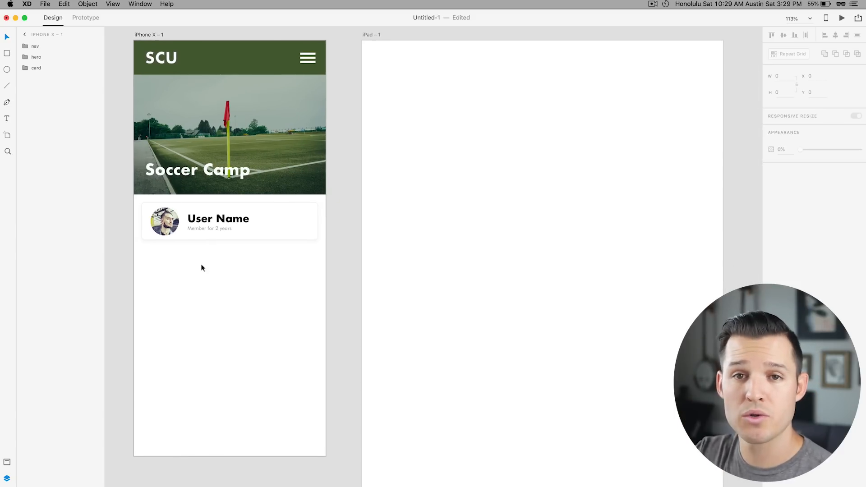
{"action": "mouse_move", "coordinate": [224, 284]}
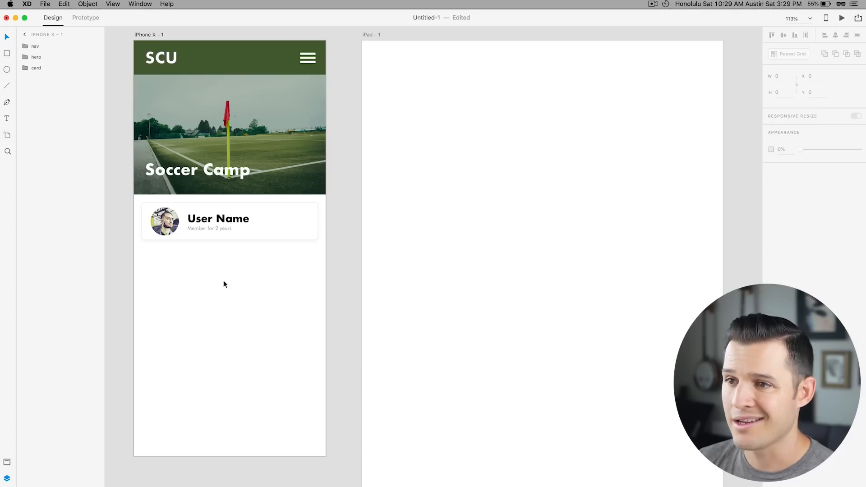
Step: Switch the nav bar's SCU text to manual responsive resizing
{"action": "left_click", "coordinate": [221, 58]}
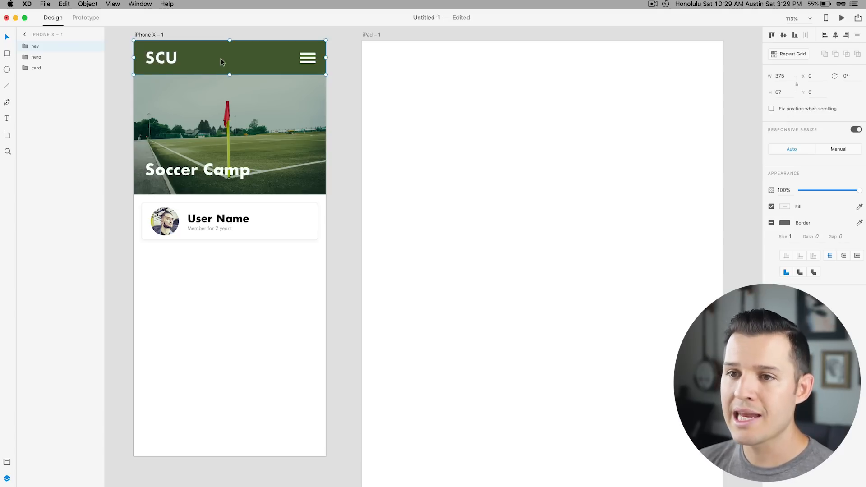
{"action": "mouse_move", "coordinate": [826, 134]}
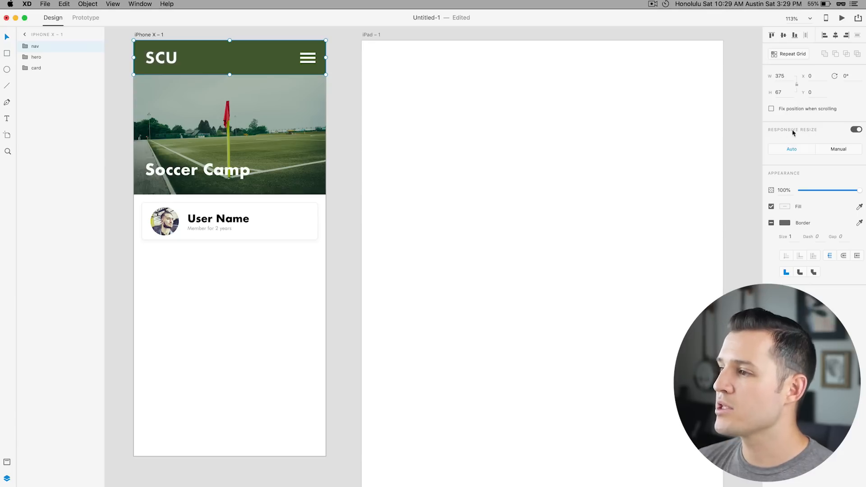
{"action": "left_click", "coordinate": [856, 129]}
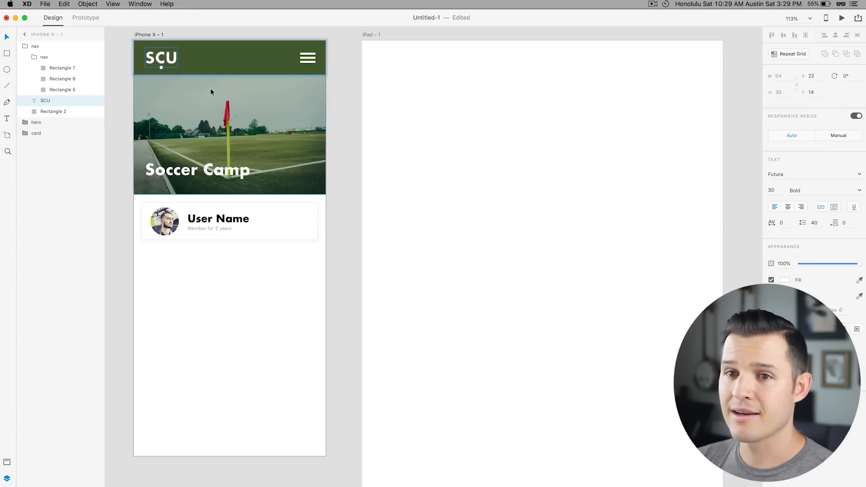
{"action": "left_click", "coordinate": [838, 135]}
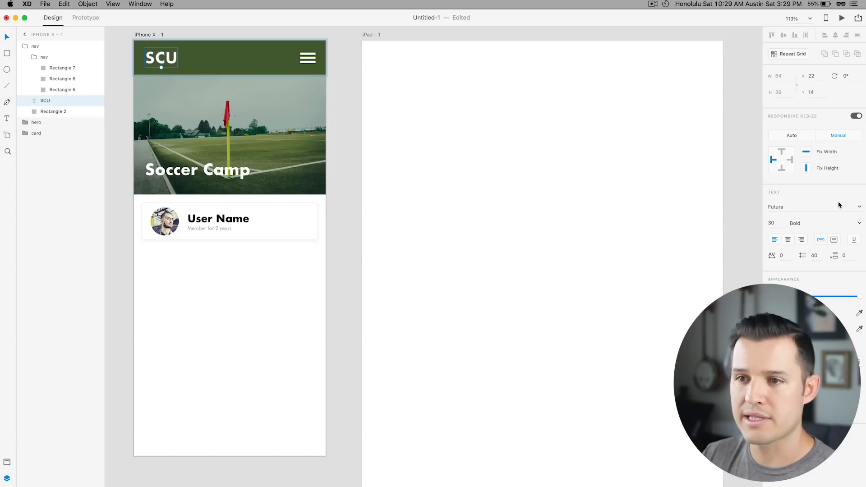
Step: Switch the nav background rectangle to manual resizing pinned top, left and right
{"action": "left_click", "coordinate": [308, 58]}
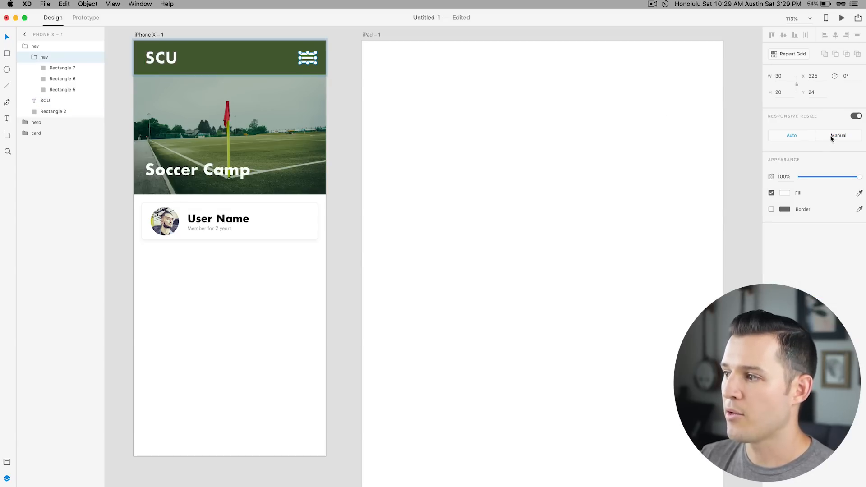
{"action": "left_click", "coordinate": [838, 136]}
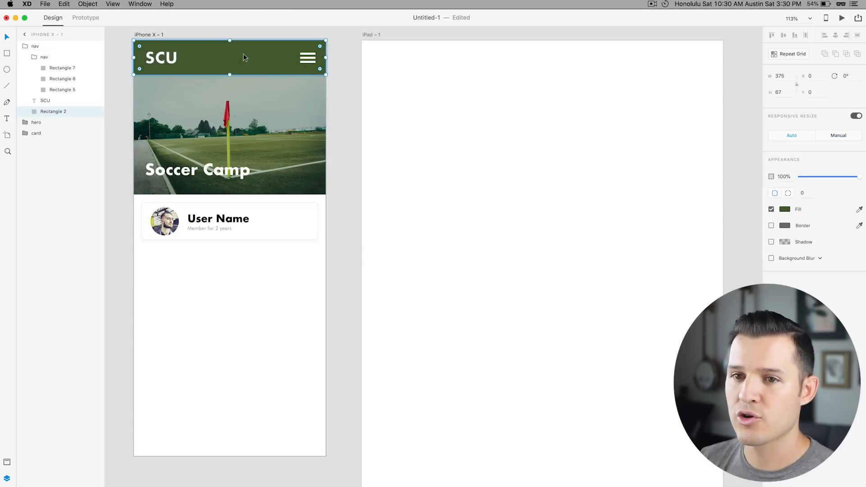
{"action": "mouse_move", "coordinate": [729, 169]}
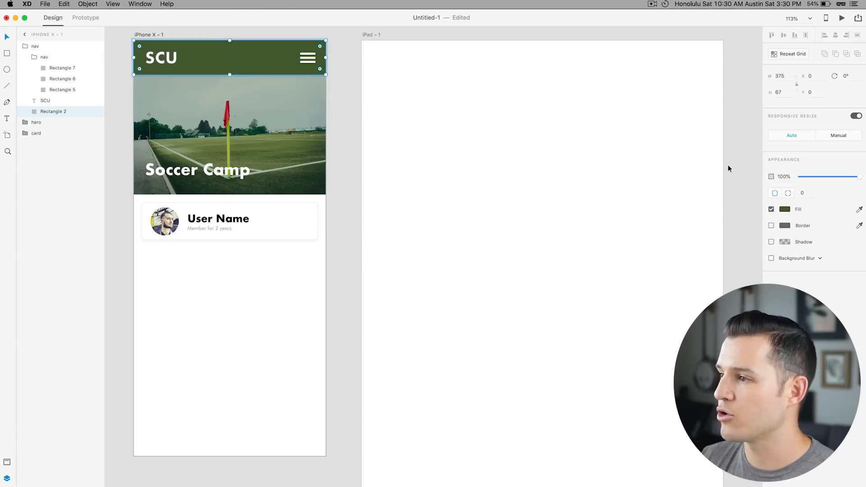
{"action": "left_click", "coordinate": [838, 134]}
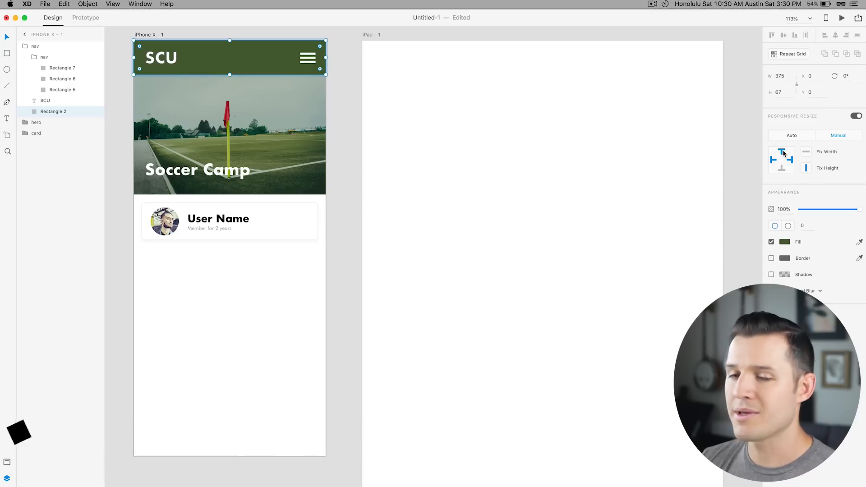
{"action": "mouse_move", "coordinate": [781, 154]}
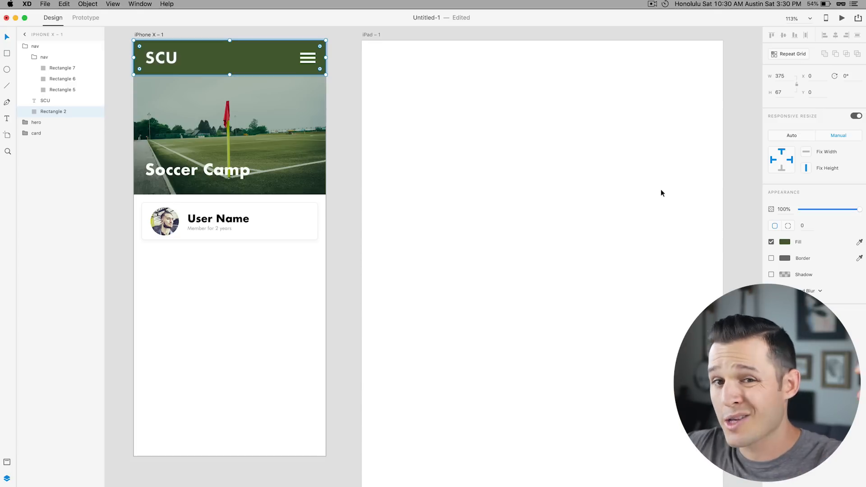
{"action": "mouse_move", "coordinate": [496, 125]}
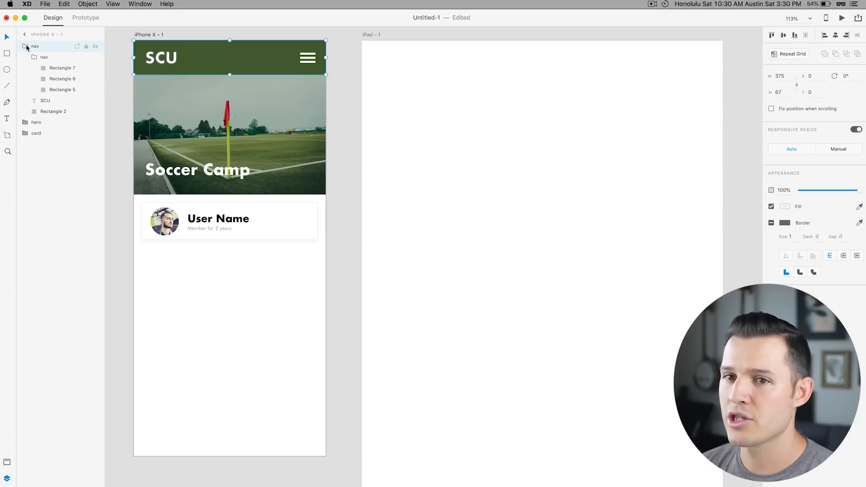
Step: Collapse the nav group's contents in the Layers list
{"action": "left_click", "coordinate": [27, 46]}
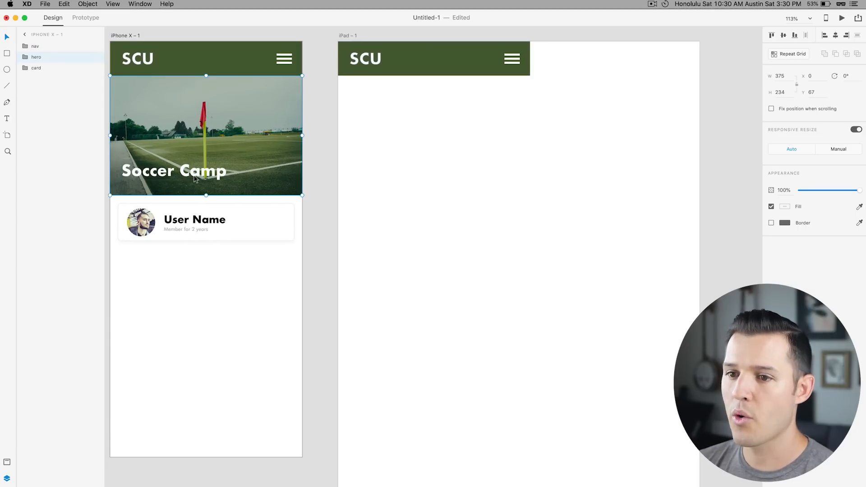
{"action": "mouse_move", "coordinate": [130, 232]}
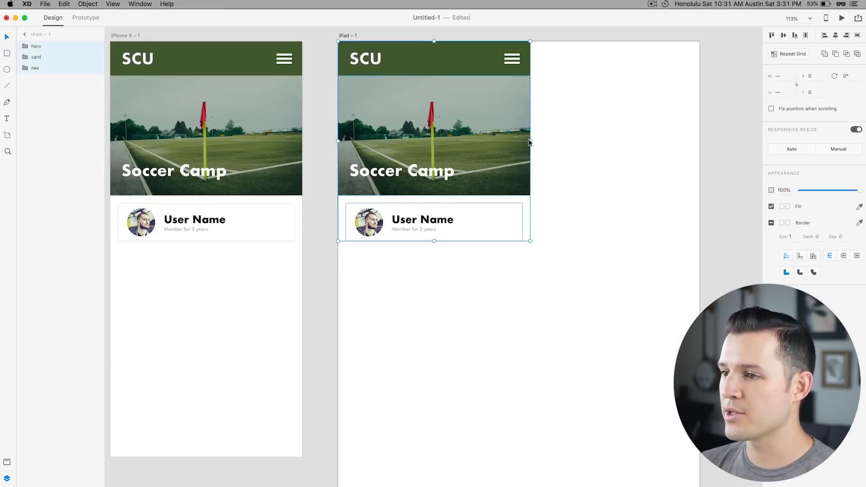
Step: Stretch the pasted nav, hero and card content to the iPad artboard's right edge
{"action": "left_click_drag", "start_coordinate": [531, 141], "coordinate": [567, 141]}
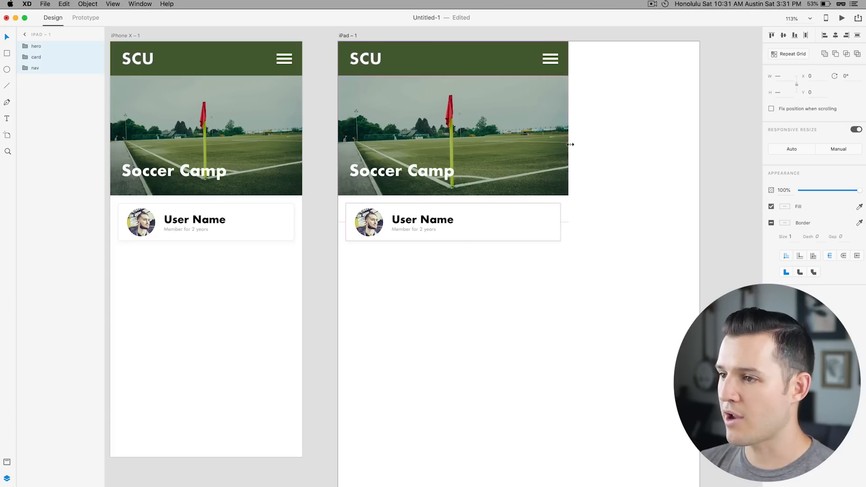
{"action": "left_click_drag", "start_coordinate": [571, 144], "coordinate": [652, 146]}
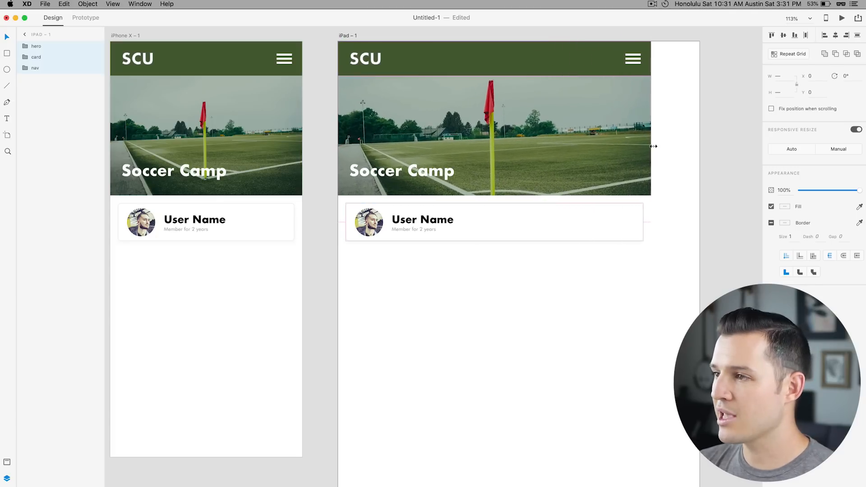
{"action": "left_click_drag", "start_coordinate": [655, 146], "coordinate": [701, 146]}
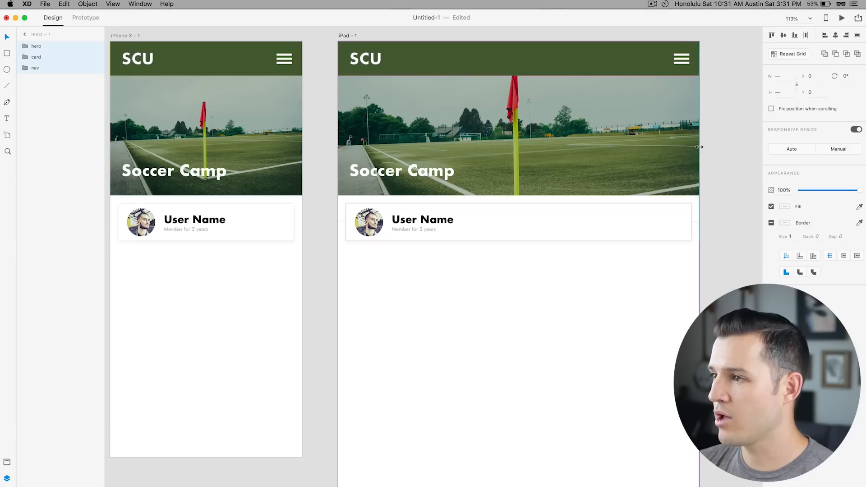
{"action": "left_click", "coordinate": [534, 260]}
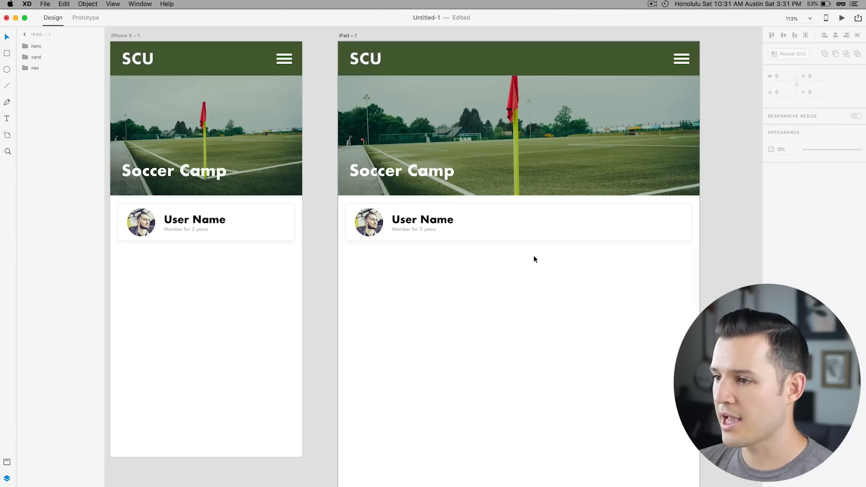
Step: Make the hero image taller on the iPad artboard
{"action": "left_click", "coordinate": [518, 135]}
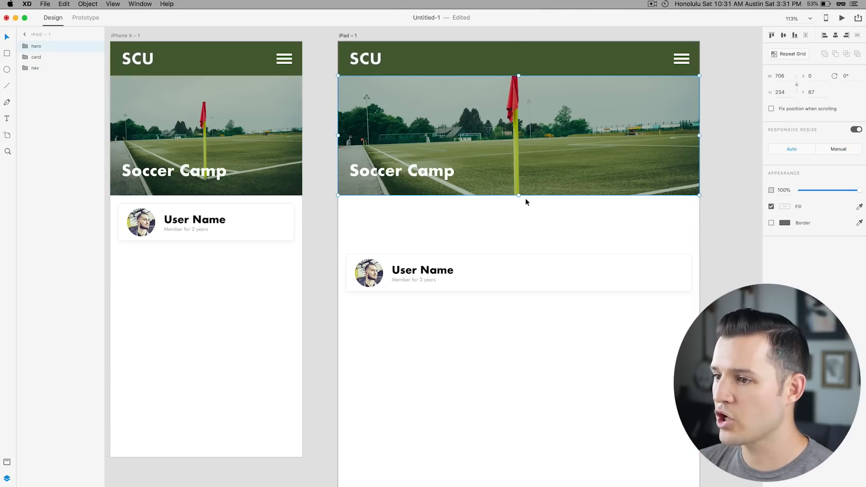
{"action": "left_click_drag", "start_coordinate": [518, 196], "coordinate": [521, 193]}
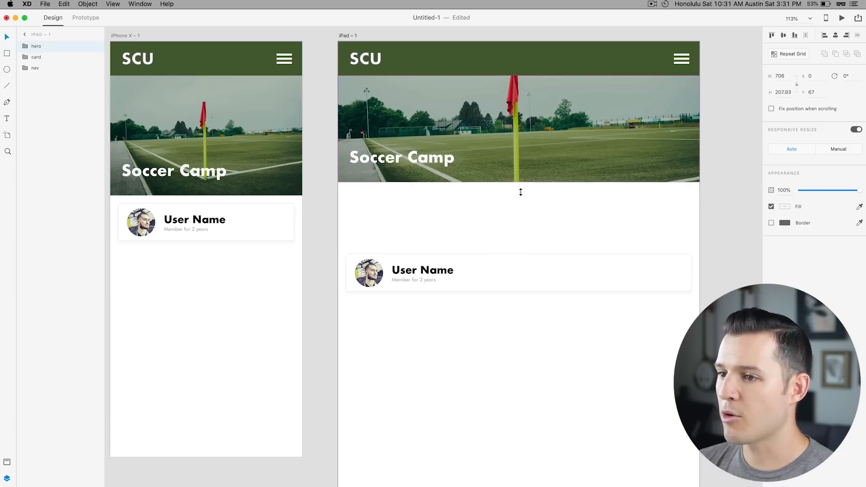
{"action": "left_click_drag", "start_coordinate": [521, 192], "coordinate": [524, 211]}
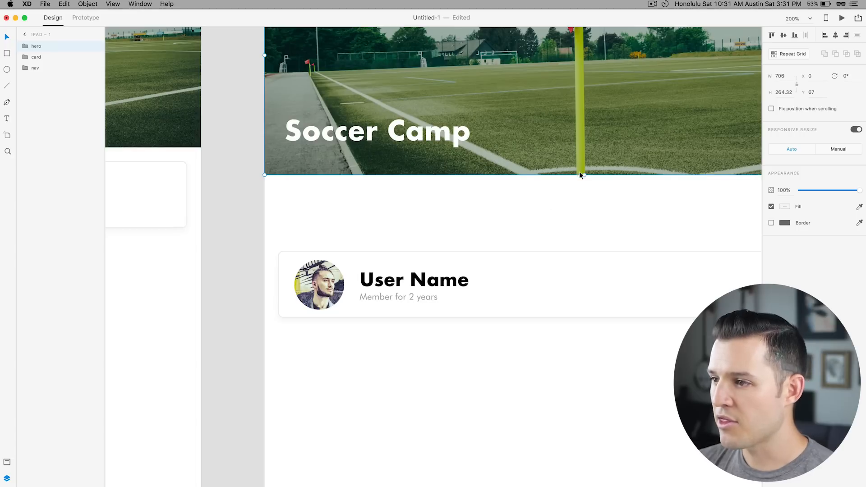
{"action": "left_click_drag", "start_coordinate": [582, 175], "coordinate": [584, 196]}
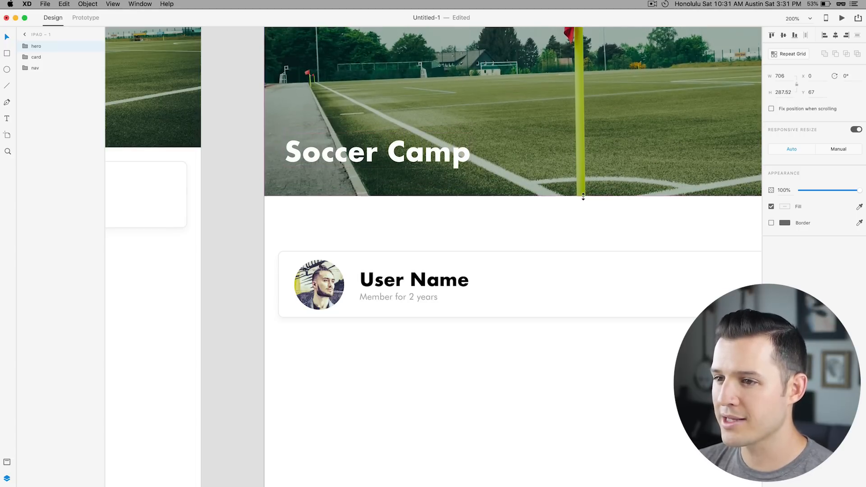
{"action": "left_click_drag", "start_coordinate": [584, 197], "coordinate": [584, 186]}
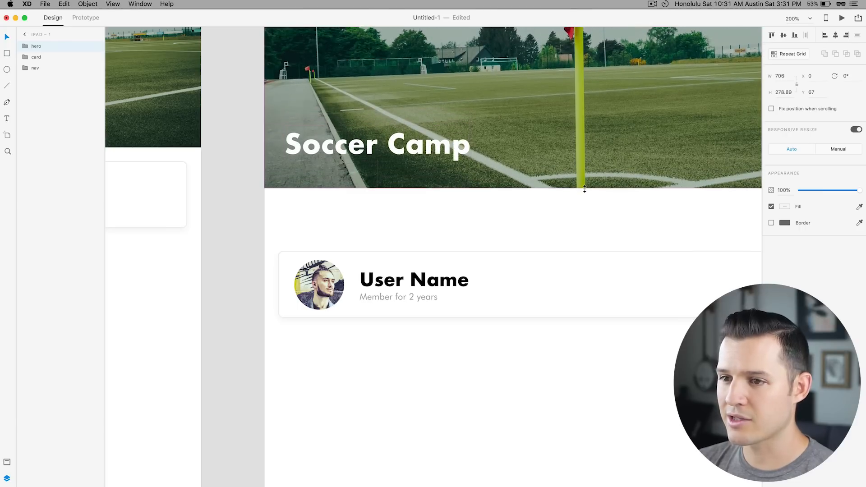
{"action": "left_click", "coordinate": [377, 160]}
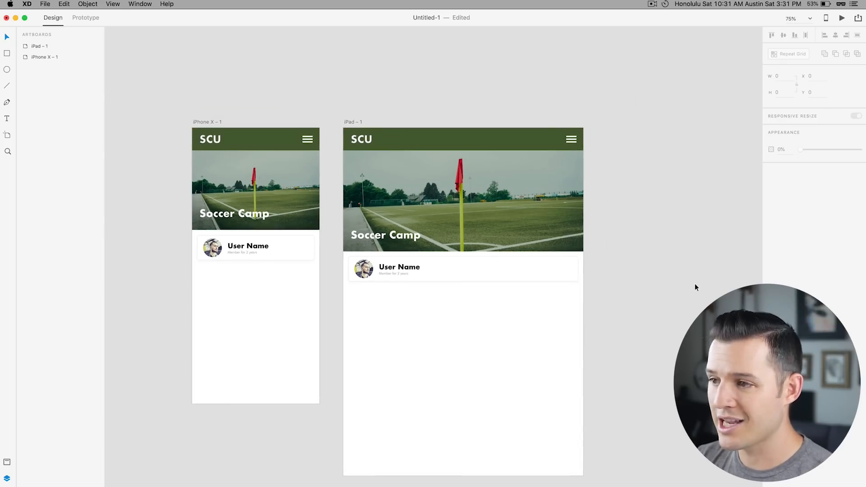
{"action": "mouse_move", "coordinate": [661, 167]}
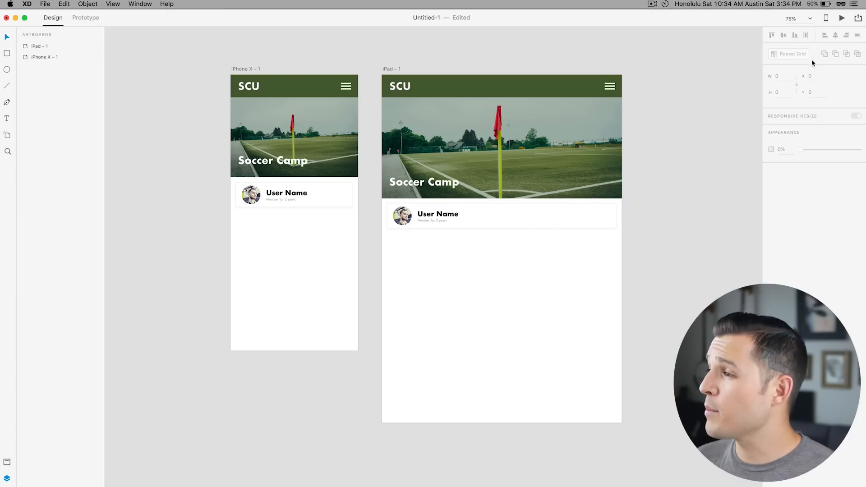
Step: Preview the Soccer Camp phone layout, then return to the canvas with nothing selected
{"action": "left_click", "coordinate": [842, 18]}
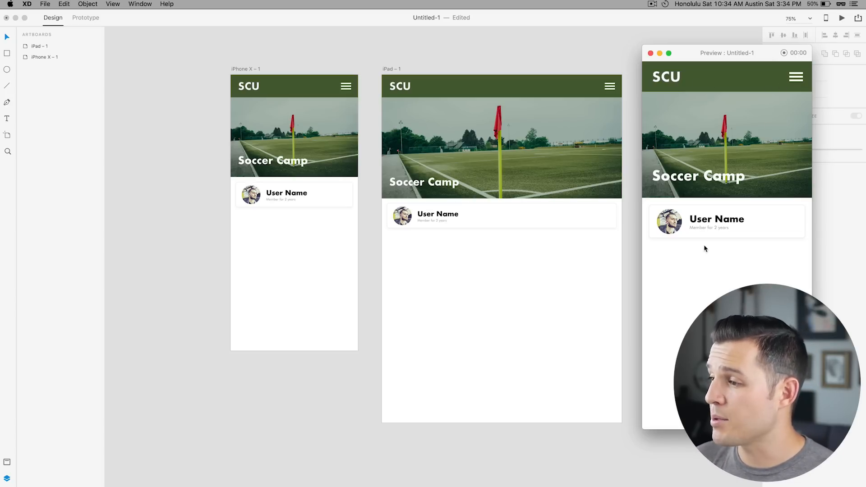
{"action": "left_click", "coordinate": [295, 195]}
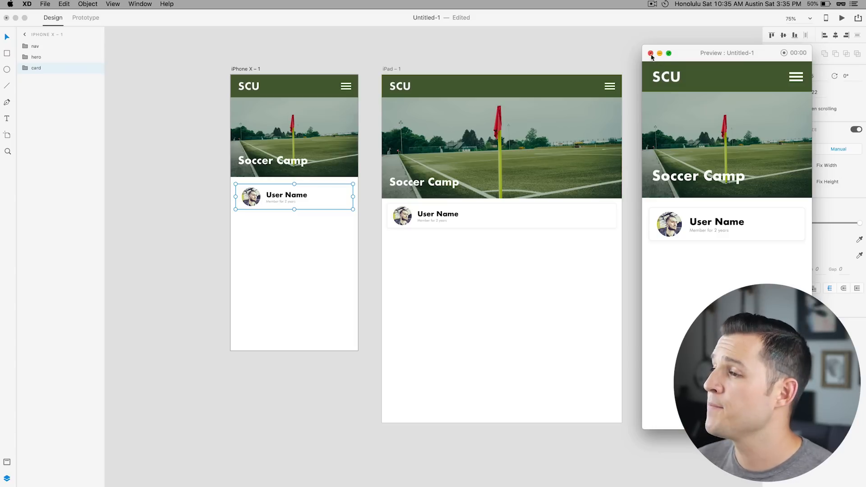
{"action": "left_click", "coordinate": [651, 54]}
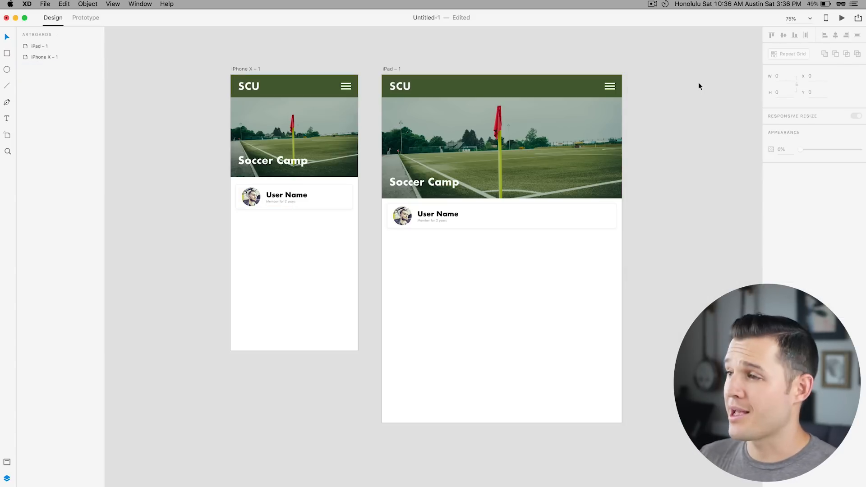
{"action": "left_click", "coordinate": [827, 18]}
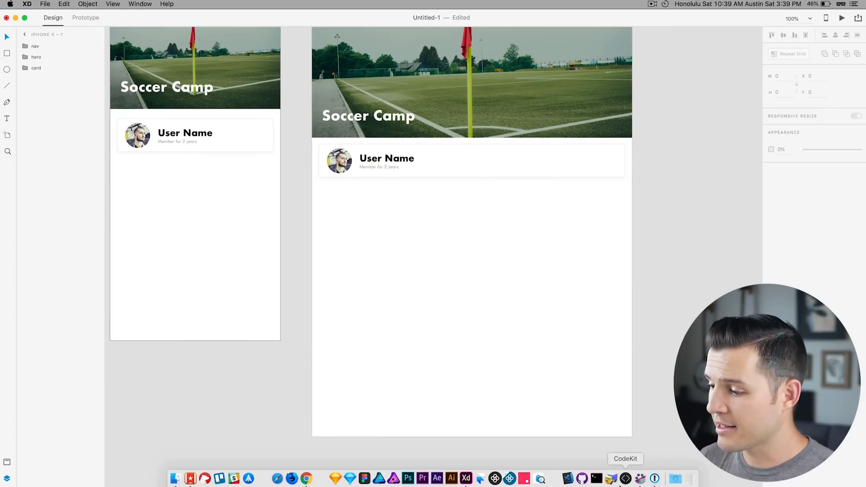
{"action": "left_click", "coordinate": [675, 478]}
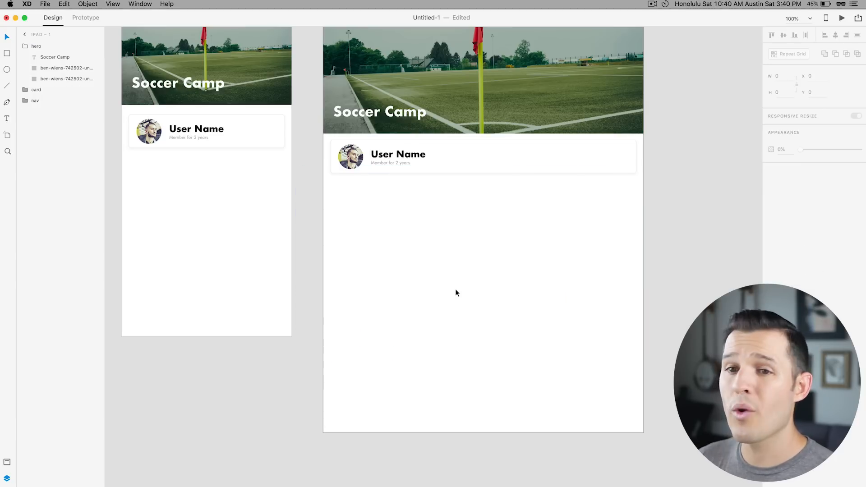
Step: Add a rectangle below the user card and drop the corner-flag field photo into it
{"action": "left_click_drag", "start_coordinate": [356, 210], "coordinate": [613, 321]}
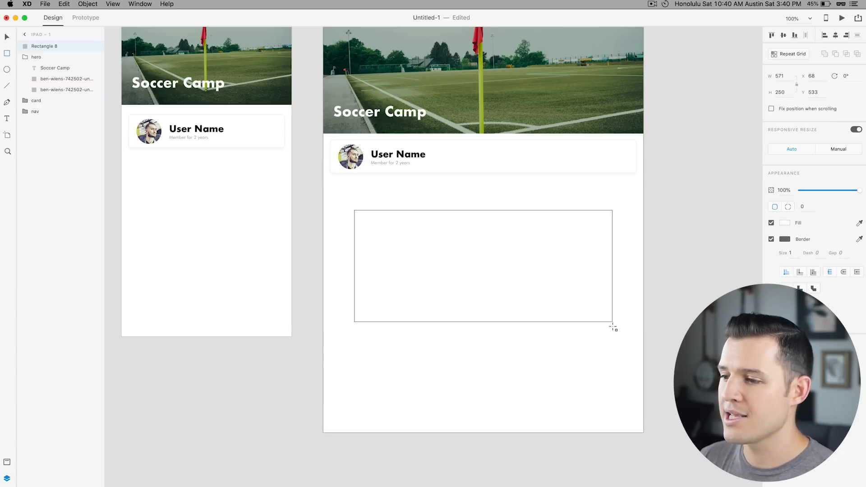
{"action": "left_click_drag", "start_coordinate": [613, 326], "coordinate": [612, 364]}
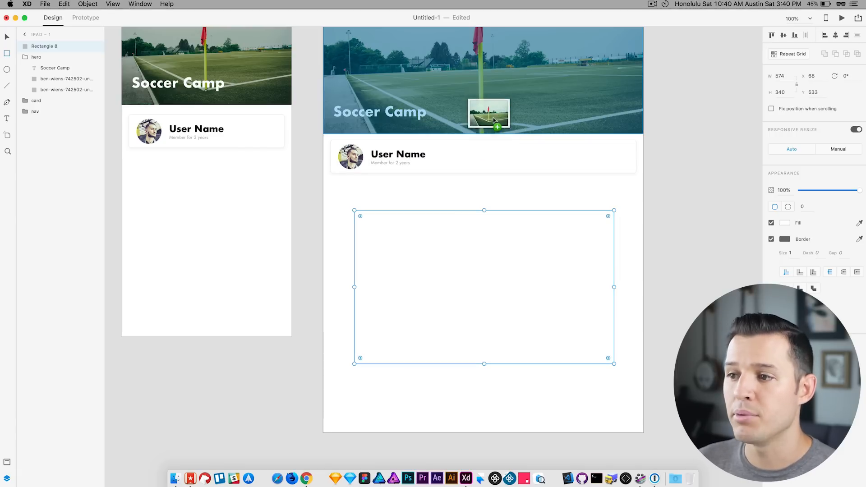
{"action": "left_click_drag", "start_coordinate": [489, 113], "coordinate": [422, 282]}
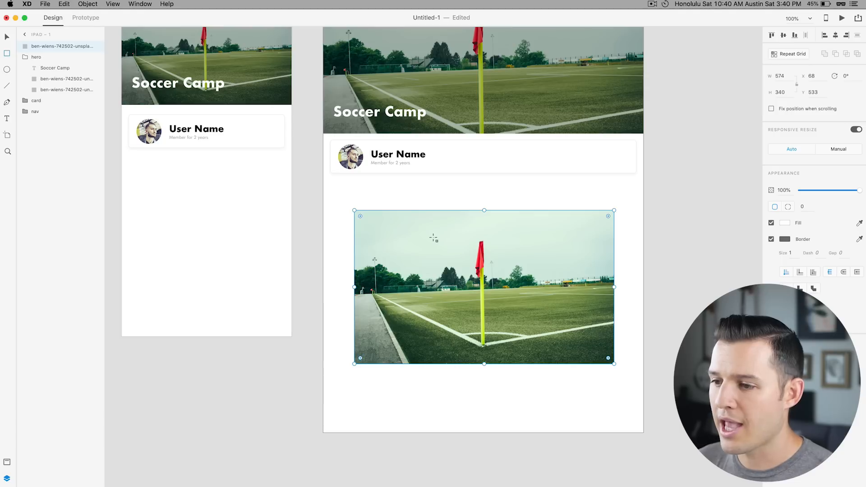
Step: Fit the field photo to the full iPad width and make it taller, then enter Prototype mode
{"action": "left_click_drag", "start_coordinate": [483, 287], "coordinate": [453, 279]}
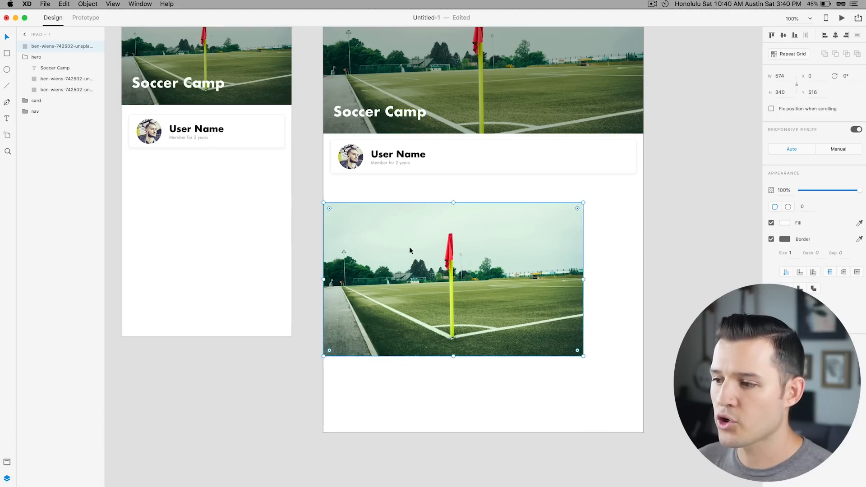
{"action": "left_click_drag", "start_coordinate": [583, 279], "coordinate": [637, 279]}
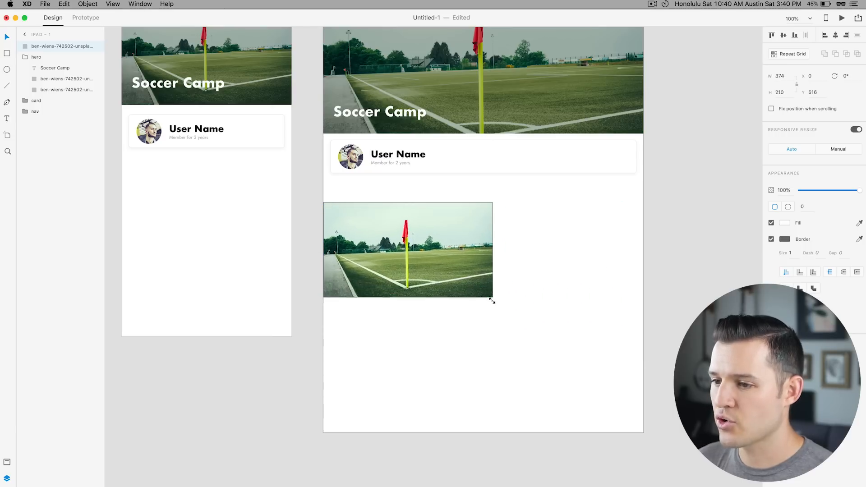
{"action": "left_click_drag", "start_coordinate": [492, 298], "coordinate": [638, 351]}
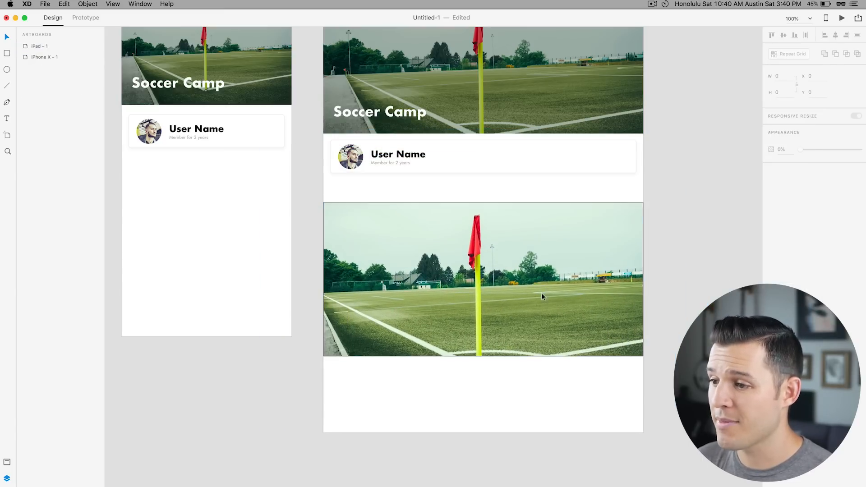
{"action": "left_click", "coordinate": [484, 279]}
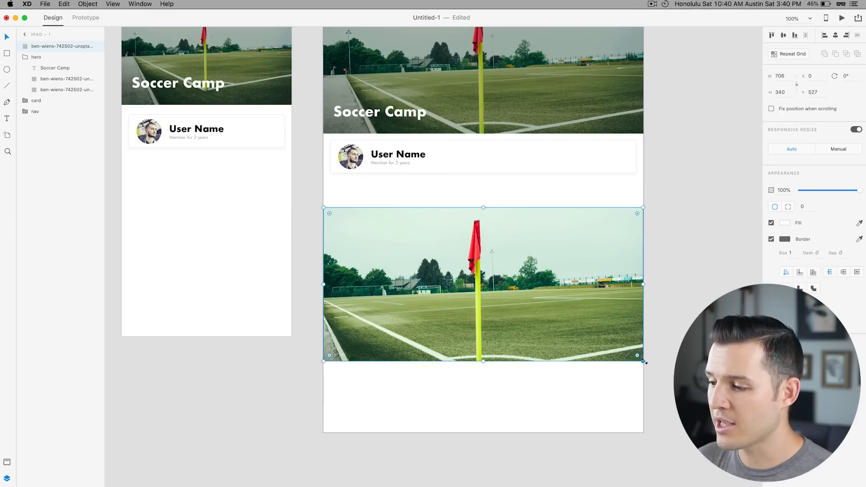
{"action": "left_click_drag", "start_coordinate": [642, 361], "coordinate": [645, 377]}
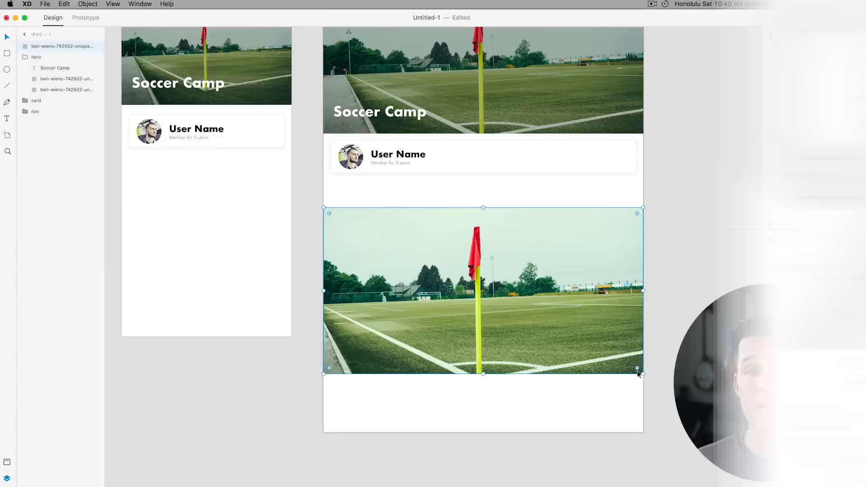
{"action": "left_click", "coordinate": [84, 17]}
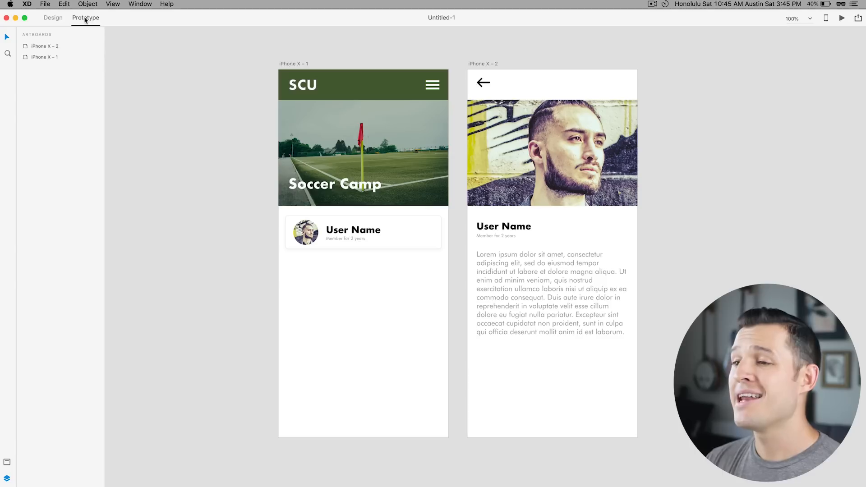
{"action": "mouse_move", "coordinate": [200, 161]}
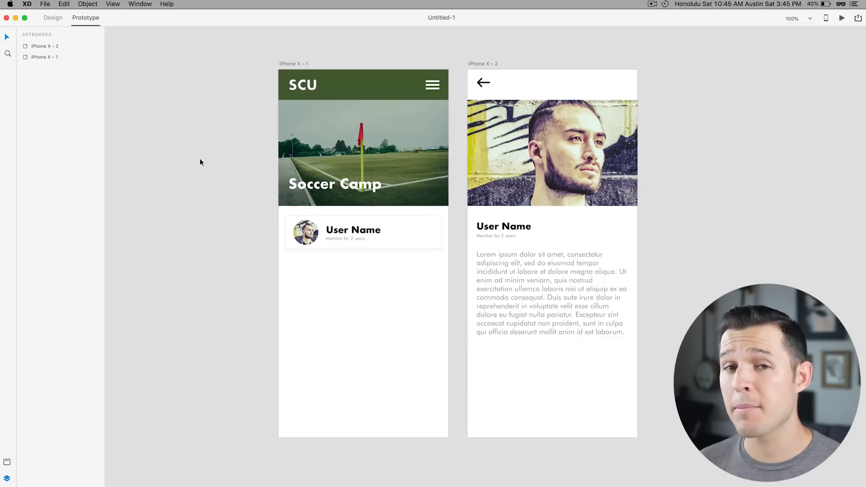
{"action": "mouse_move", "coordinate": [245, 290]}
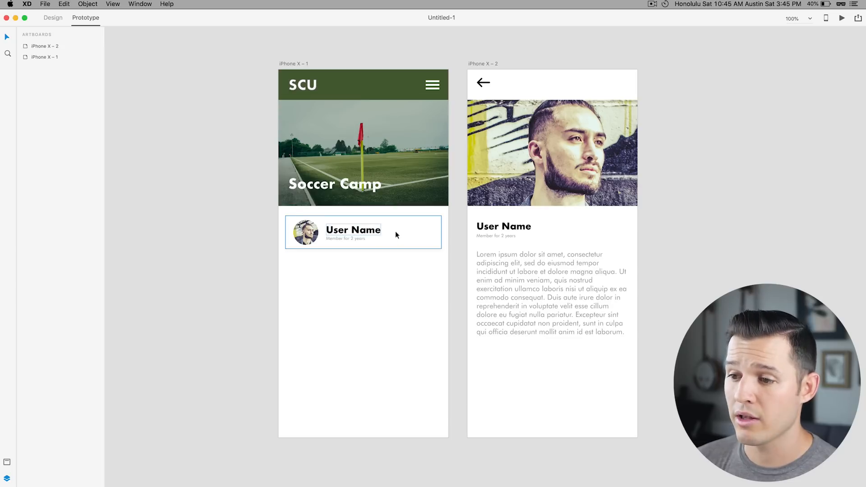
Step: Wire the user card to iPhone X – 2 as a Transition with Slide Up animation and Ease In-Out easing
{"action": "left_click", "coordinate": [363, 232]}
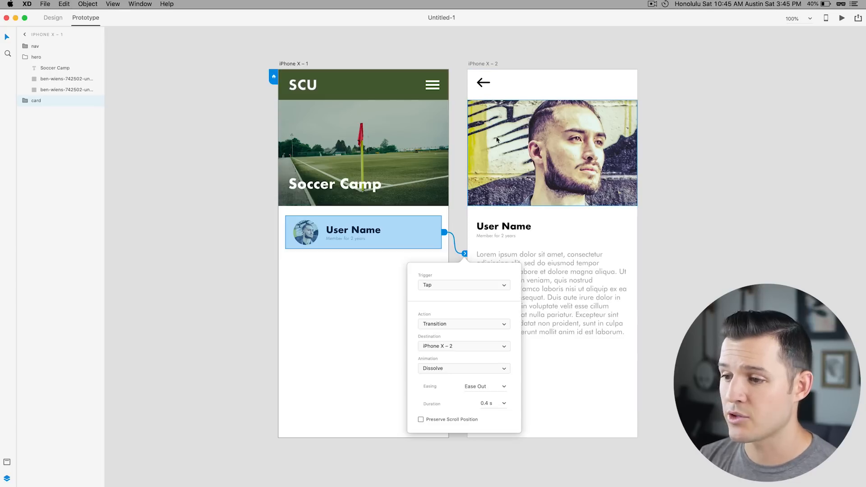
{"action": "mouse_move", "coordinate": [435, 294]}
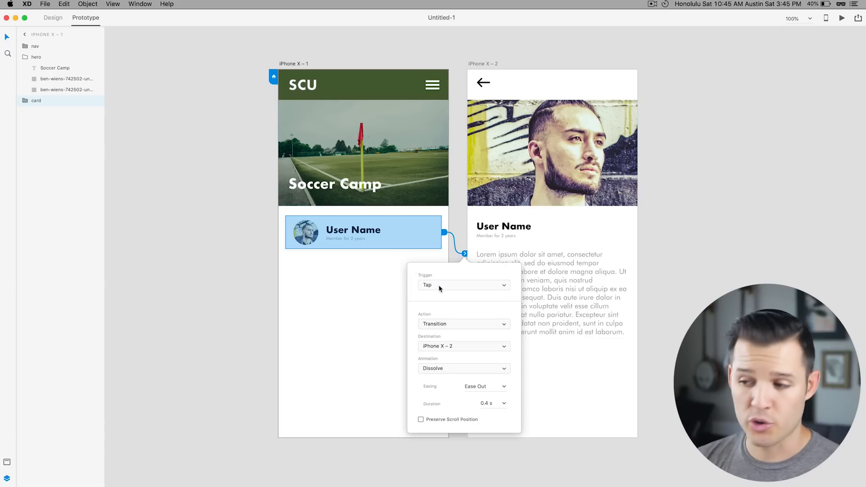
{"action": "left_click", "coordinate": [463, 324]}
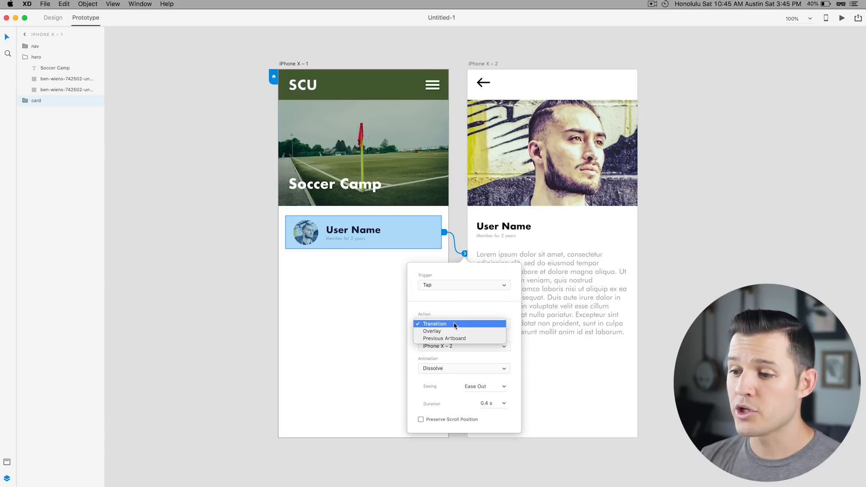
{"action": "left_click", "coordinate": [435, 324]}
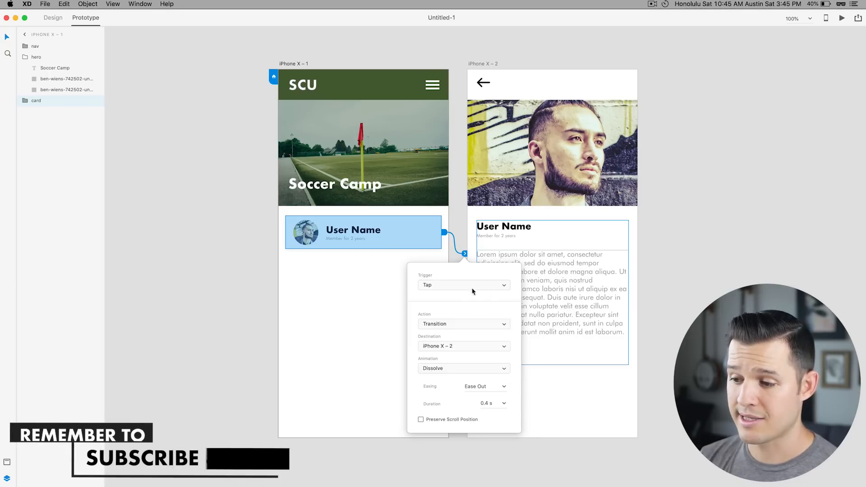
{"action": "left_click", "coordinate": [463, 368]}
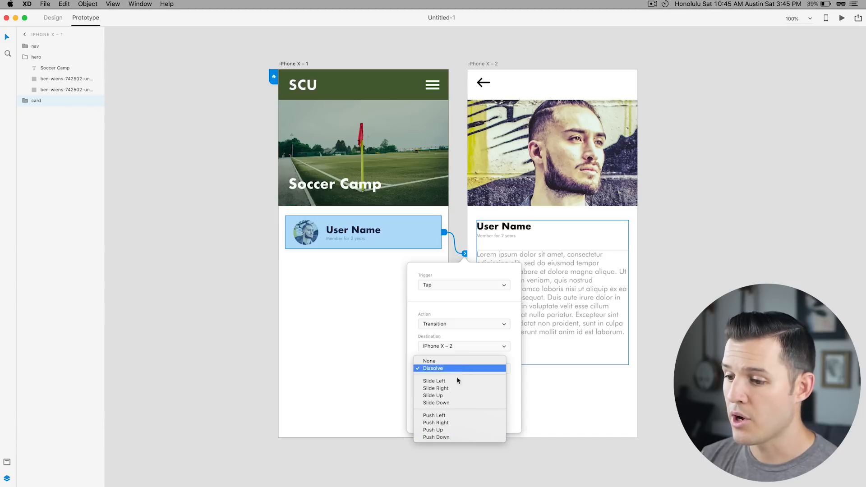
{"action": "left_click", "coordinate": [433, 395]}
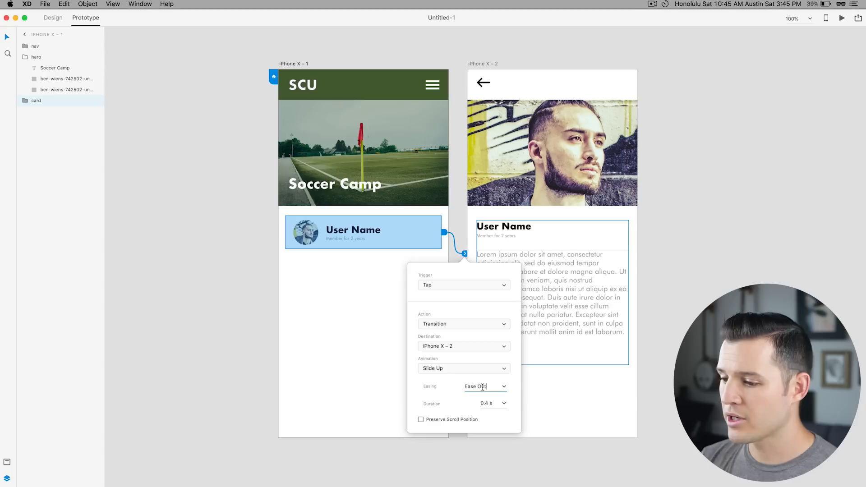
{"action": "left_click", "coordinate": [486, 386]}
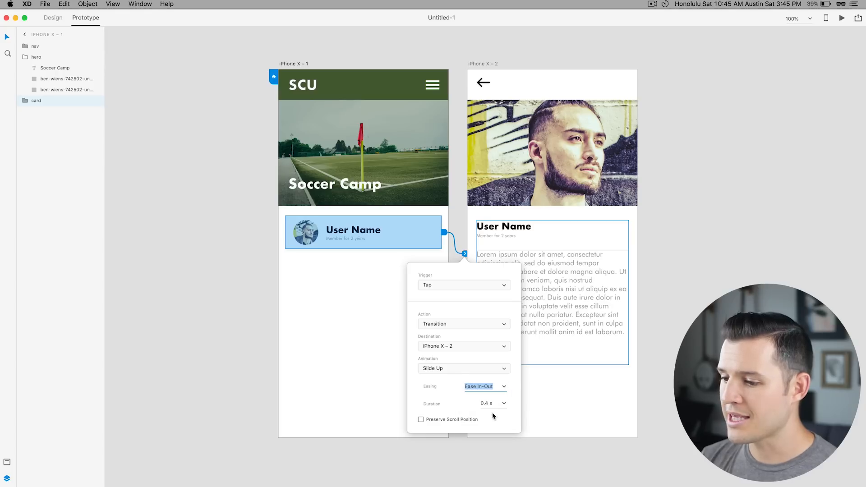
{"action": "mouse_move", "coordinate": [427, 426]}
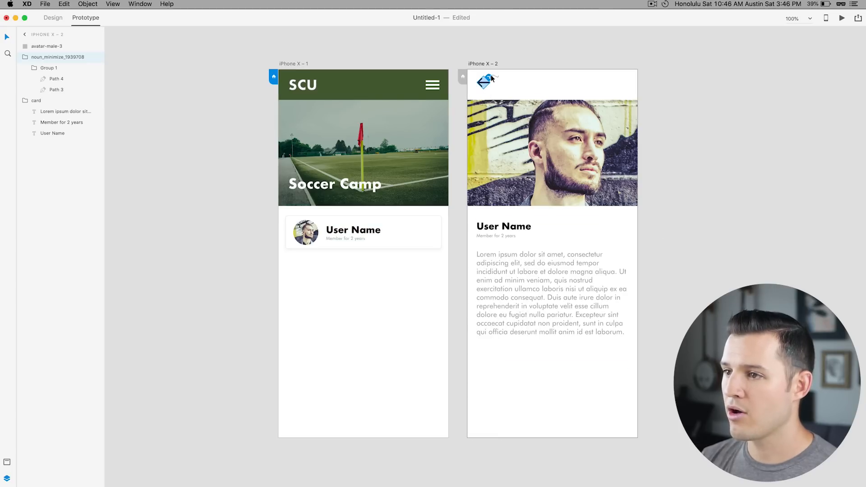
Step: Link the back arrow to iPhone X – 1 with a Slide Down animation and launch the desktop preview
{"action": "left_click", "coordinate": [488, 80]}
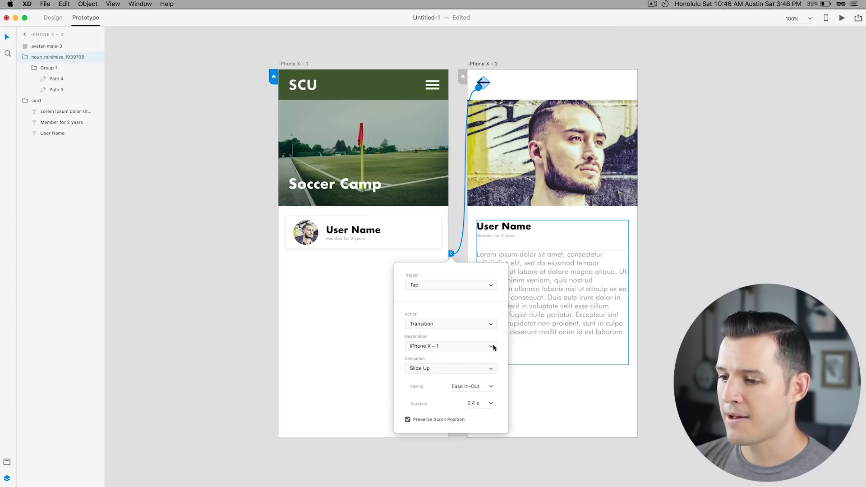
{"action": "left_click", "coordinate": [451, 368]}
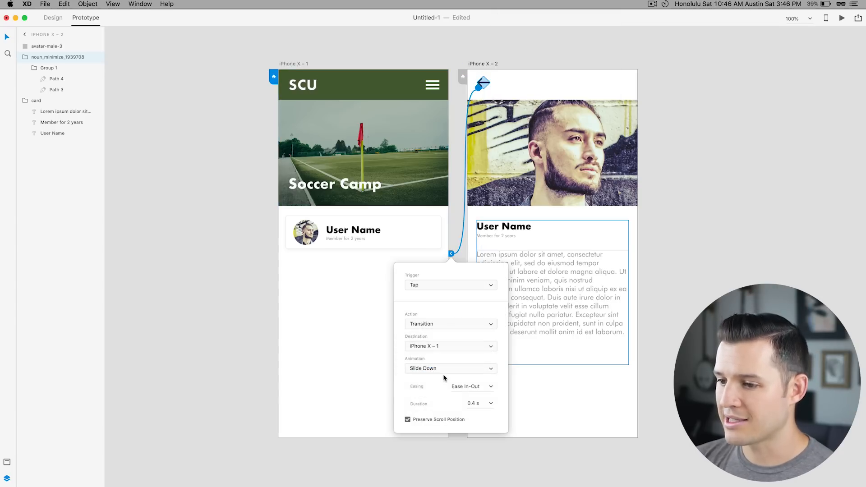
{"action": "left_click", "coordinate": [449, 369]}
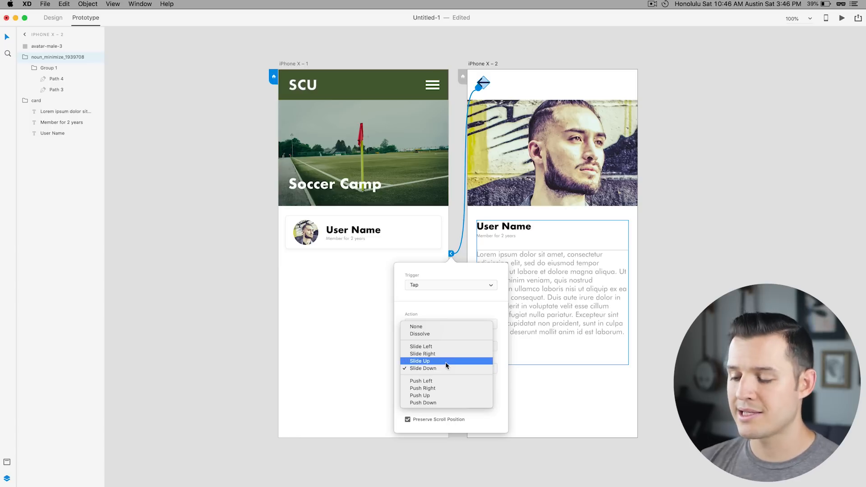
{"action": "left_click", "coordinate": [420, 361]}
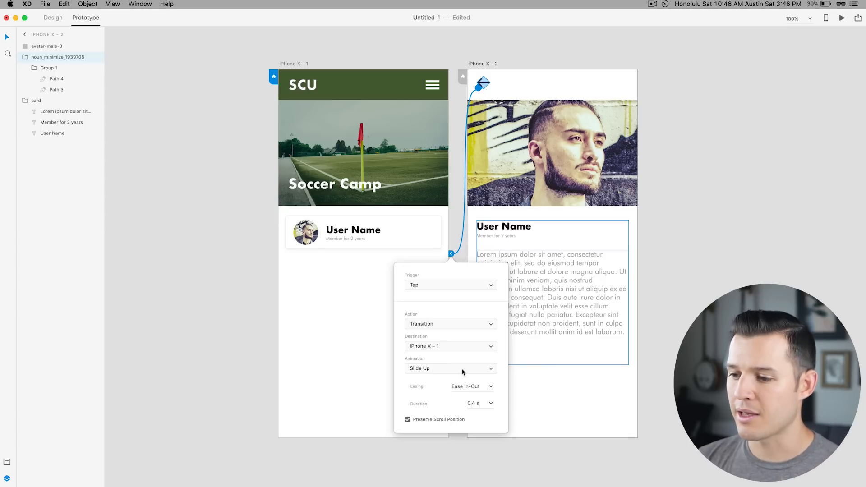
{"action": "left_click", "coordinate": [450, 368]}
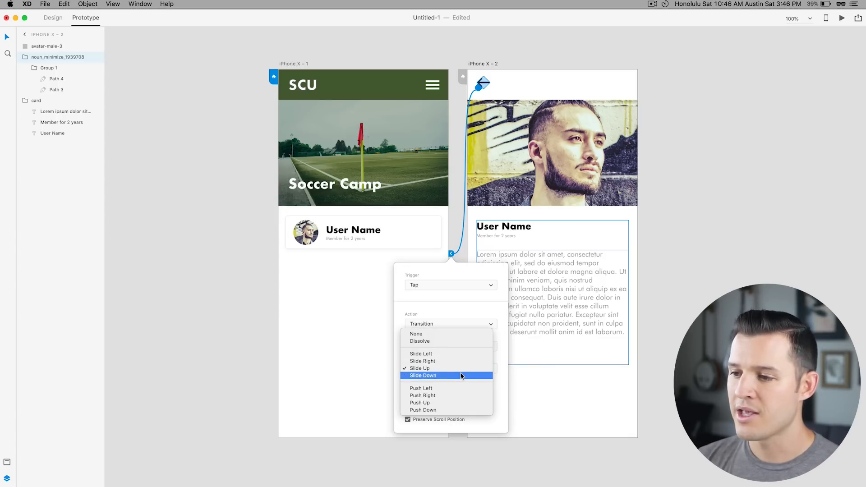
{"action": "left_click", "coordinate": [423, 375]}
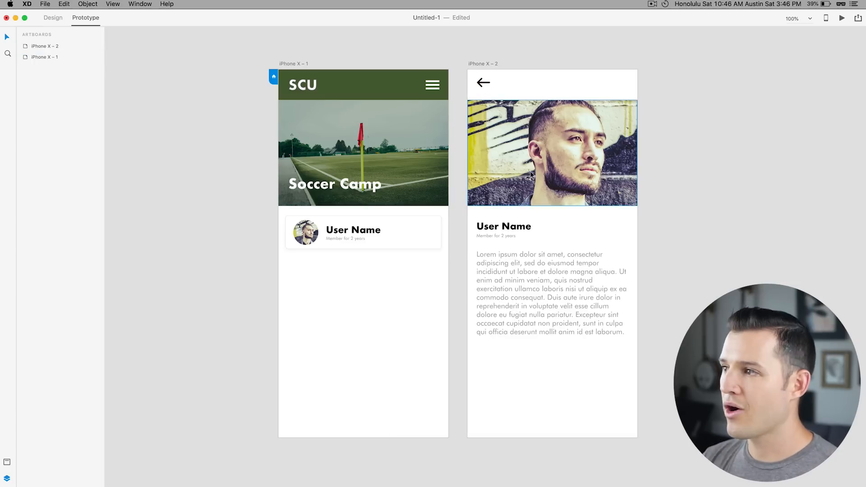
{"action": "left_click", "coordinate": [842, 18]}
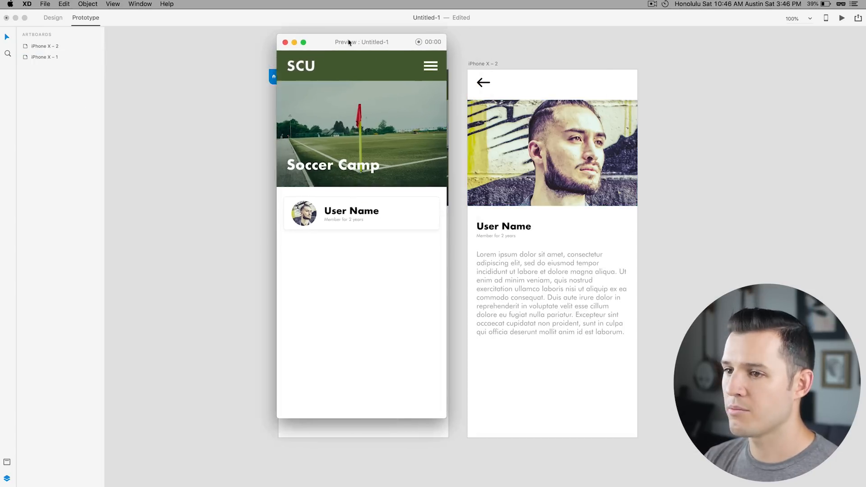
Step: In the preview, tap the user card to the profile screen and back home, then close the preview
{"action": "left_click_drag", "start_coordinate": [362, 41], "coordinate": [279, 54]}
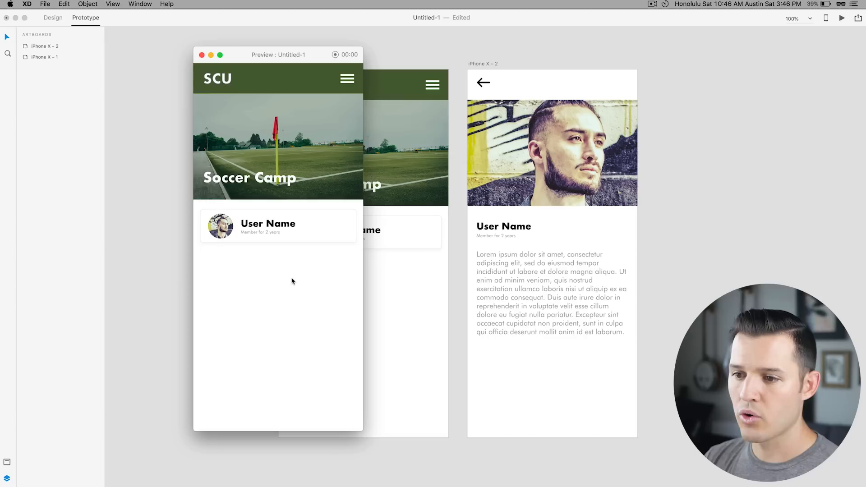
{"action": "mouse_move", "coordinate": [299, 254]}
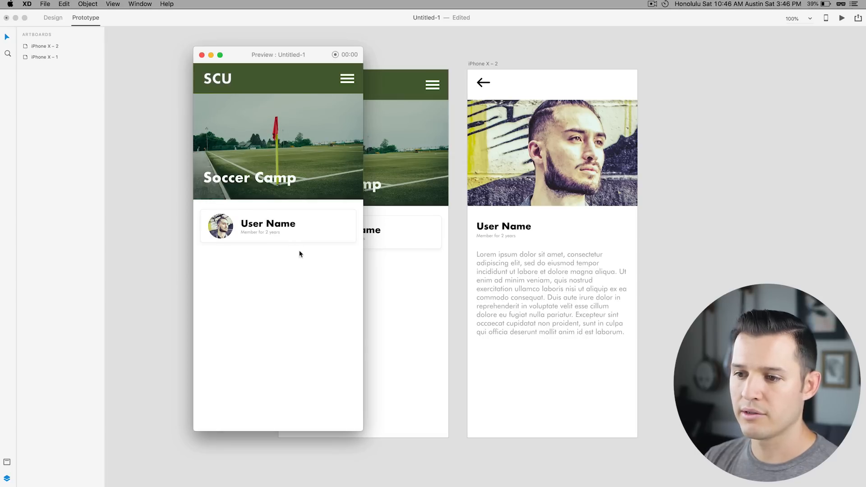
{"action": "left_click", "coordinate": [268, 222]}
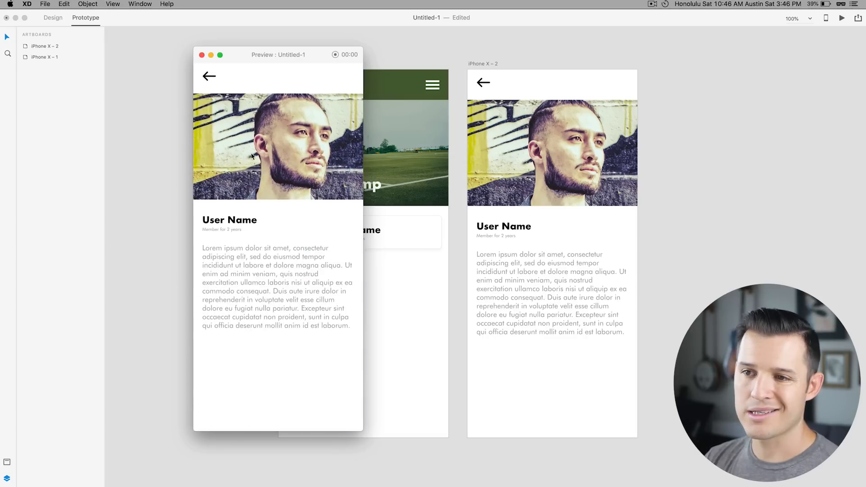
{"action": "left_click", "coordinate": [209, 76]}
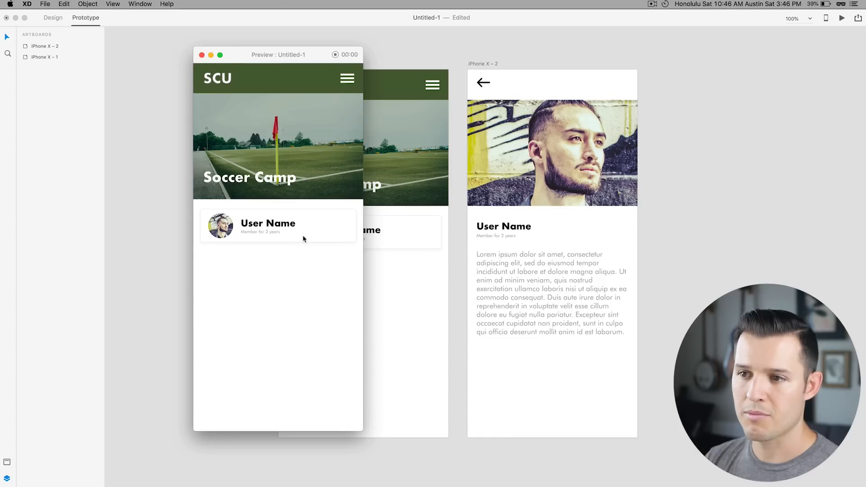
{"action": "mouse_move", "coordinate": [309, 240]}
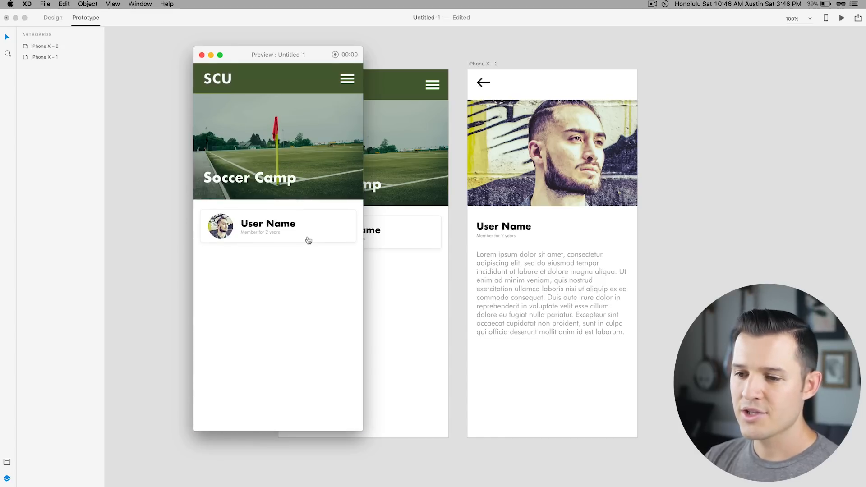
{"action": "mouse_move", "coordinate": [198, 58]}
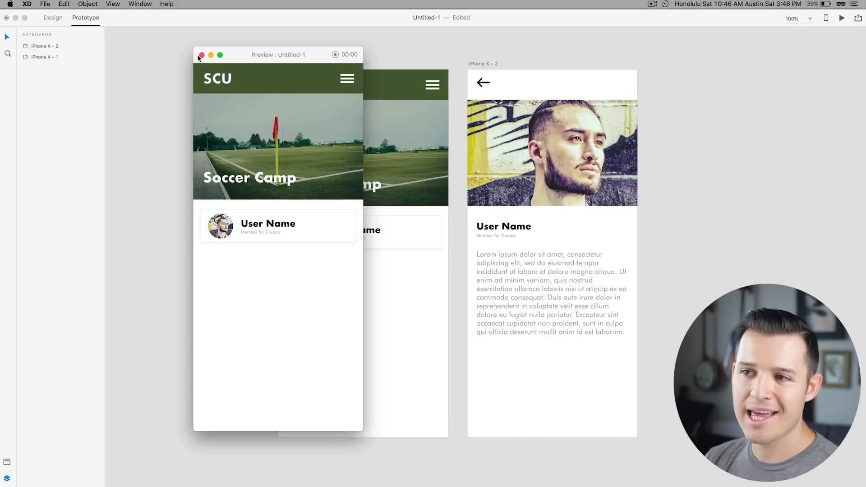
{"action": "left_click", "coordinate": [201, 55]}
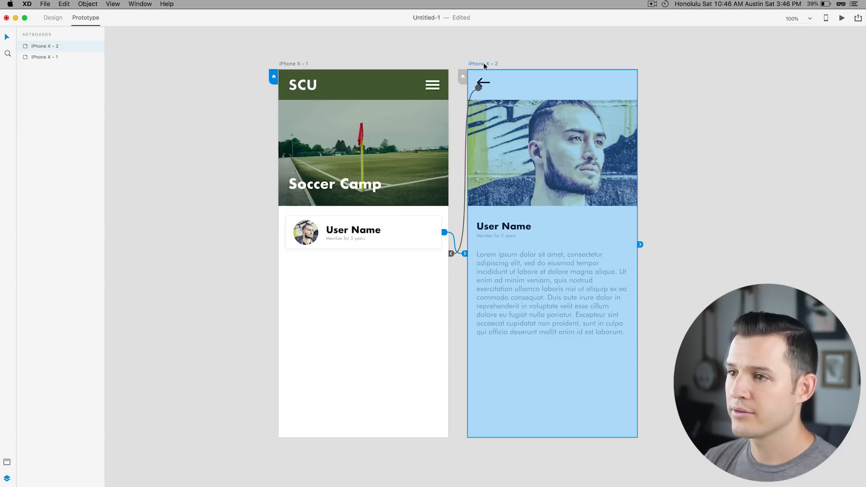
Step: Give iPhone X – 2 a Time trigger with 3 s delay to iPhone X – 1, and preview it
{"action": "left_click", "coordinate": [640, 245]}
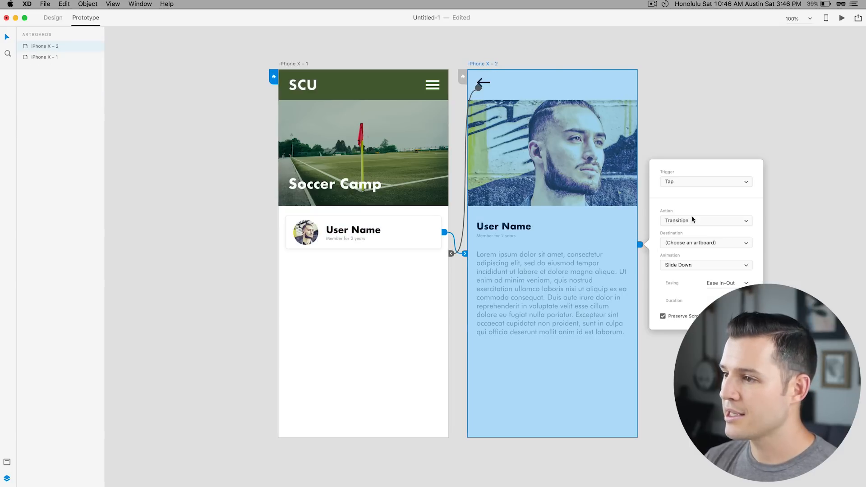
{"action": "left_click", "coordinate": [706, 181]}
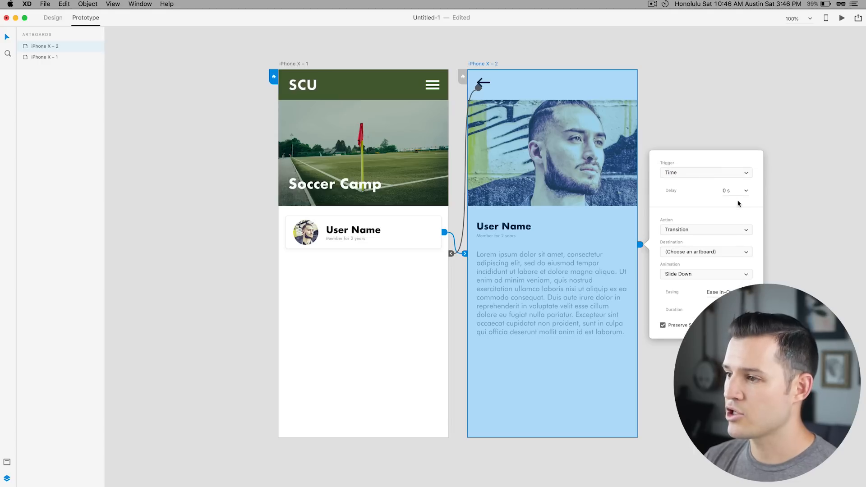
{"action": "left_click", "coordinate": [734, 191]}
{"action": "type", "text": "3"}
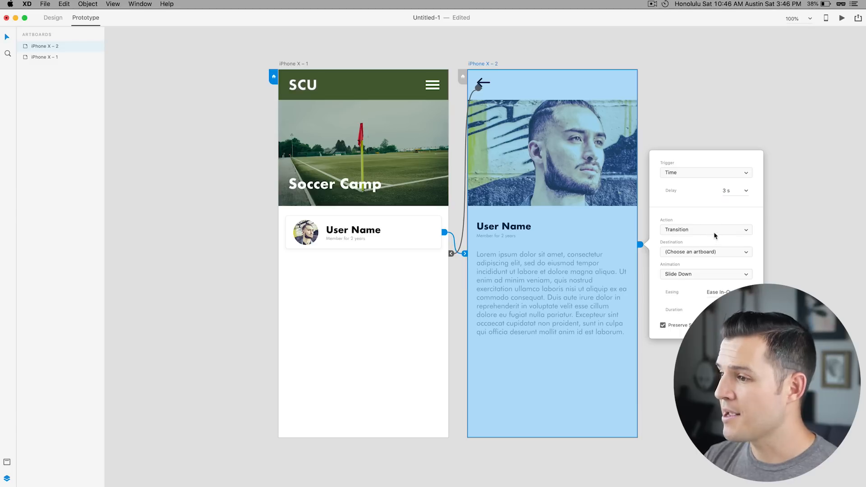
{"action": "left_click", "coordinate": [705, 252]}
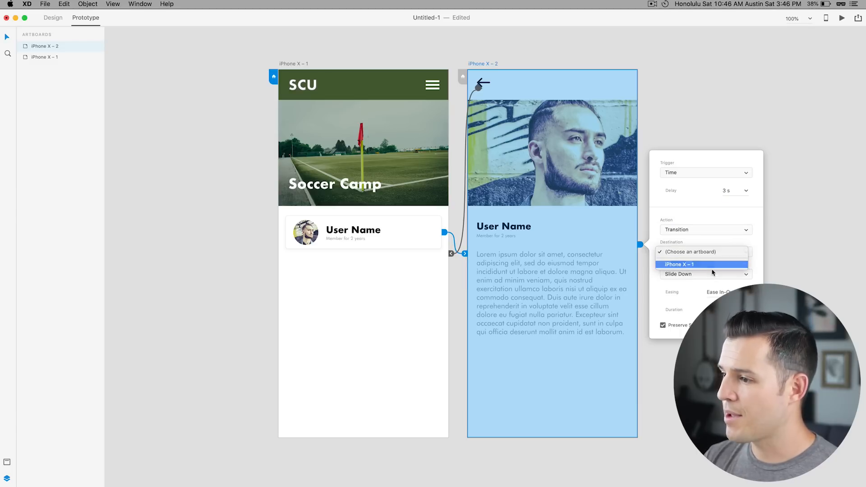
{"action": "left_click", "coordinate": [706, 274]}
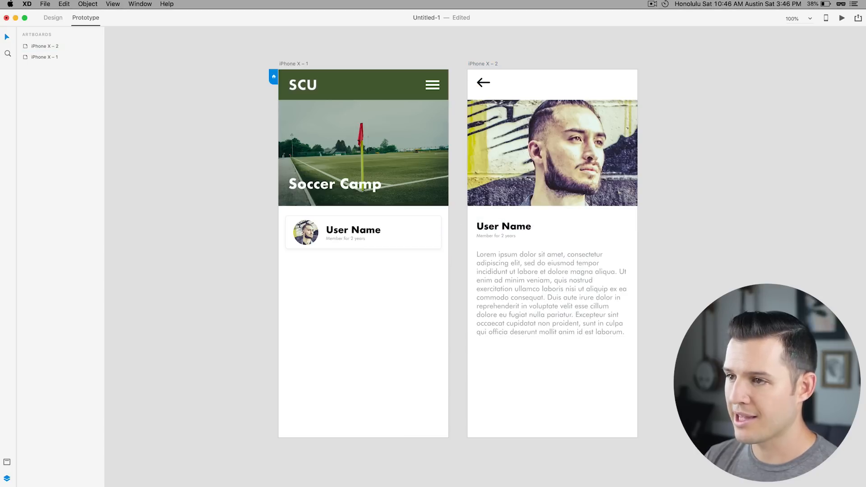
{"action": "left_click", "coordinate": [842, 18]}
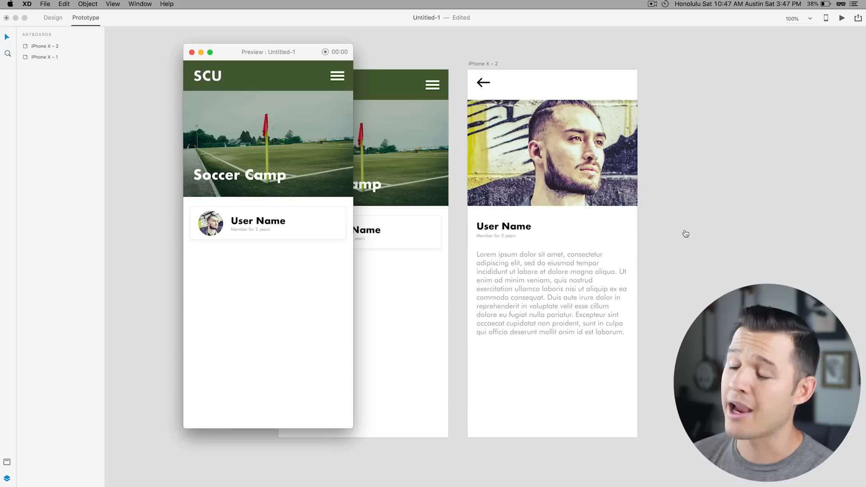
Step: Close the prototype preview window
{"action": "left_click", "coordinate": [191, 52]}
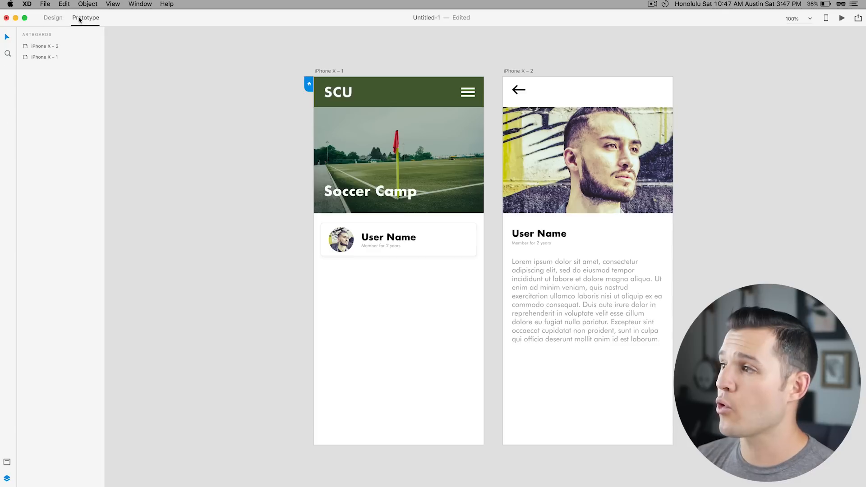
{"action": "mouse_move", "coordinate": [859, 18]}
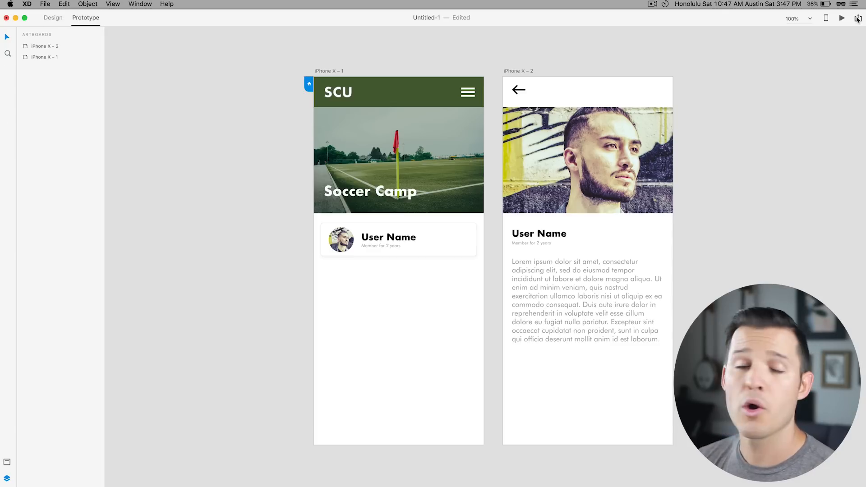
Step: In Publish Prototype, enable Open in Full Screen and leave password protection off
{"action": "left_click", "coordinate": [859, 18]}
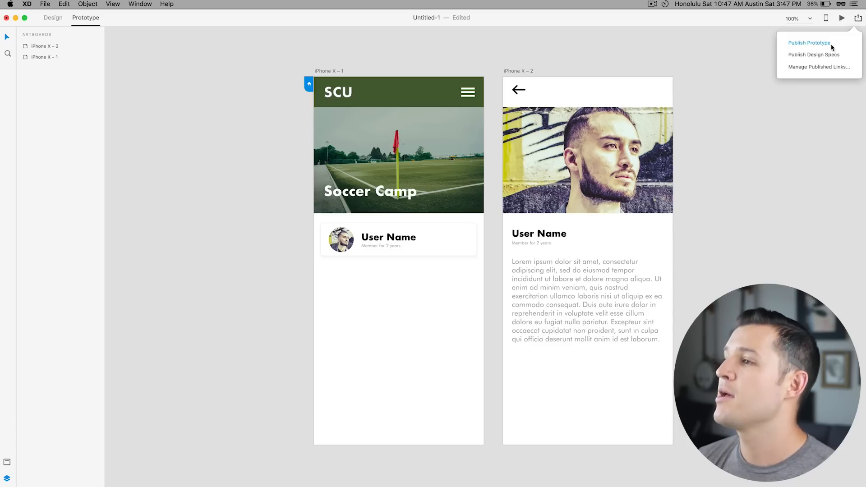
{"action": "mouse_move", "coordinate": [814, 55]}
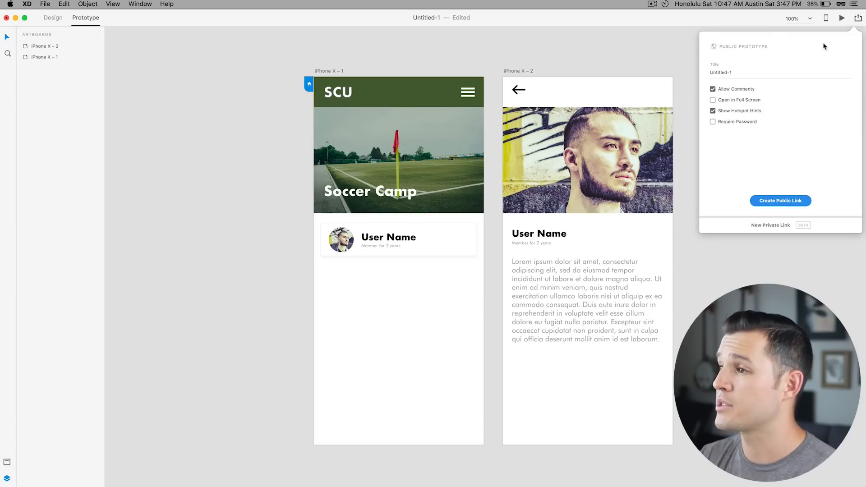
{"action": "left_click", "coordinate": [713, 101]}
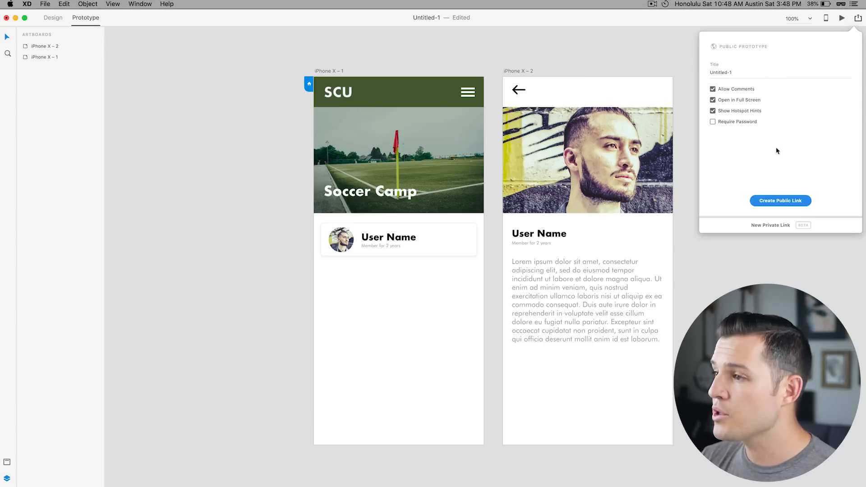
{"action": "left_click", "coordinate": [713, 122]}
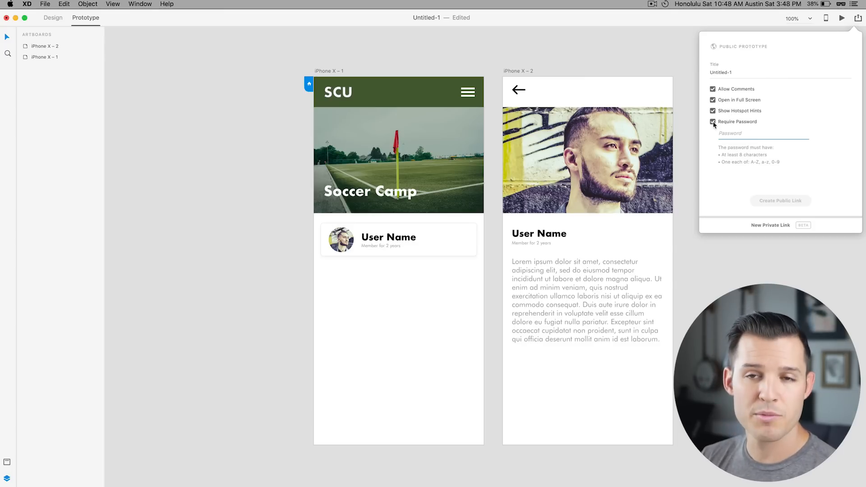
{"action": "left_click", "coordinate": [713, 122]}
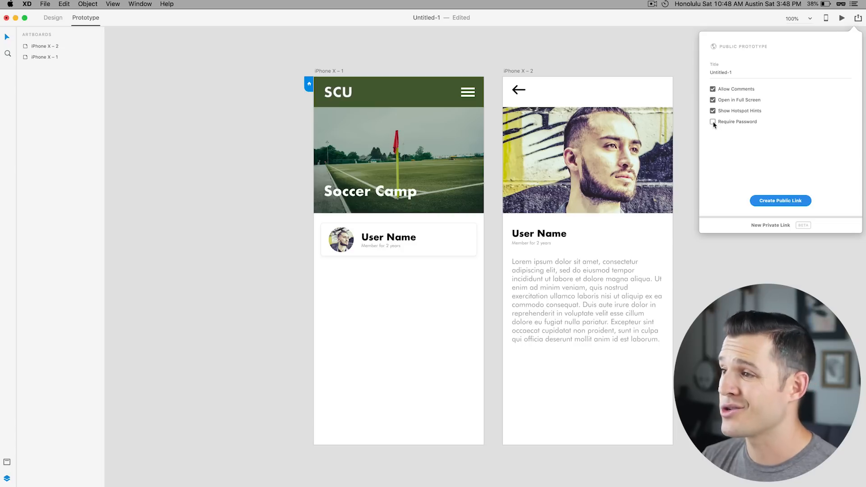
Step: Title the prototype 'soccer', create the public link and open it in the browser
{"action": "left_click", "coordinate": [721, 73]}
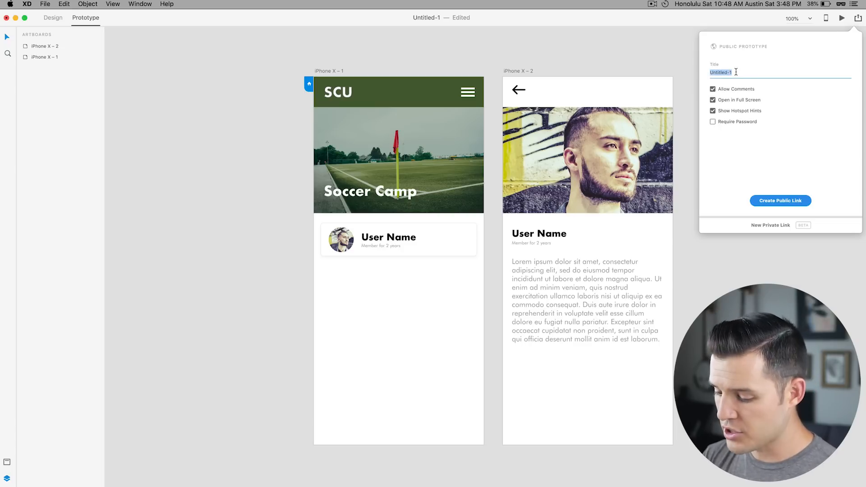
{"action": "type", "text": "soccer"}
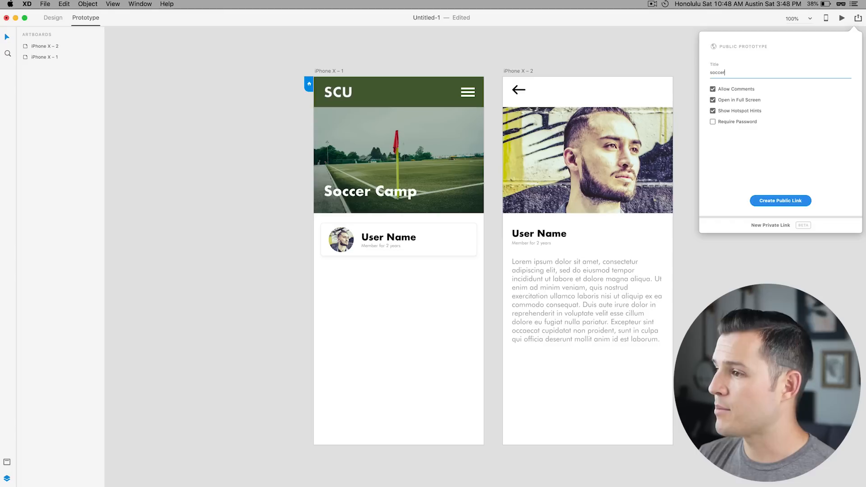
{"action": "left_click", "coordinate": [780, 201]}
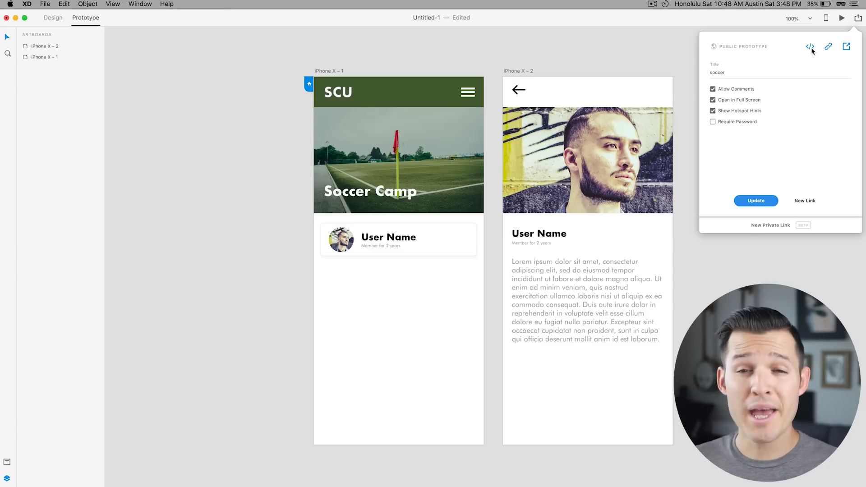
{"action": "left_click", "coordinate": [829, 46]}
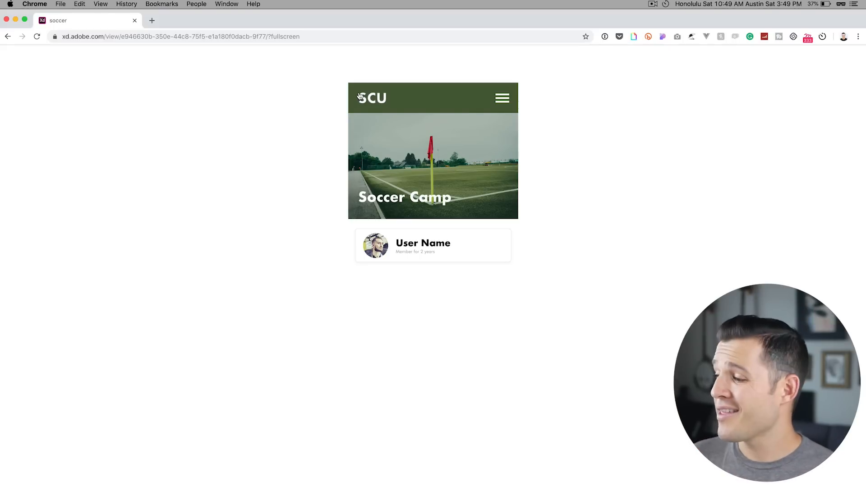
{"action": "mouse_move", "coordinate": [600, 83]}
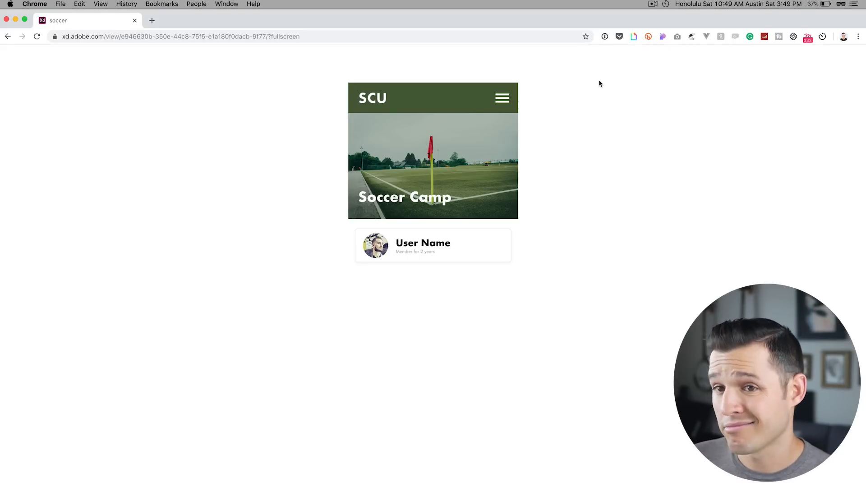